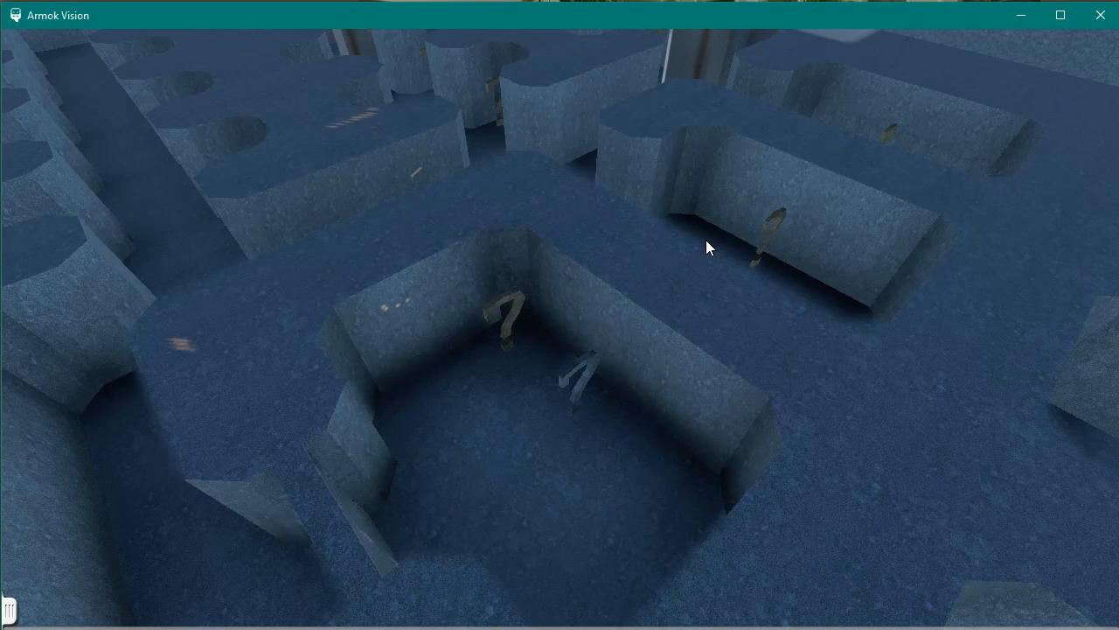
mouse_move(728, 339)
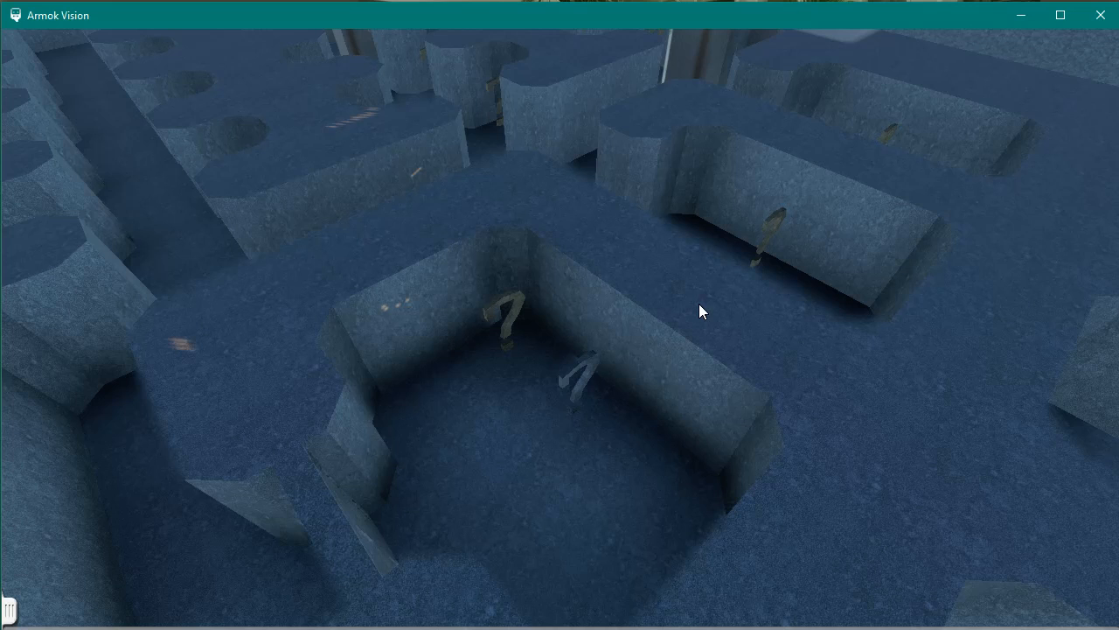
mouse_move(697, 346)
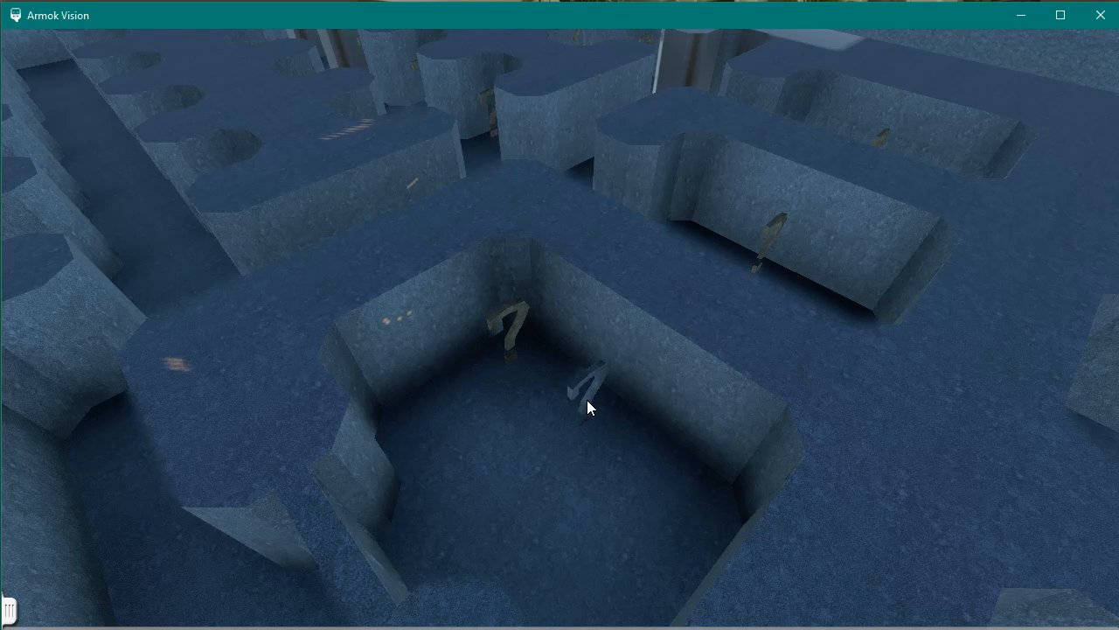
mouse_move(636, 376)
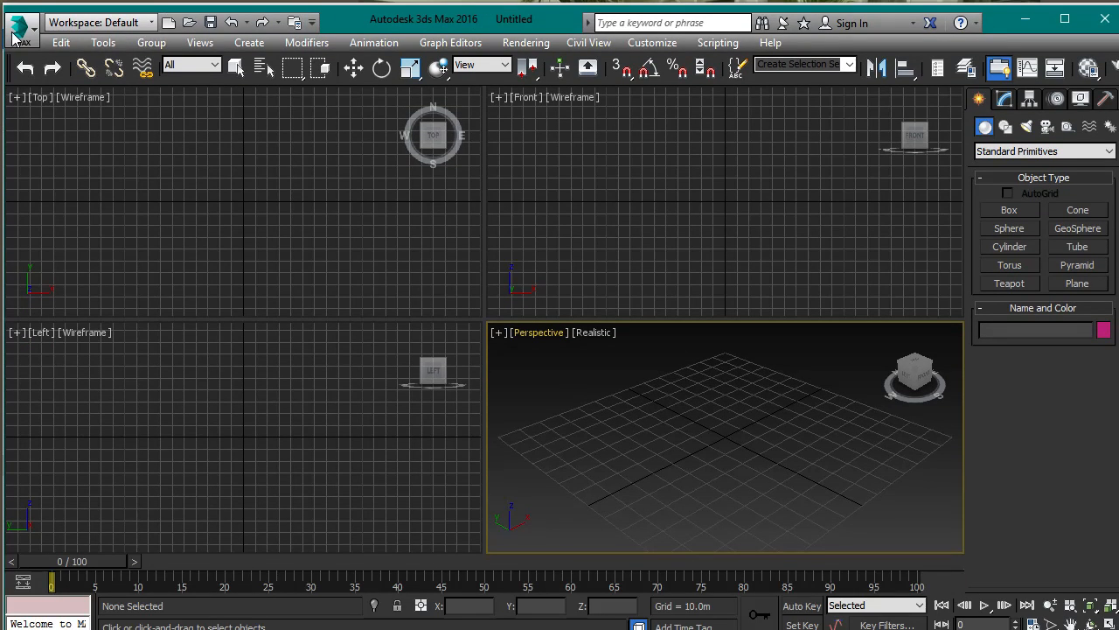
Start importing an external model file from the 3ds Max application menu.
click(21, 21)
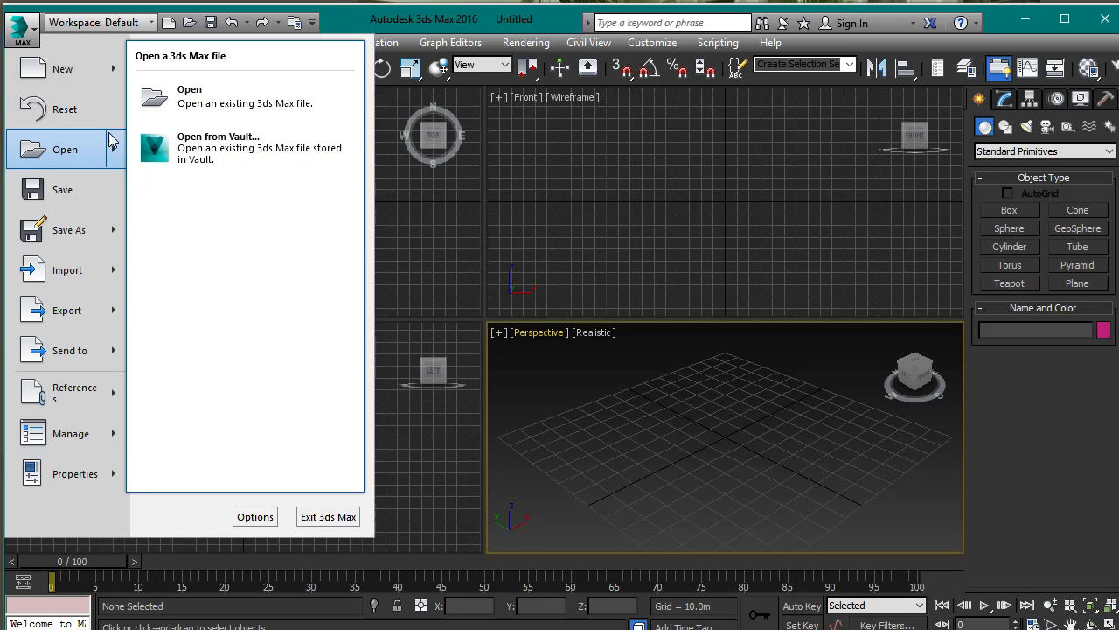
click(21, 22)
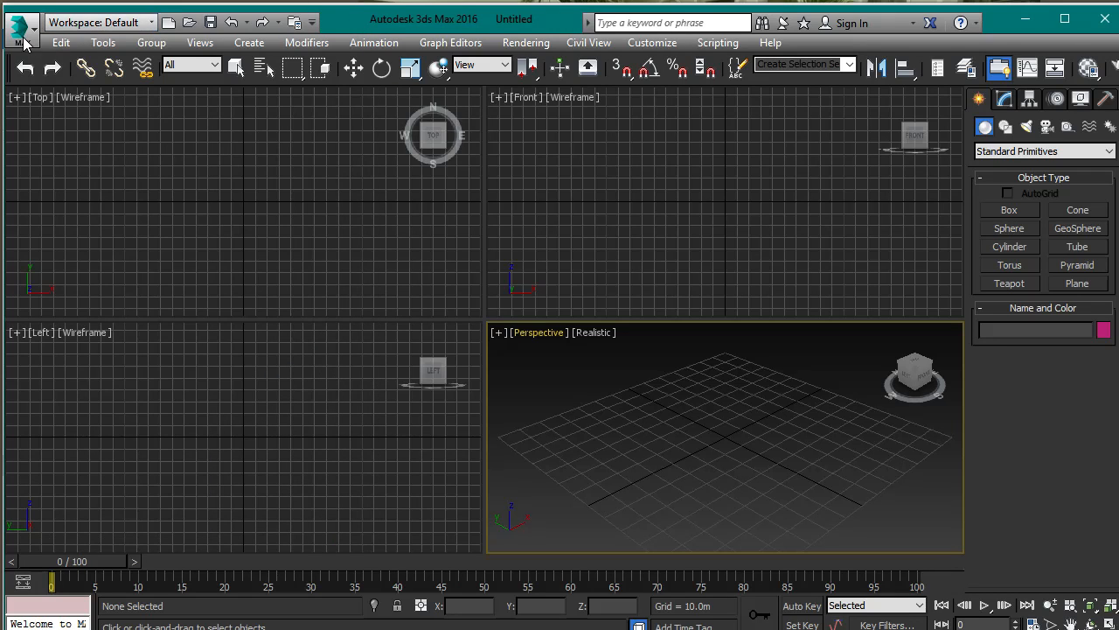
click(21, 22)
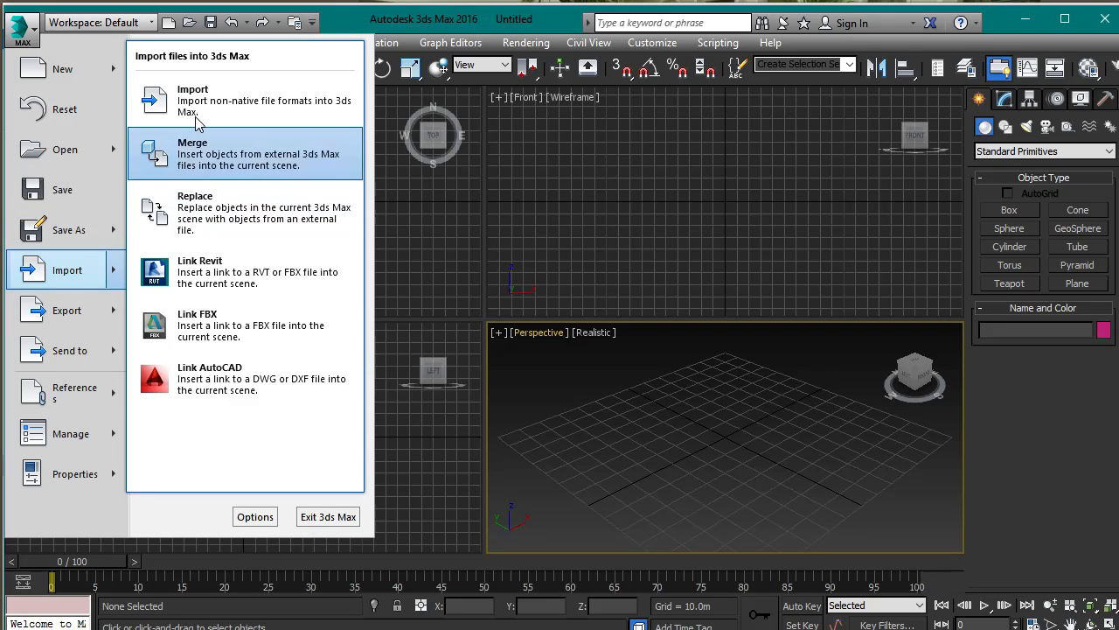
click(192, 100)
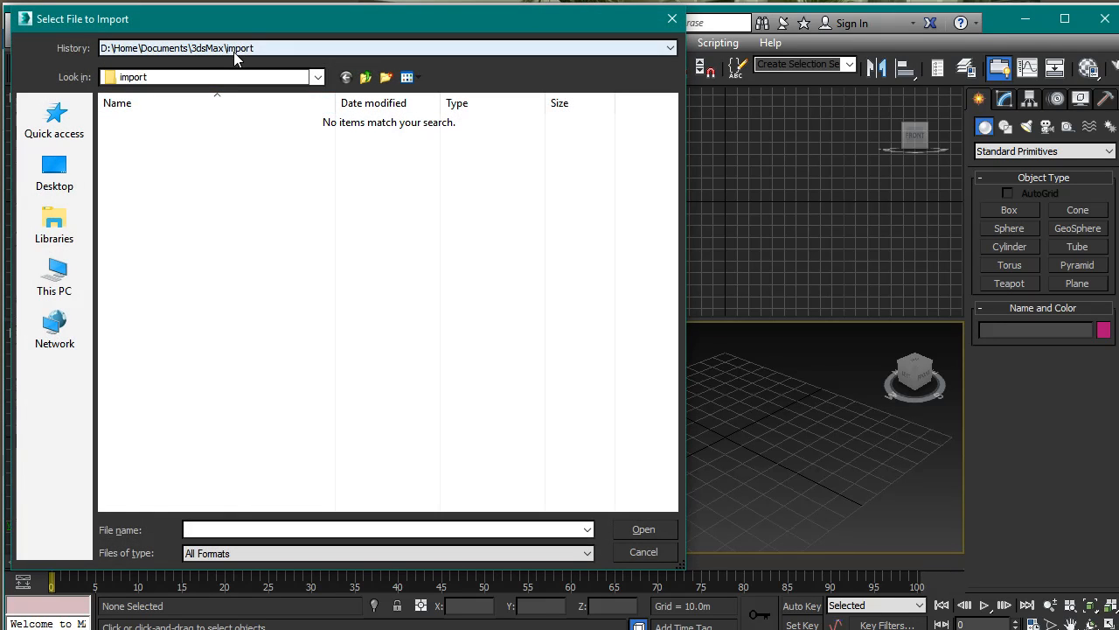
Browse to Armok Vision_Data\StreamingAssets\TileMeshes on D: and open FLOOR.obj.
click(318, 77)
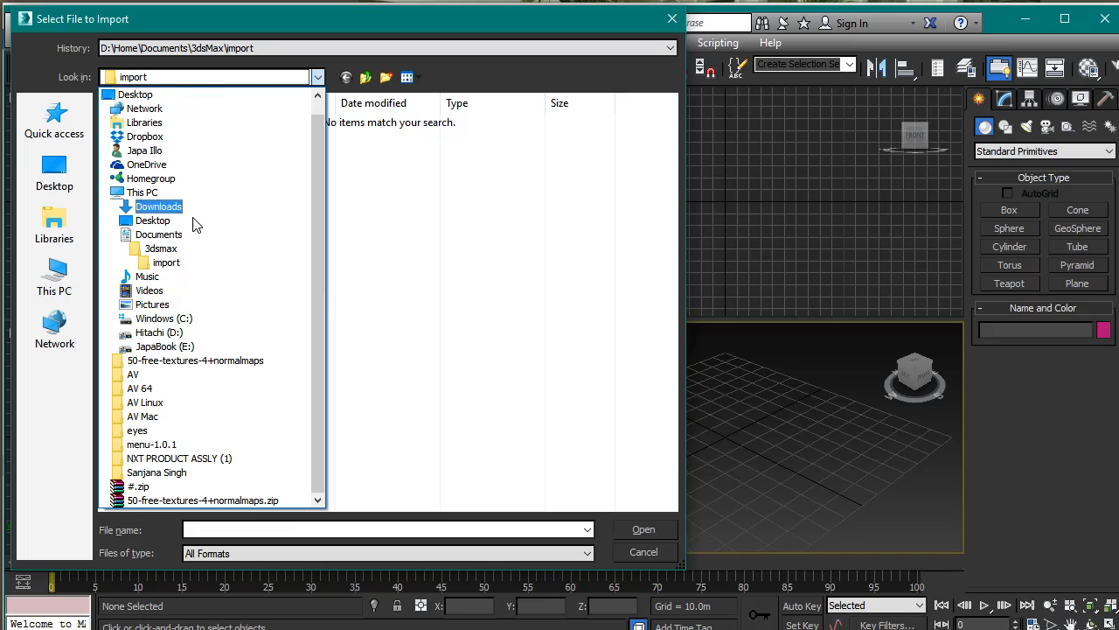
click(158, 318)
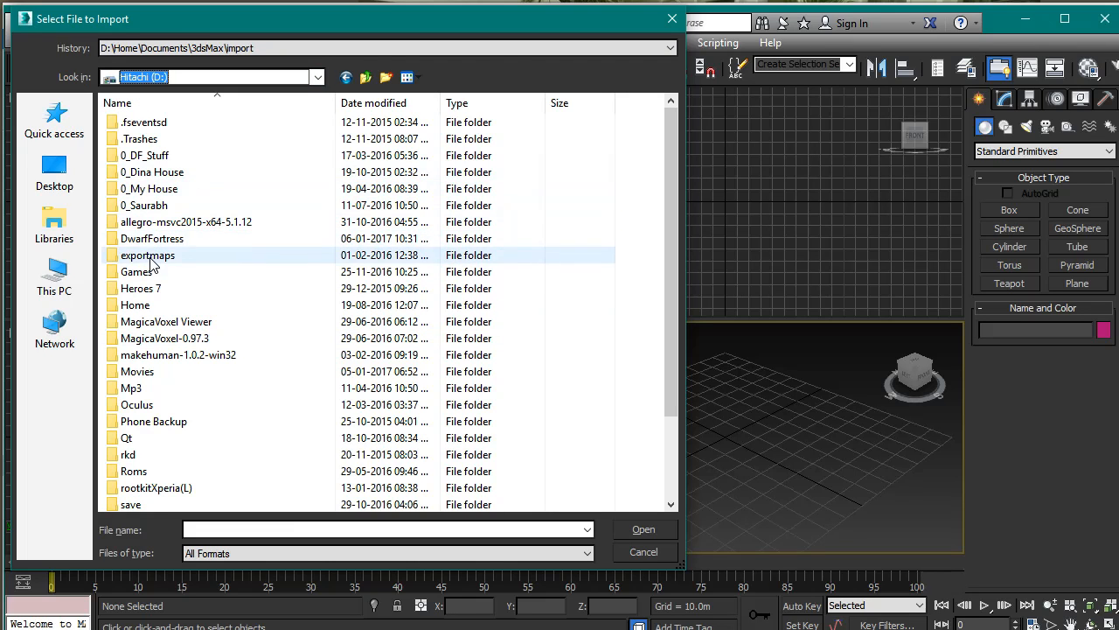
double_click(147, 255)
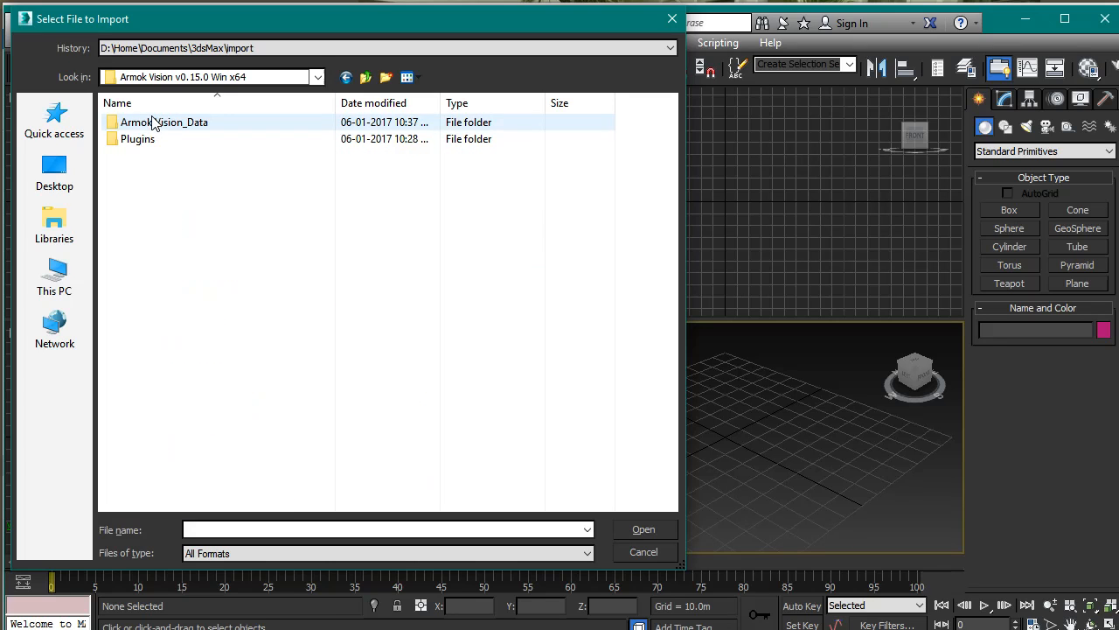
click(163, 121)
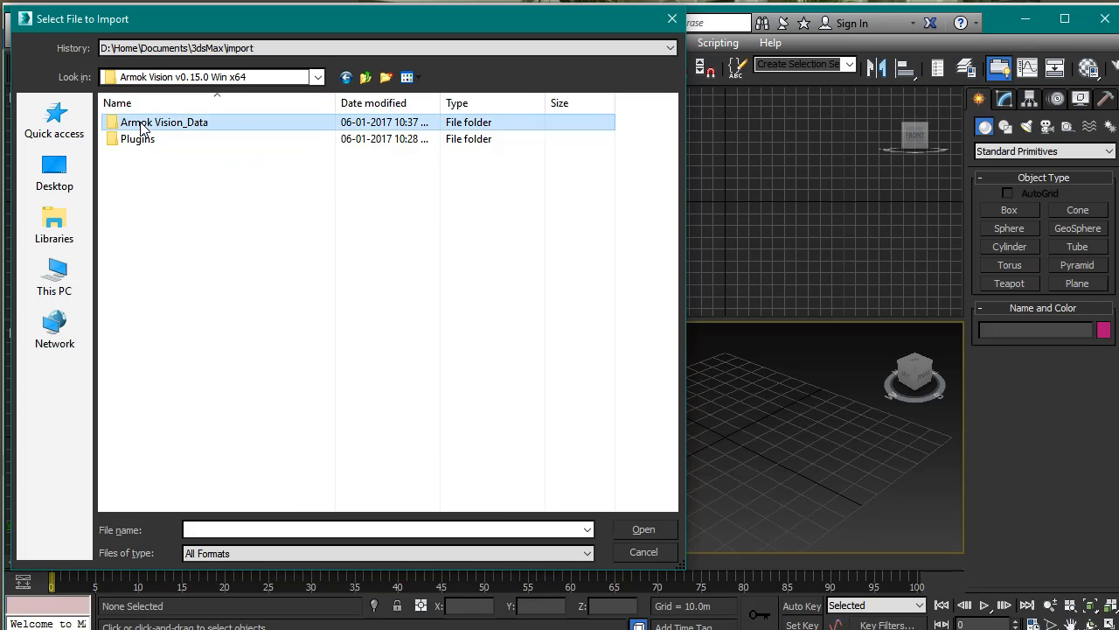
double_click(163, 122)
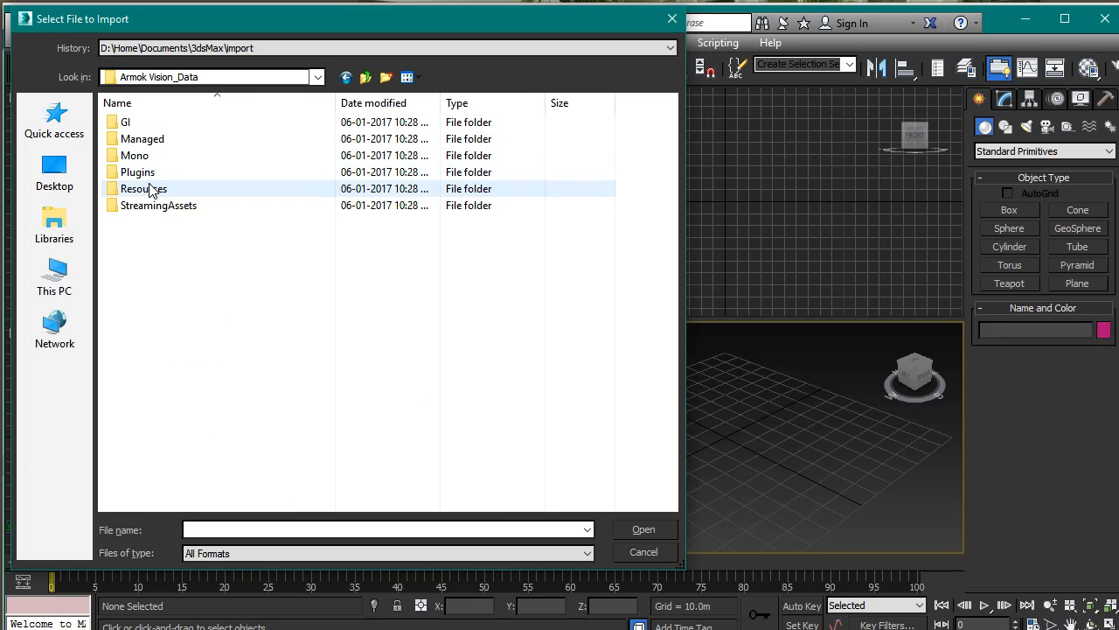
click(143, 188)
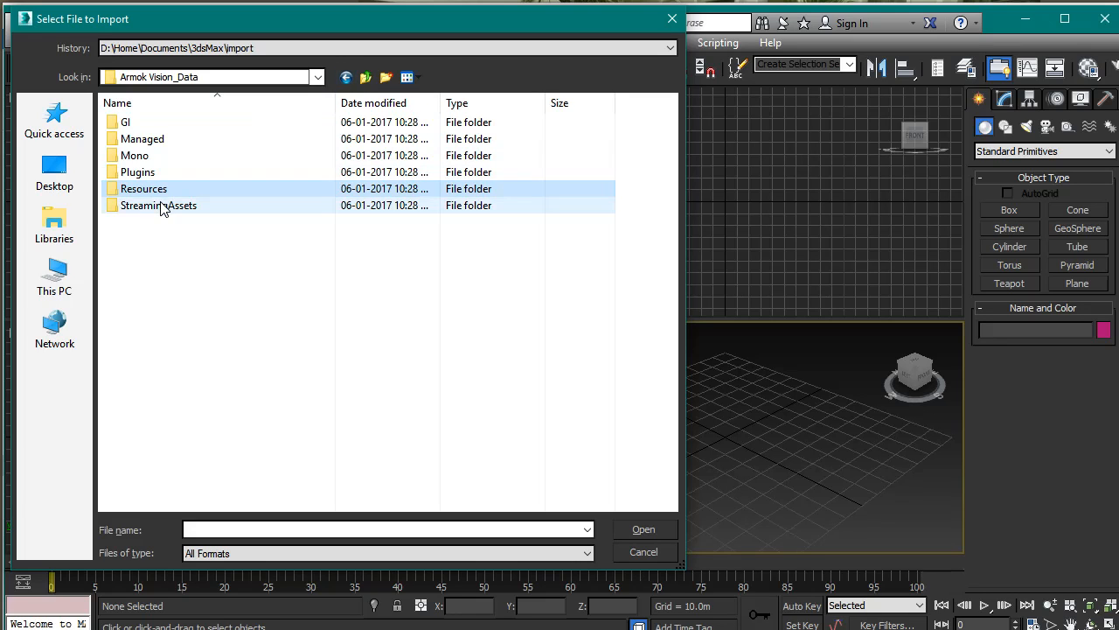
double_click(158, 205)
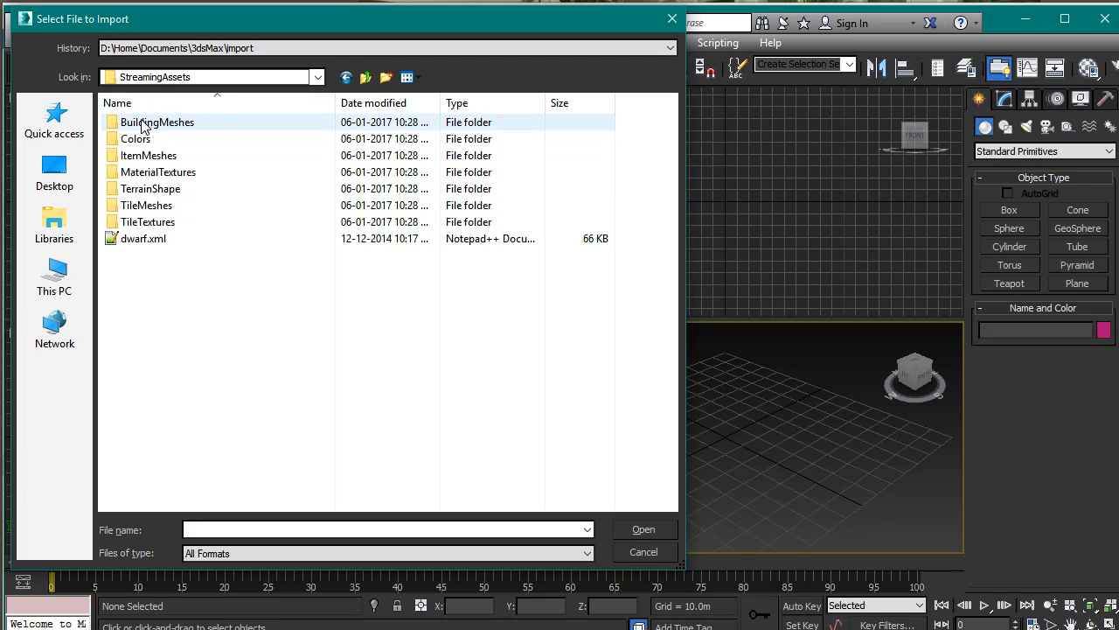
click(146, 204)
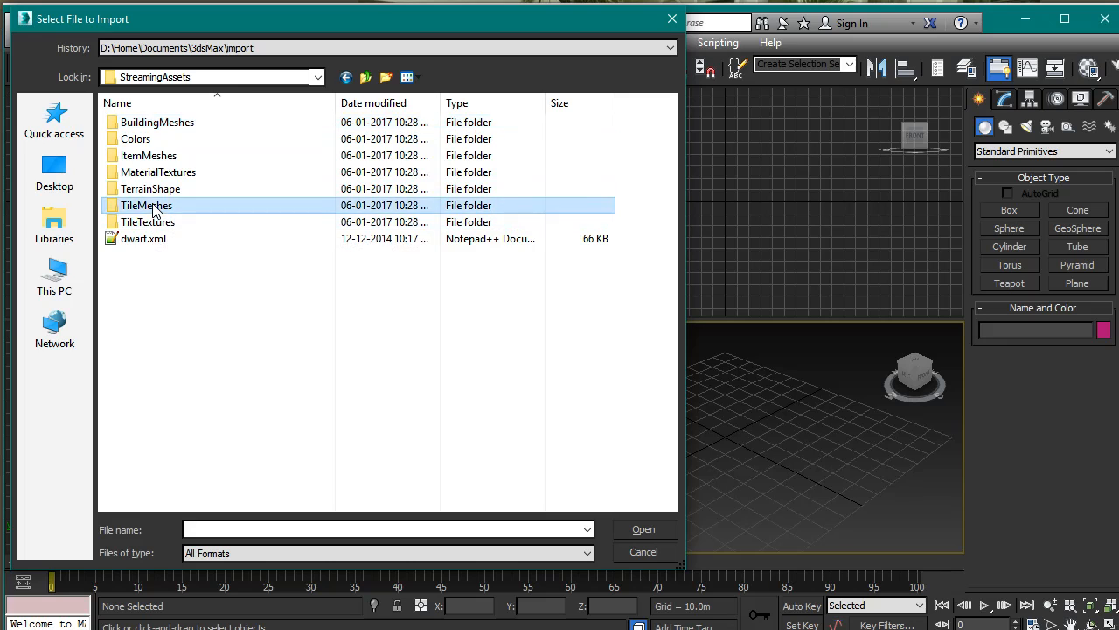
double_click(146, 205)
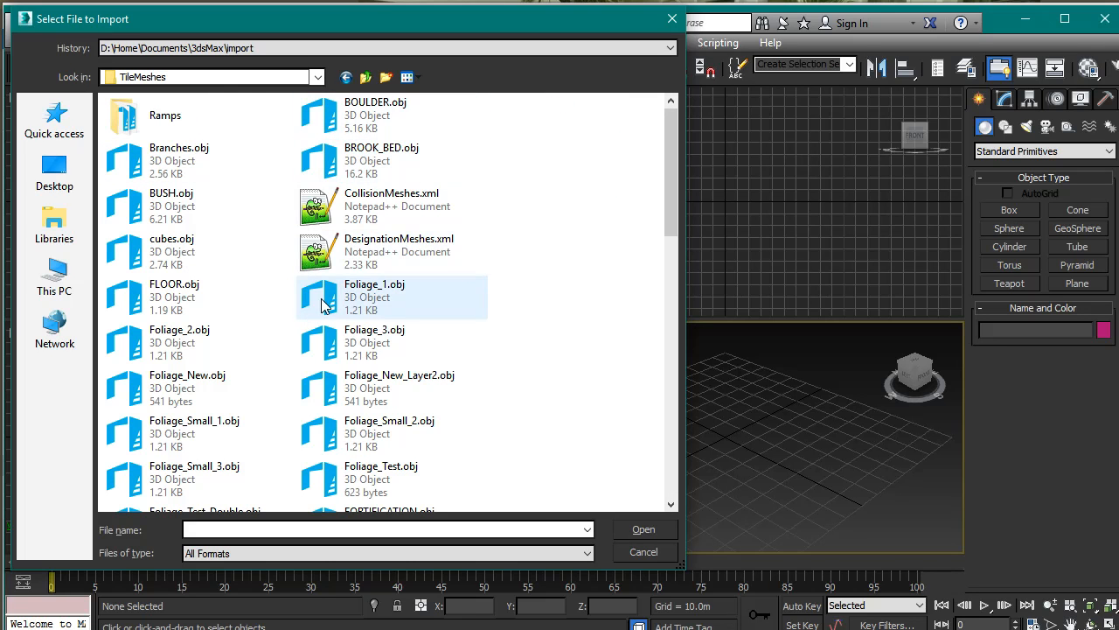
click(174, 297)
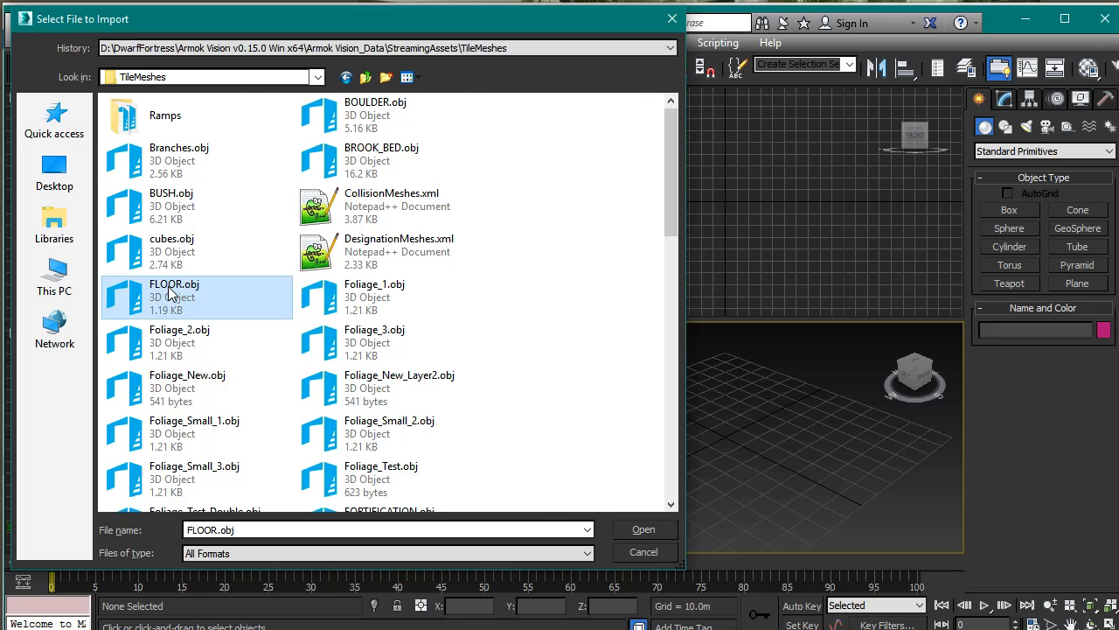
click(644, 529)
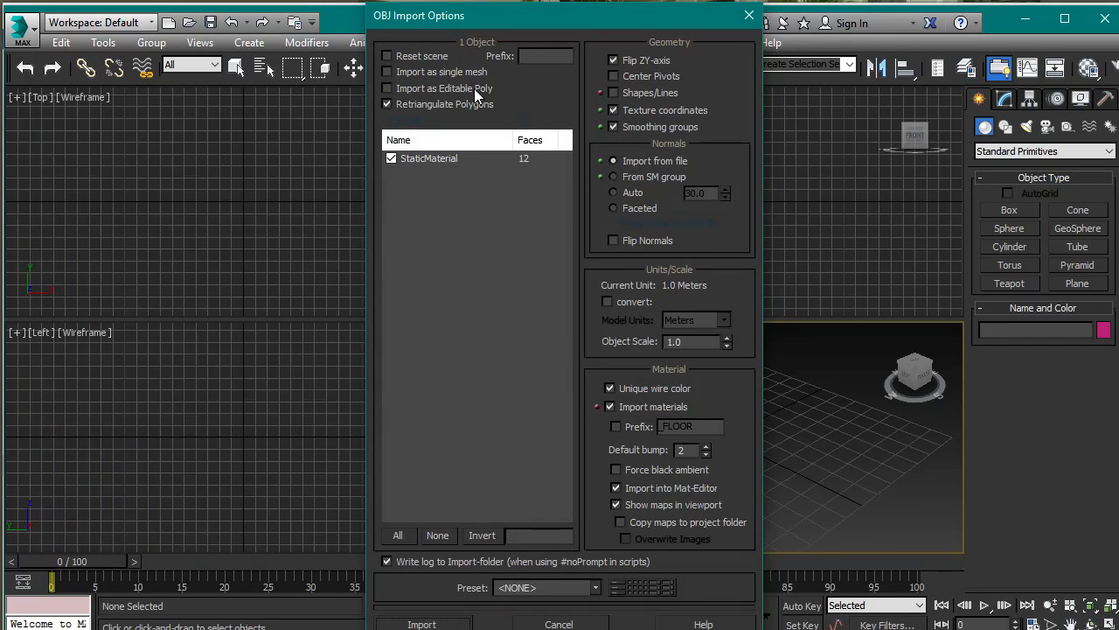
mouse_move(502, 81)
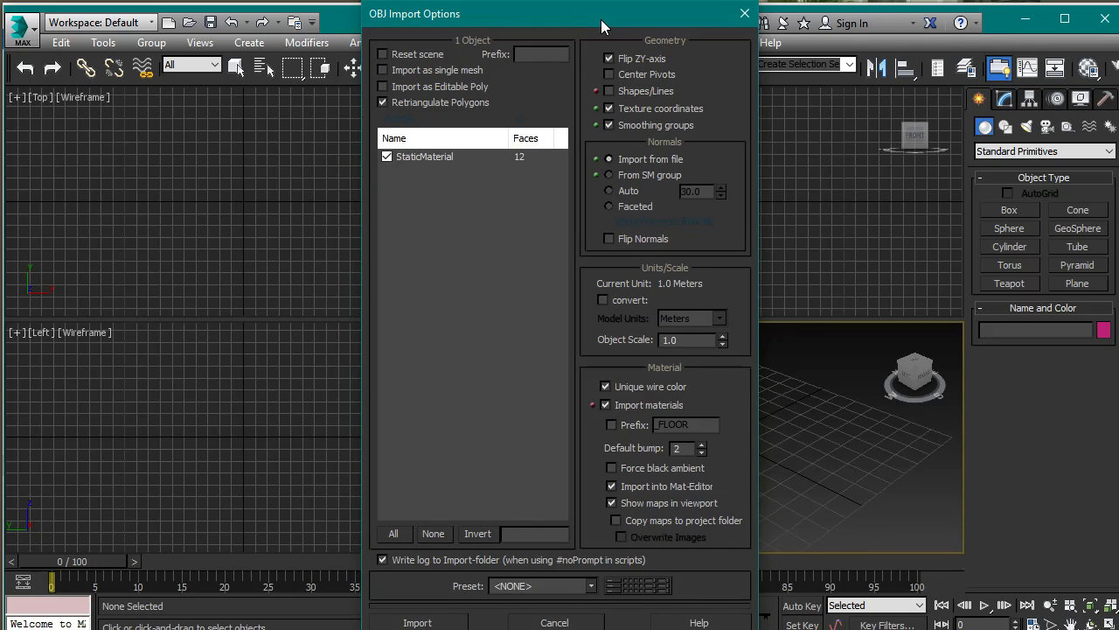
mouse_move(595, 287)
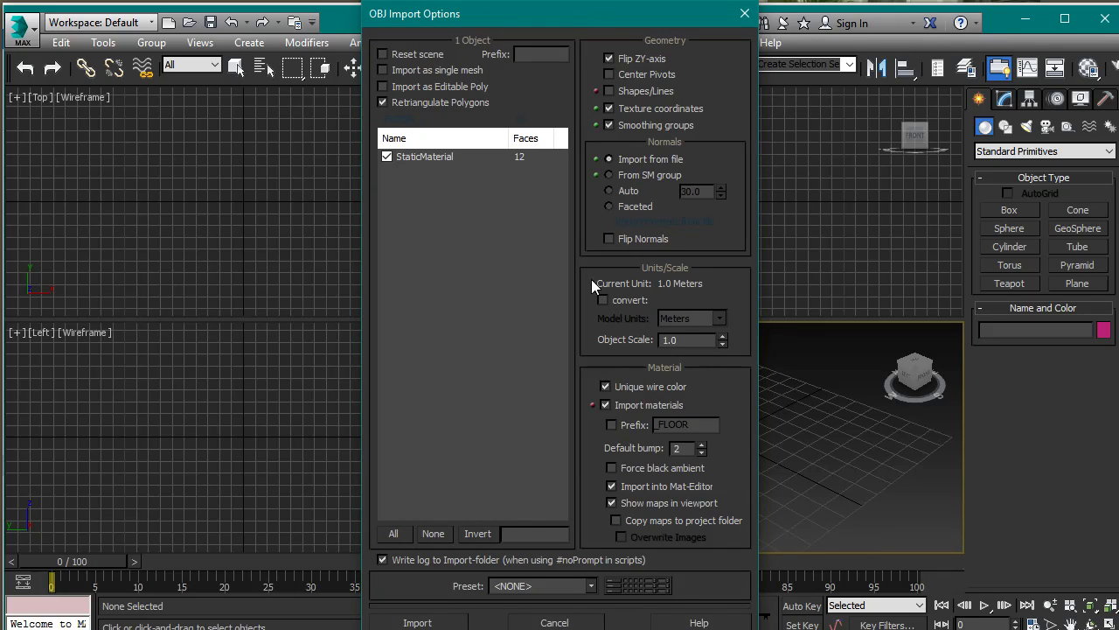
mouse_move(485, 450)
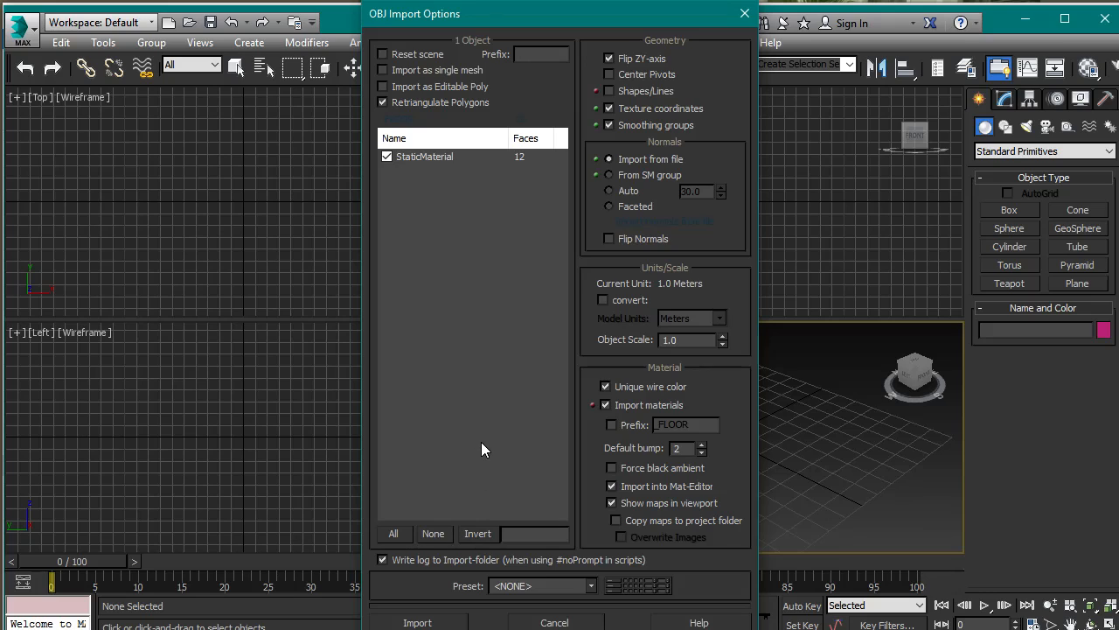
mouse_move(485, 441)
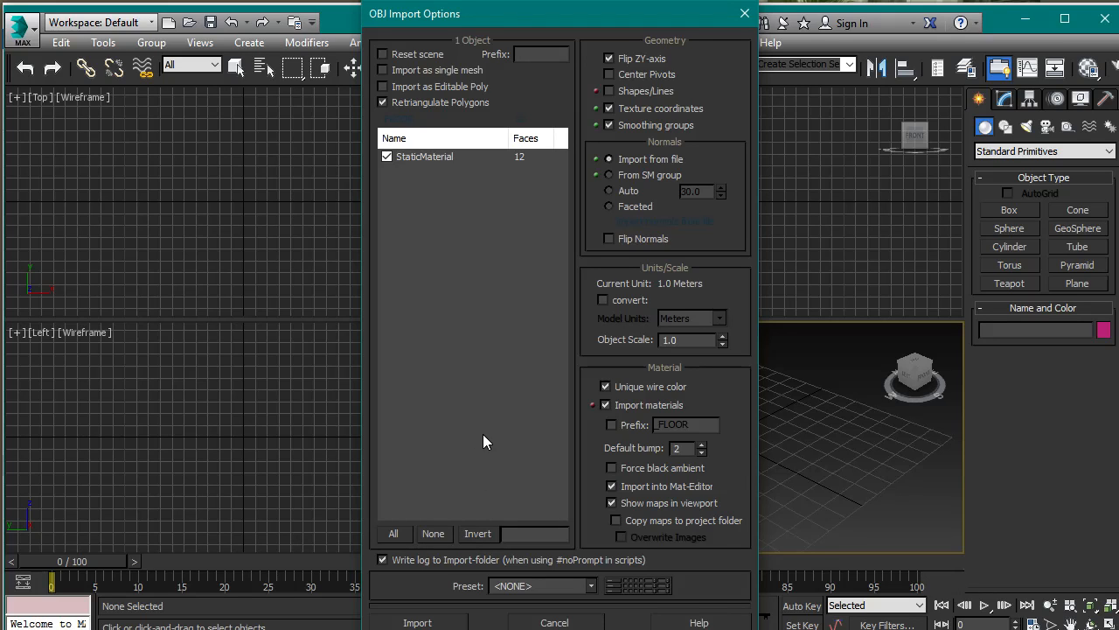
mouse_move(446, 621)
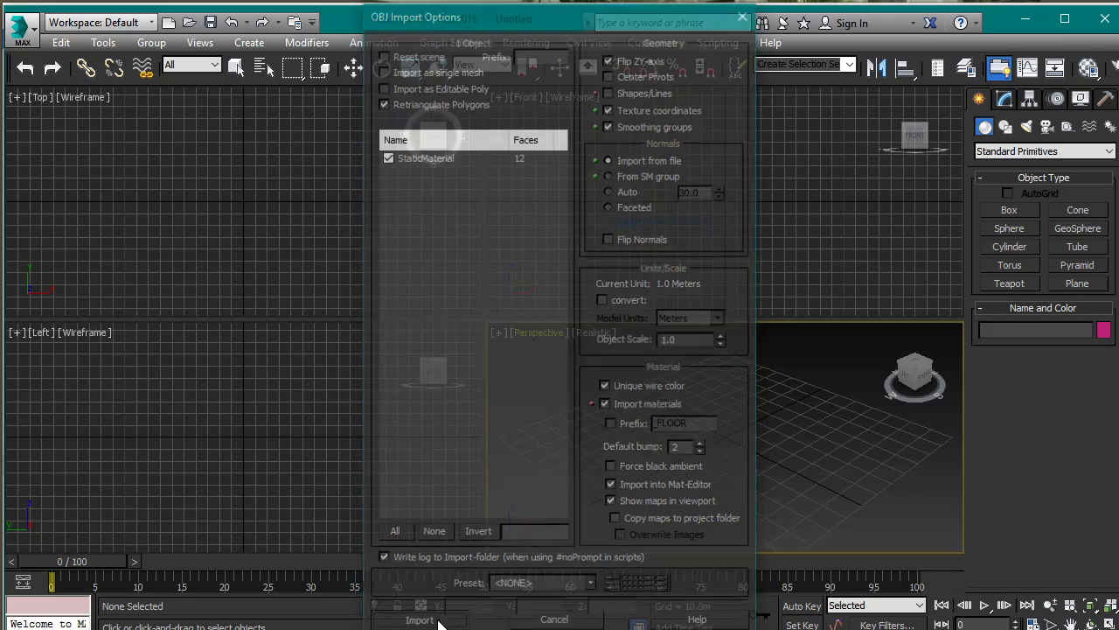
Import the FLOOR mesh and maximize the Perspective viewport.
click(420, 620)
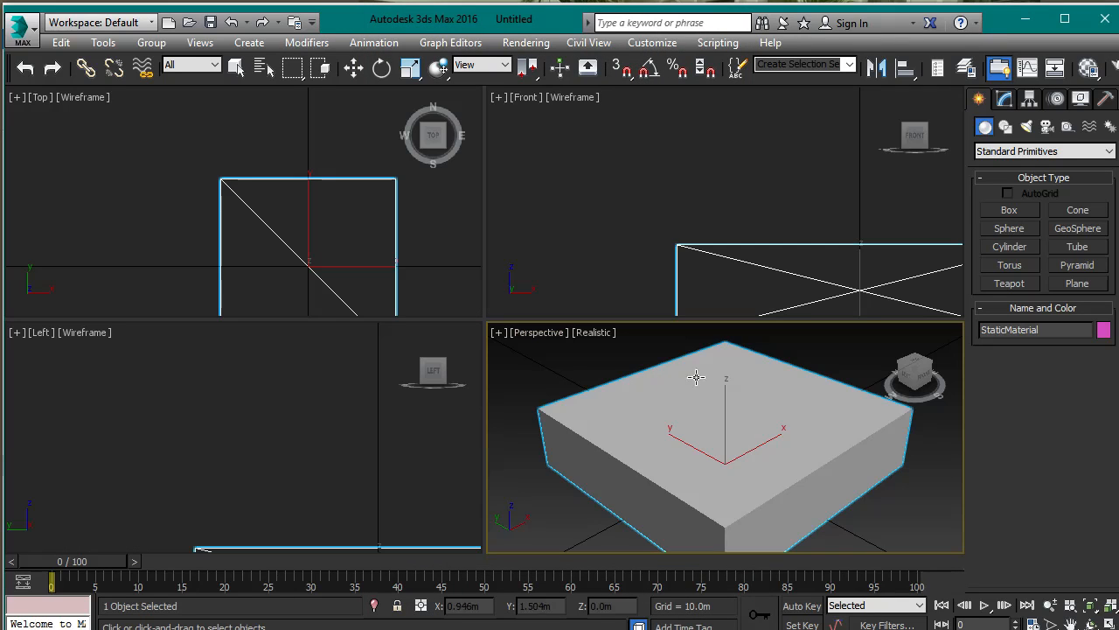
key(alt+w)
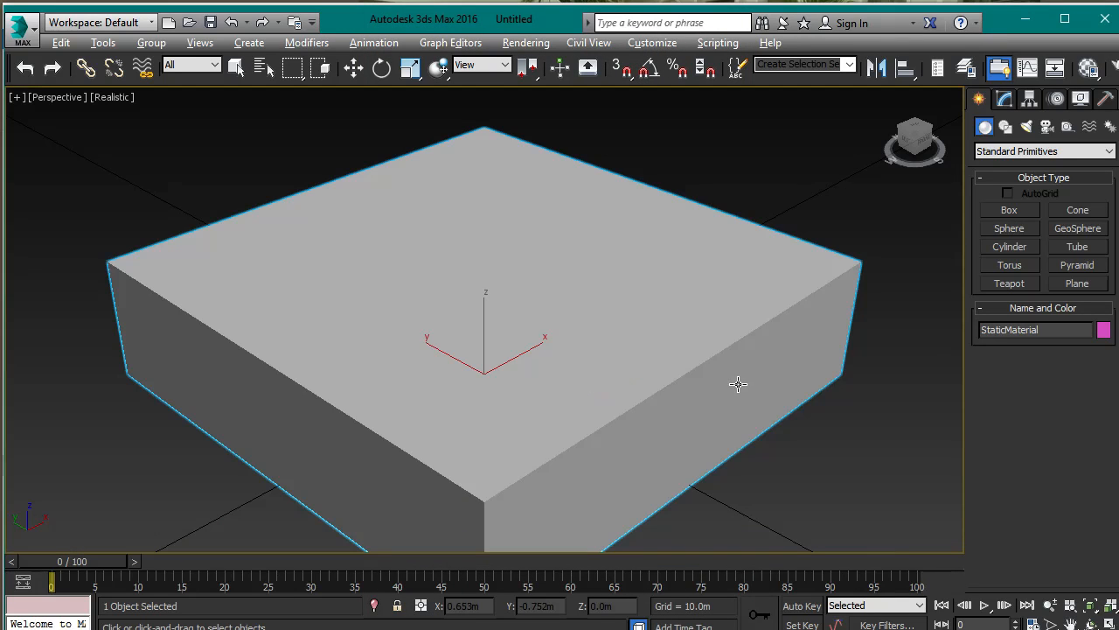
scroll(down, 3)
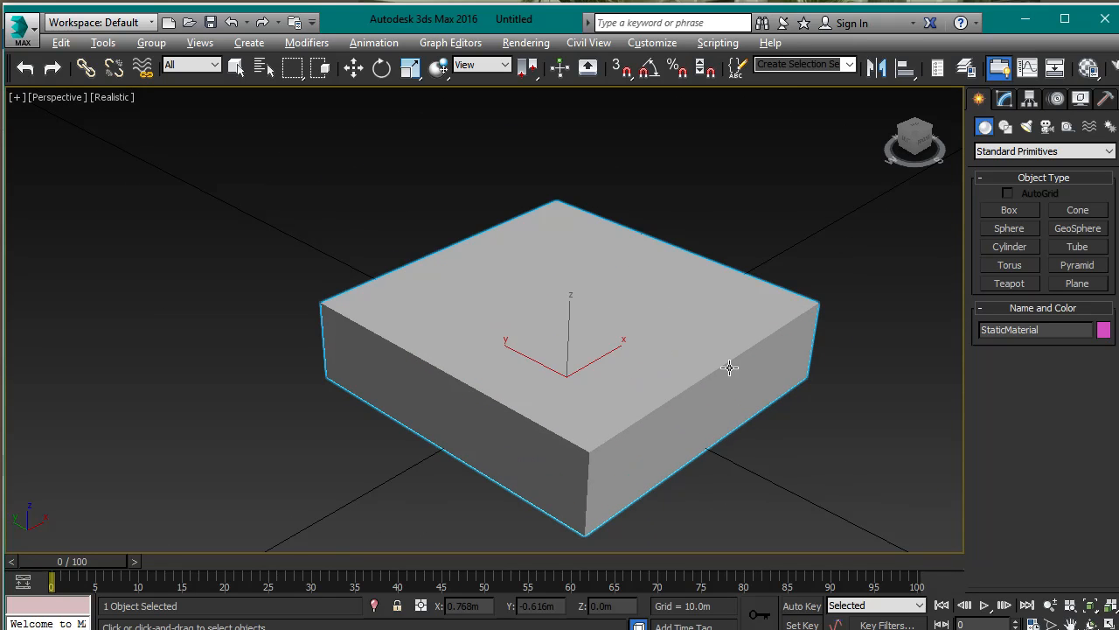
Reset the StaticMaterial block's rotation to zero, then switch to creating spline shapes.
right_click(731, 367)
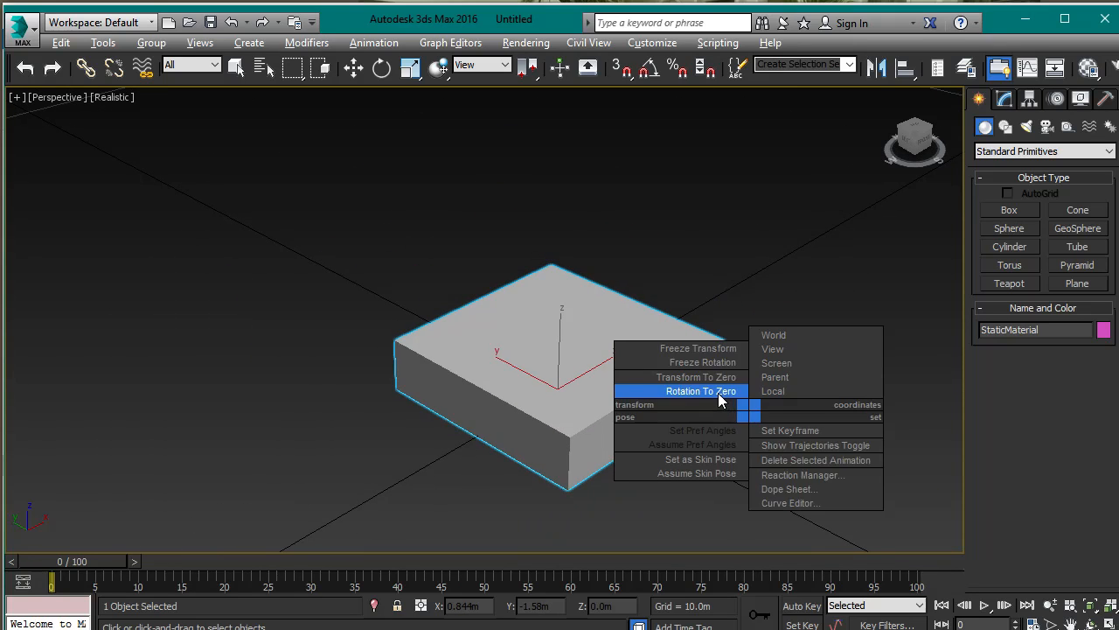
click(701, 391)
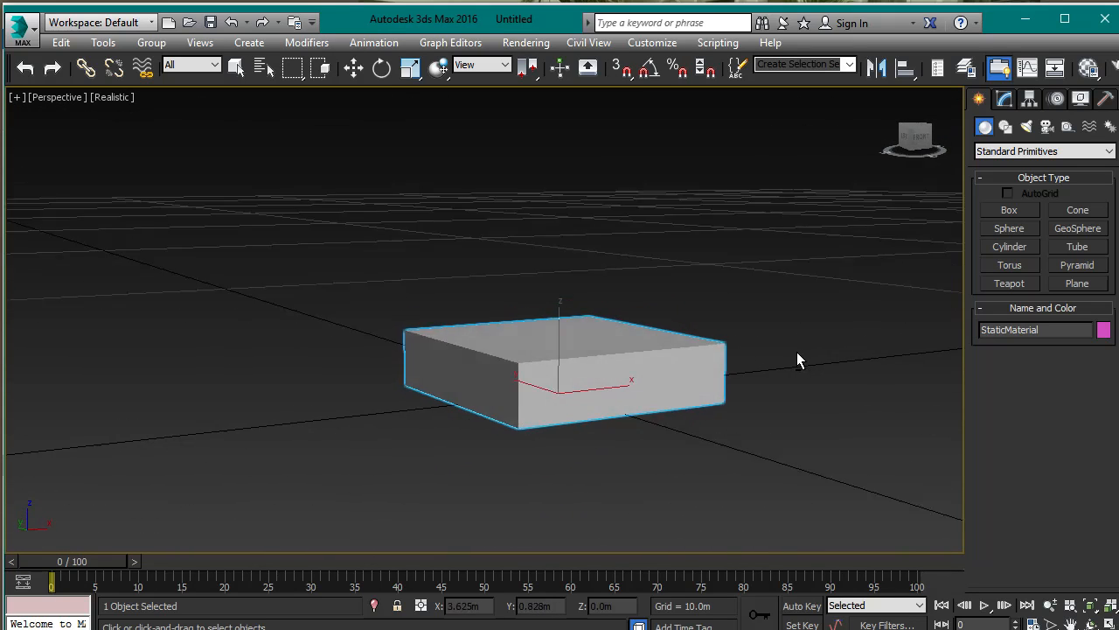
drag(797, 359, 900, 480)
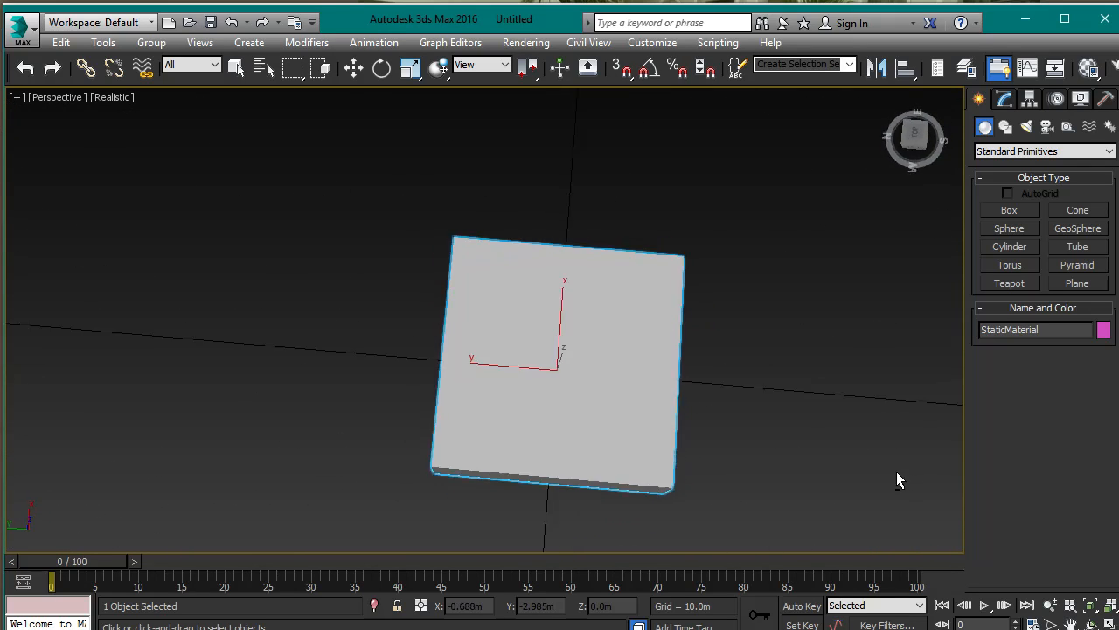
click(1005, 127)
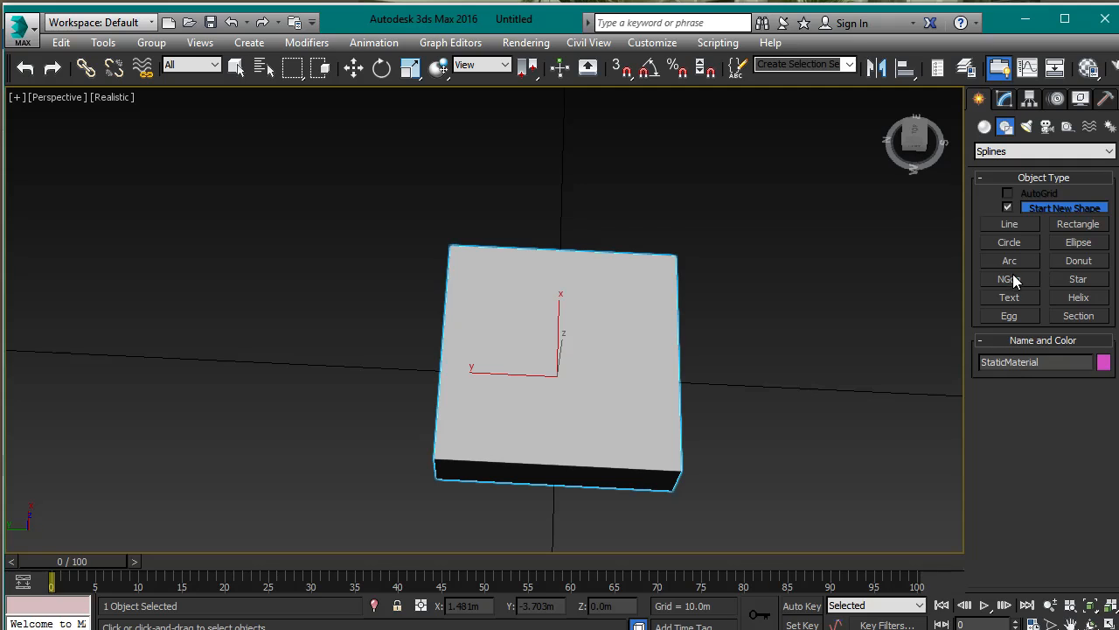
Draw a hexagonal NGon centred over the floor block and convert it to an editable spline.
click(1009, 278)
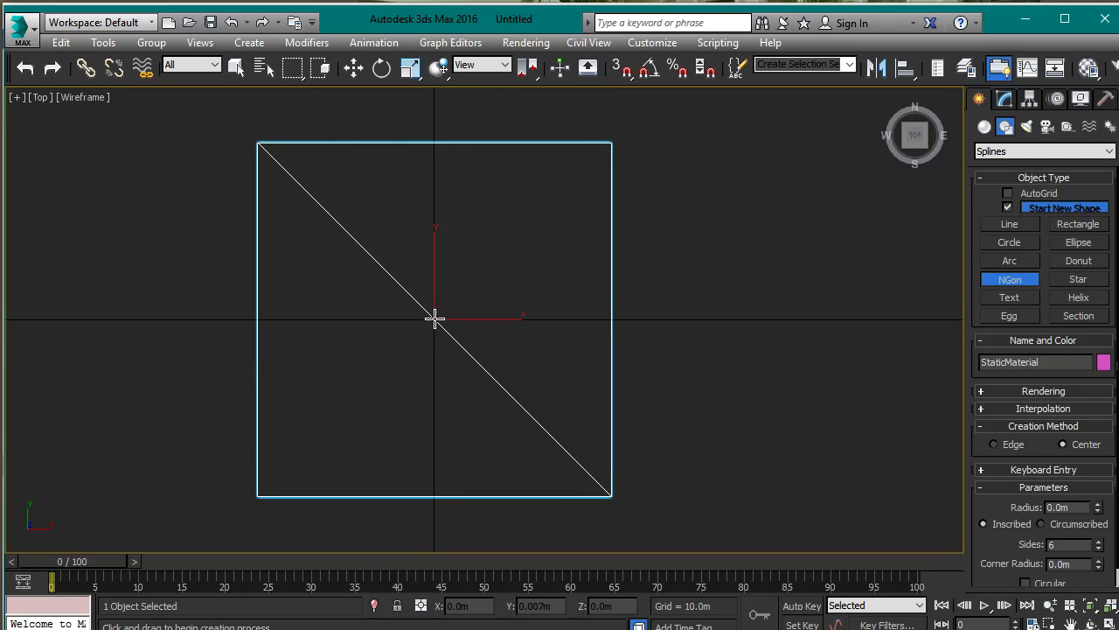
drag(434, 319, 544, 318)
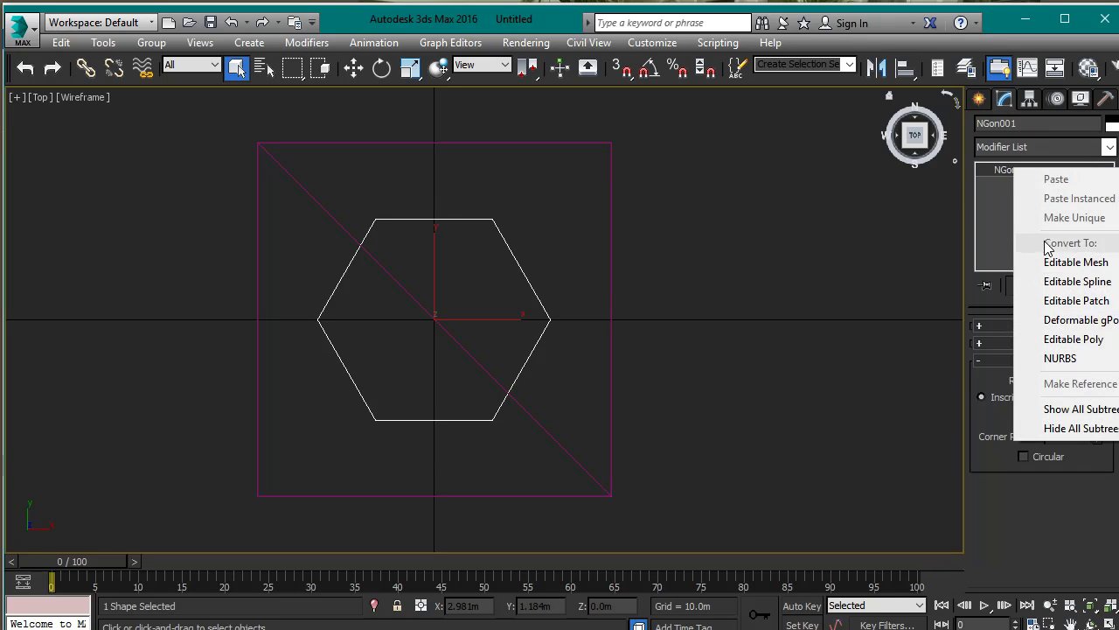
click(1078, 281)
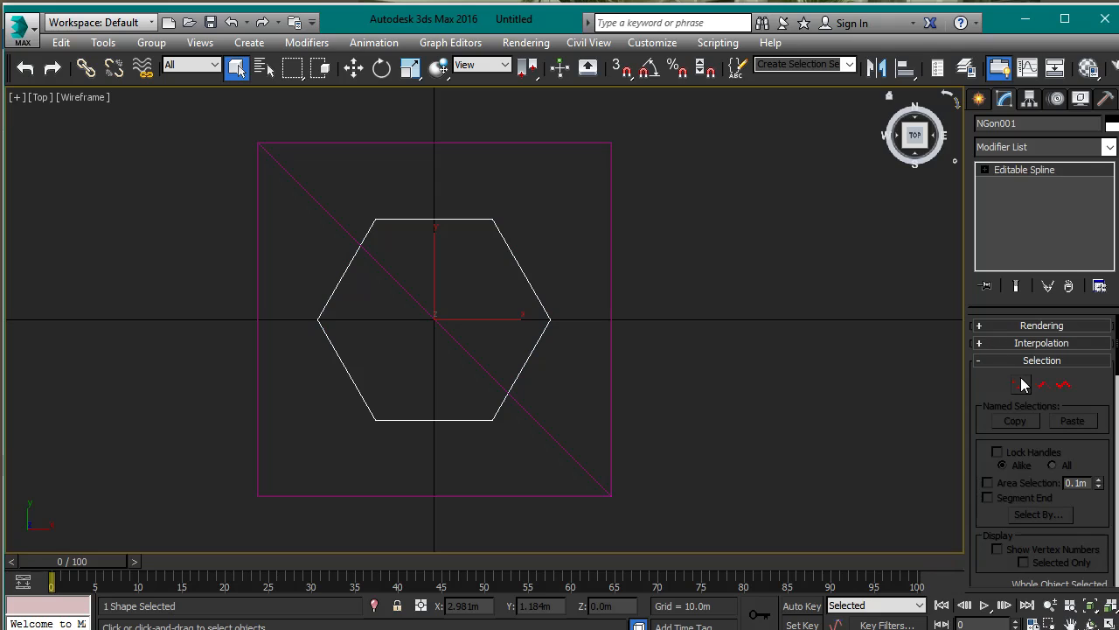
click(1021, 385)
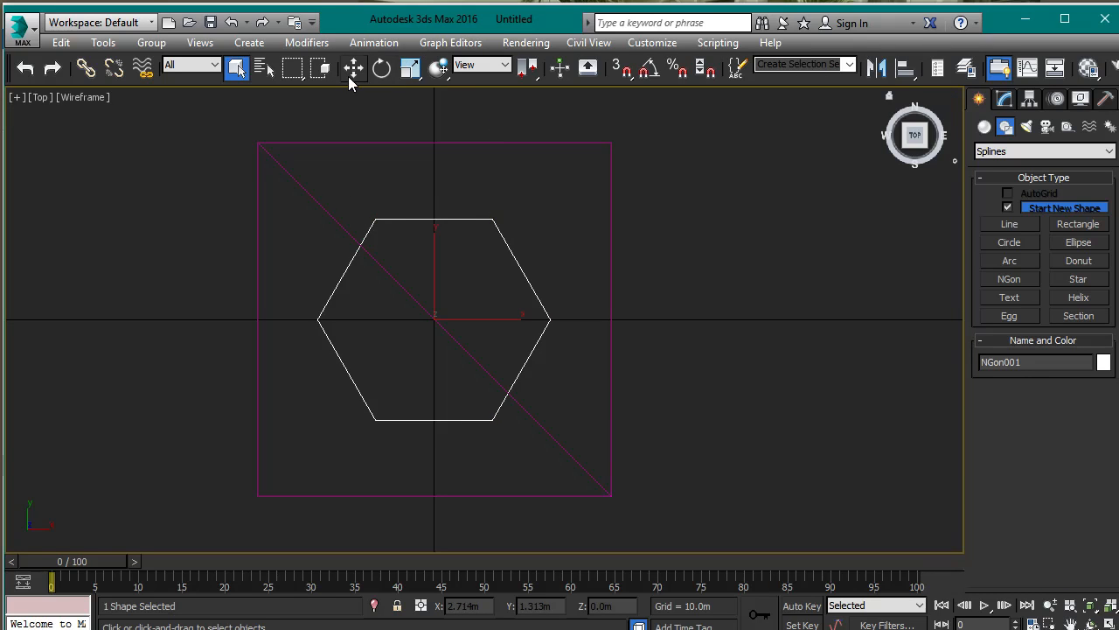
Move NGon001 up to Z = 0.5 so it sits on the block's top.
click(354, 68)
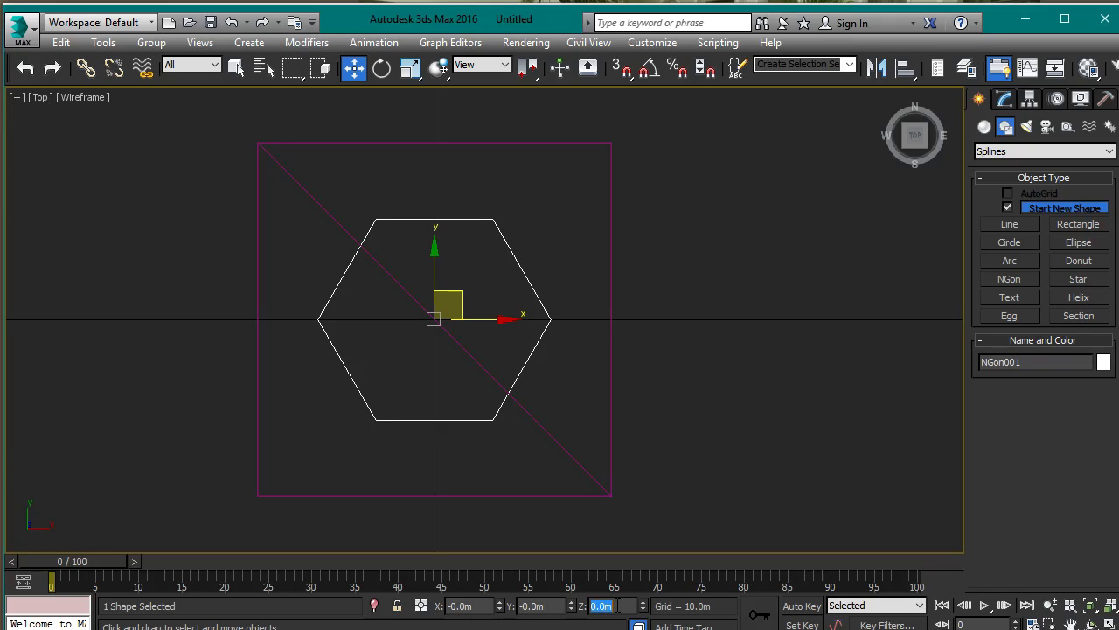
text(.5)
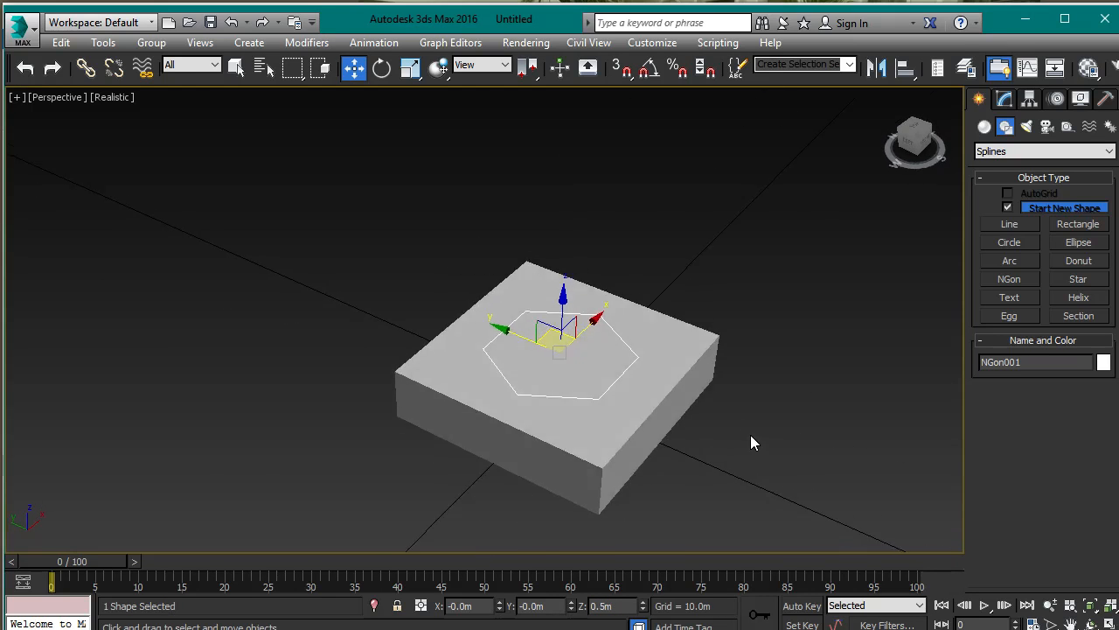
key(alt+w)
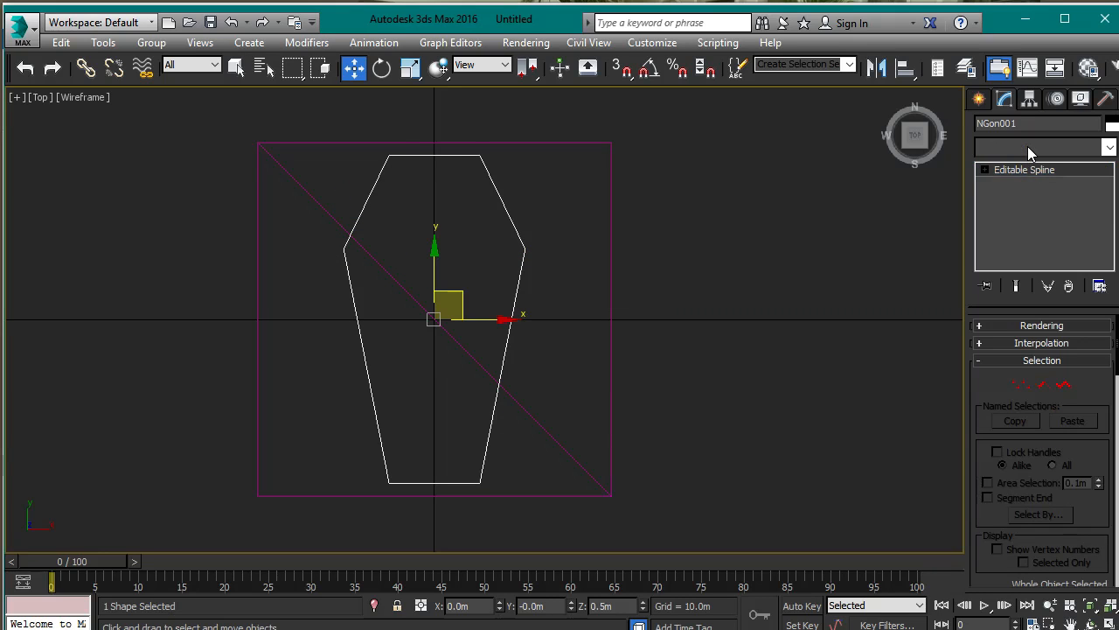
Apply an Extrude modifier with Amount 0.5 to the coffin outline and inspect it.
click(1040, 147)
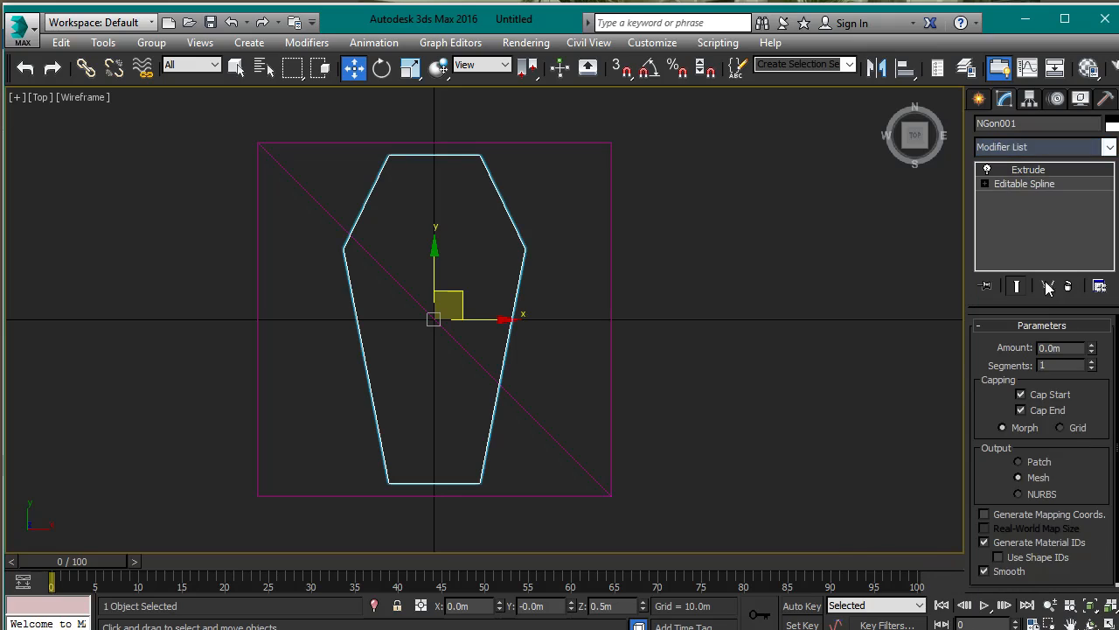
click(1060, 347)
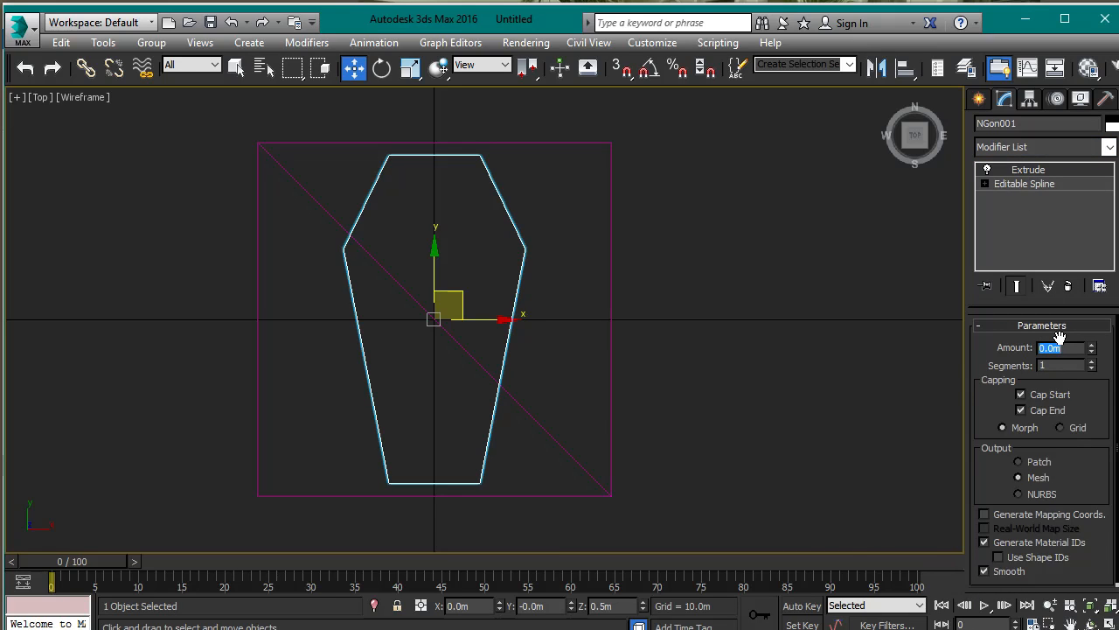
text(0.5)
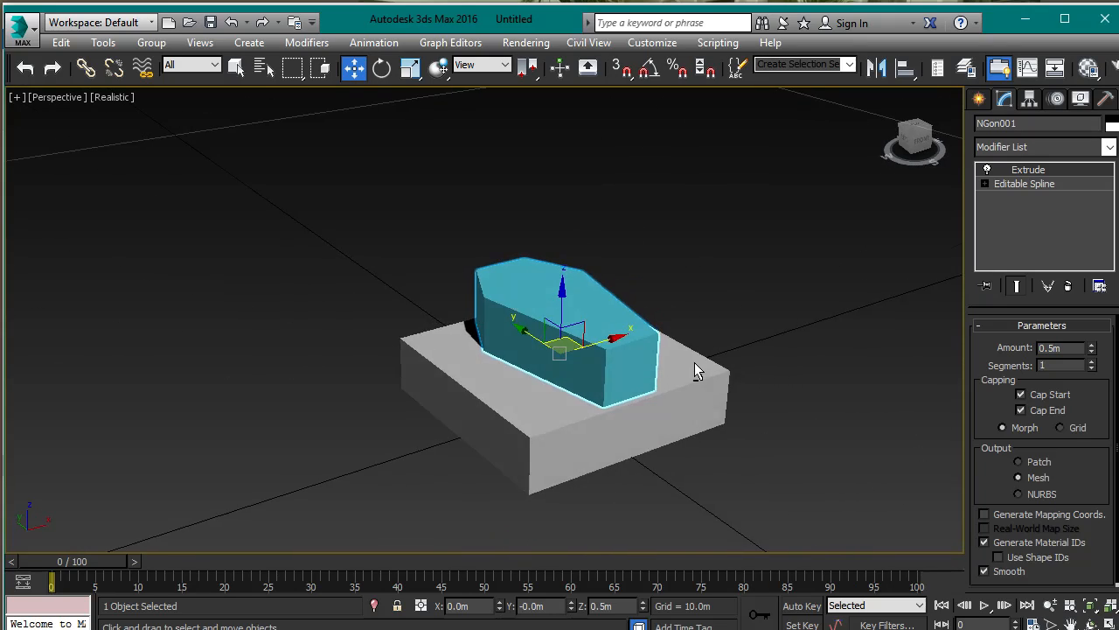
drag(699, 367, 756, 463)
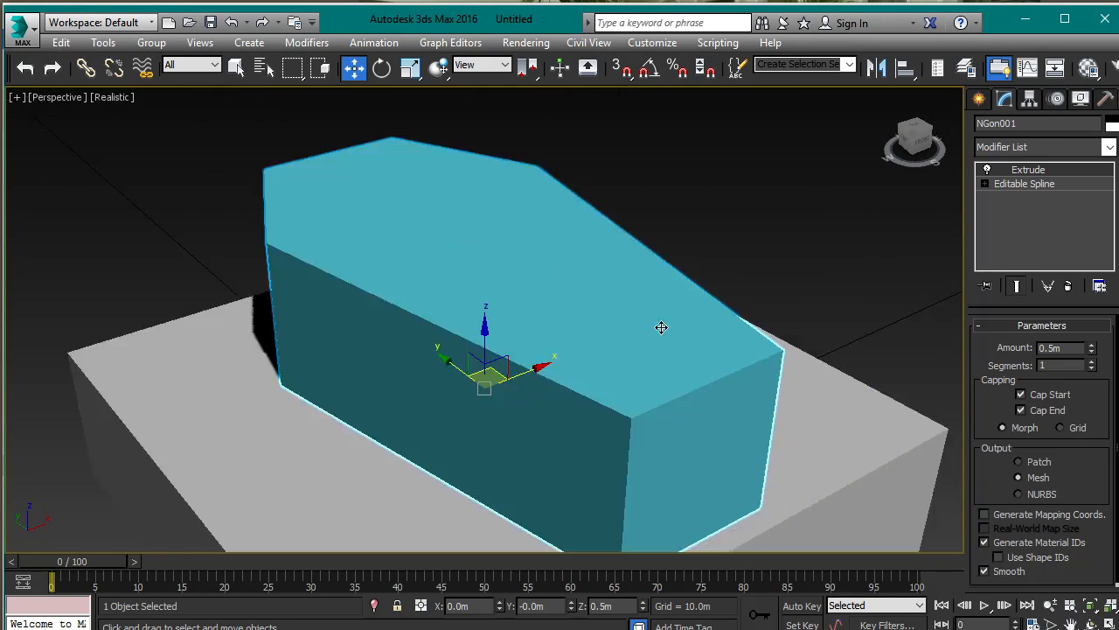
drag(661, 327, 758, 303)
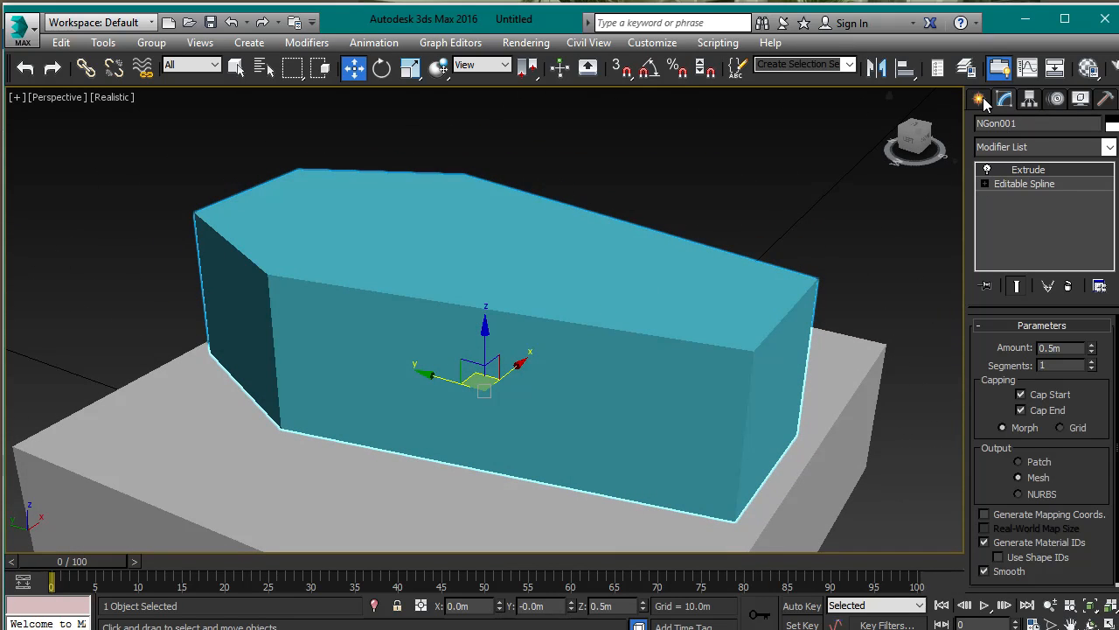
Attach the coffin to the StaticMaterial mesh and remove the original box element.
click(980, 98)
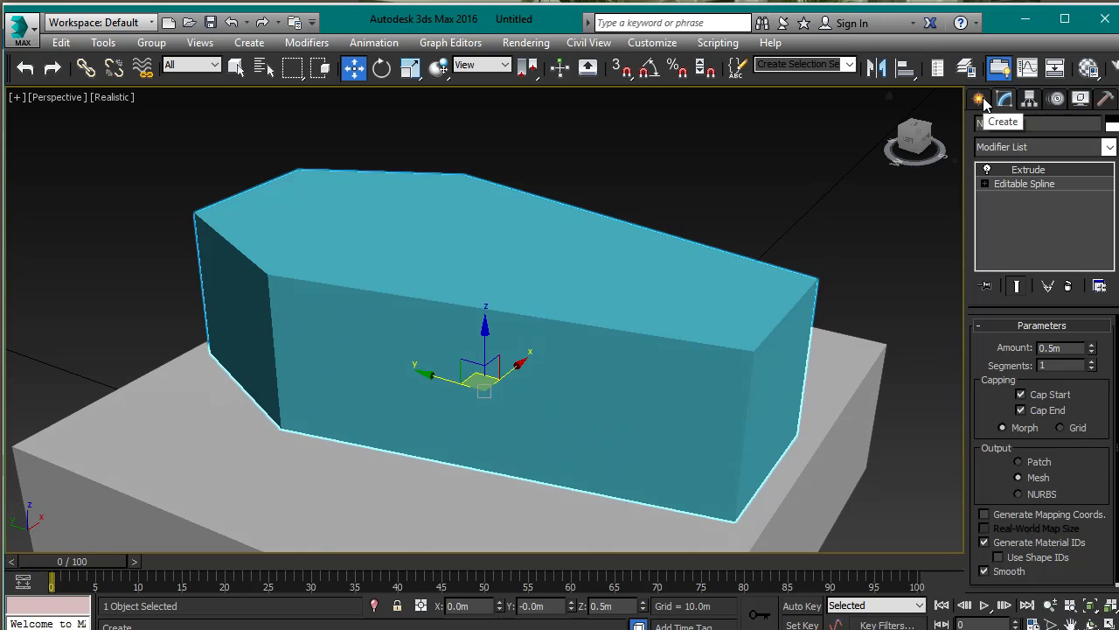
click(979, 98)
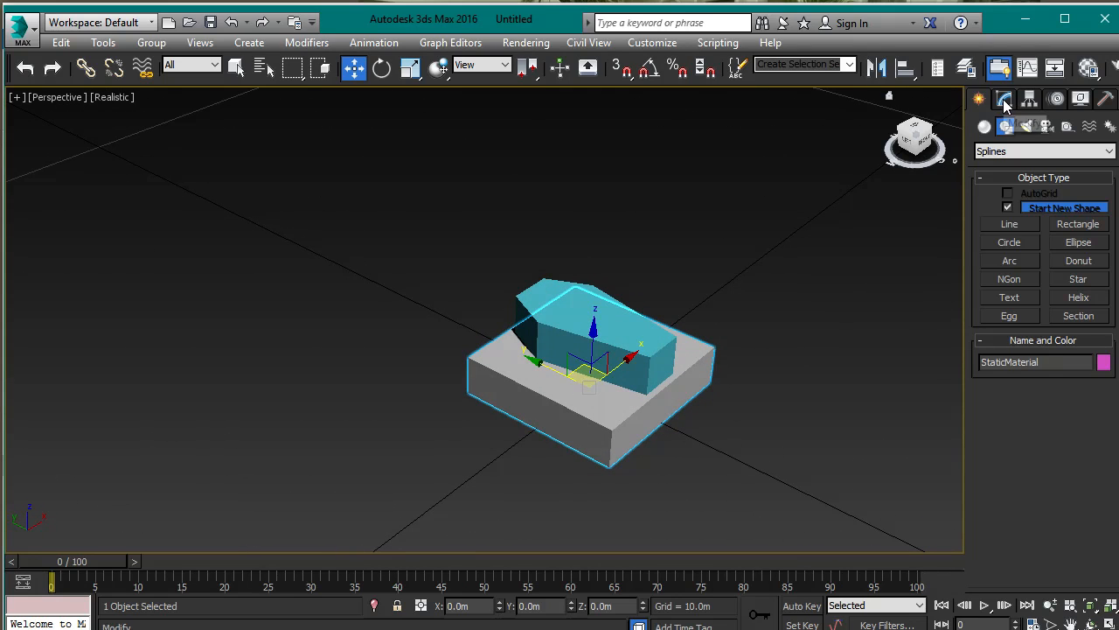
click(1005, 98)
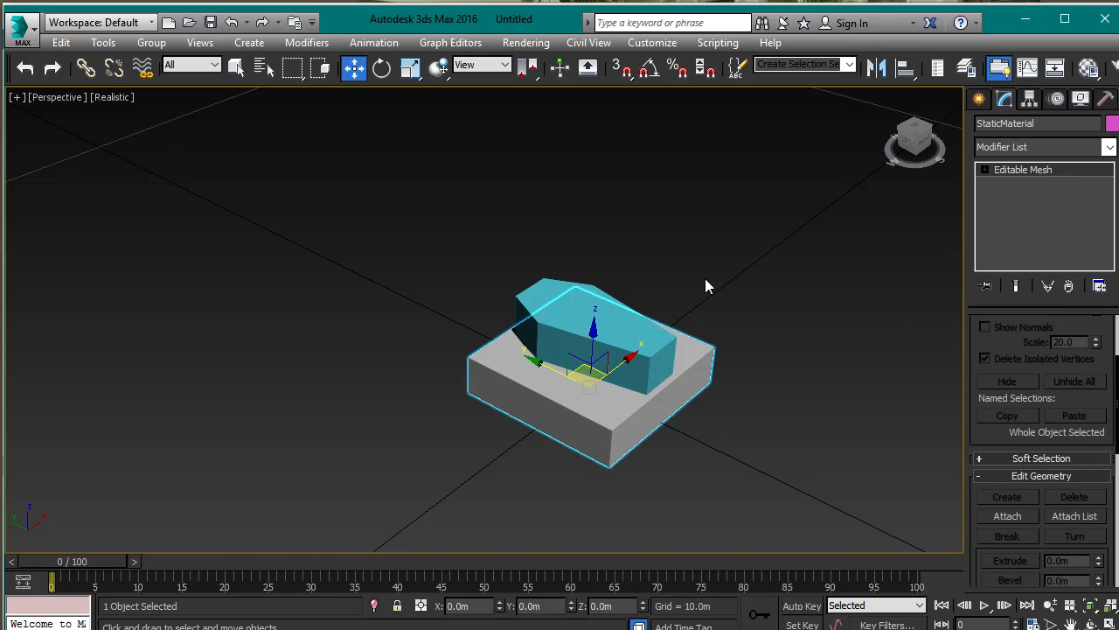
click(1007, 515)
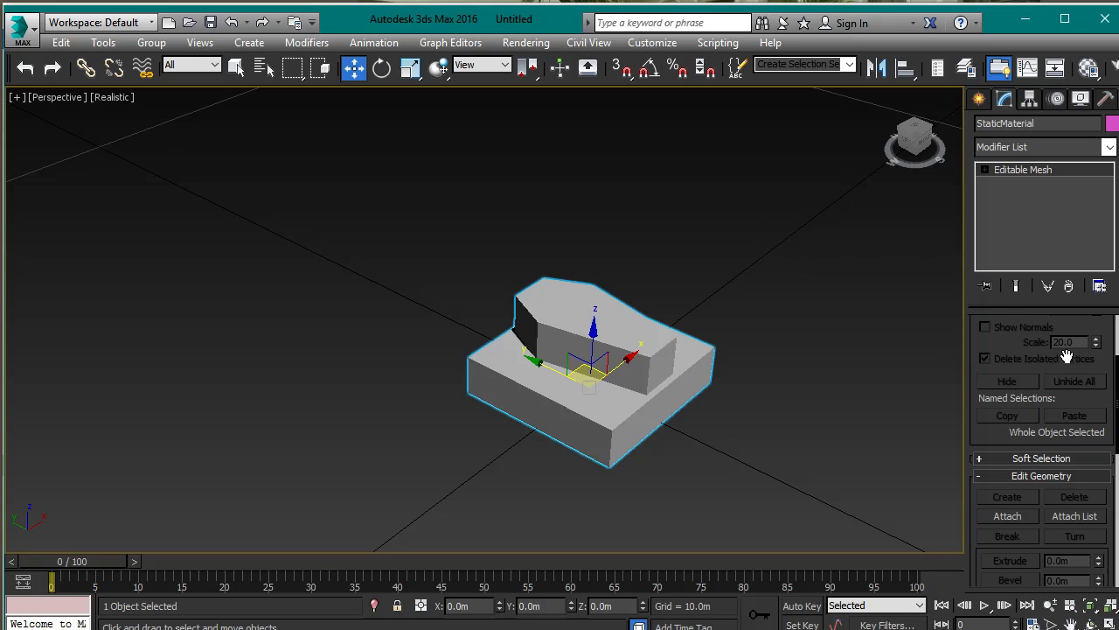
click(1083, 350)
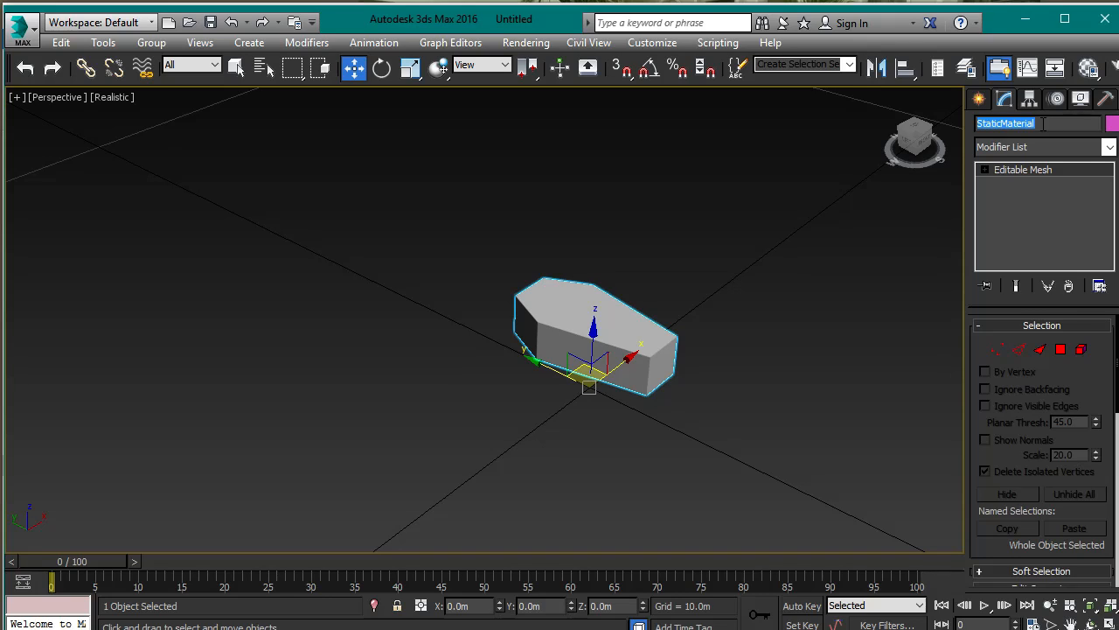
Enter BuildingMaterial as the coffin mesh's object name and commit it.
text(Buil)
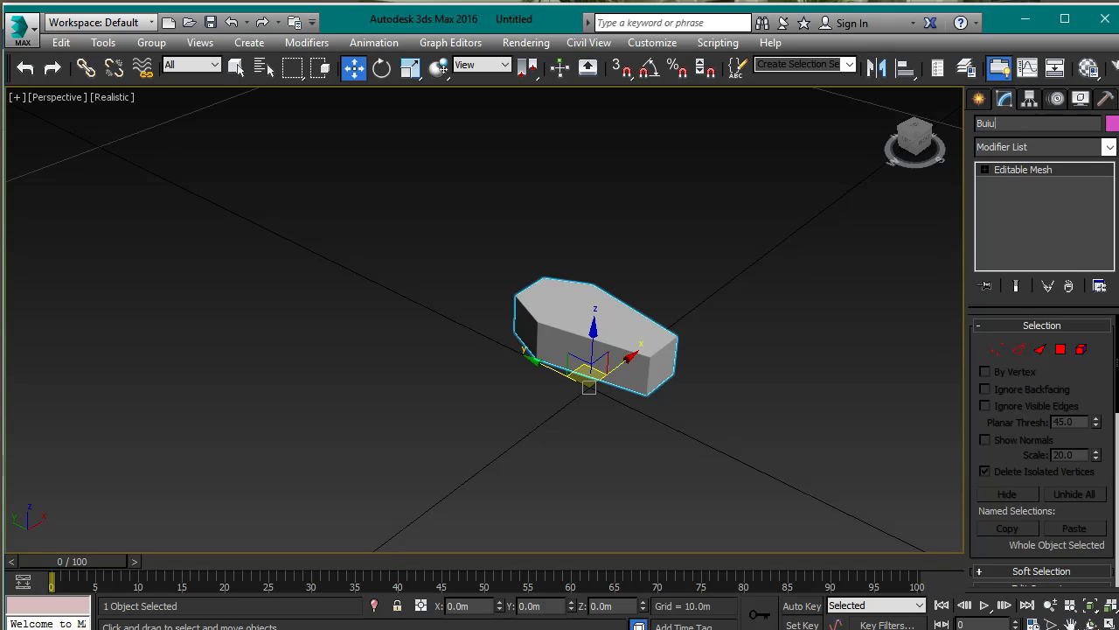
text(BuildingMaterial)
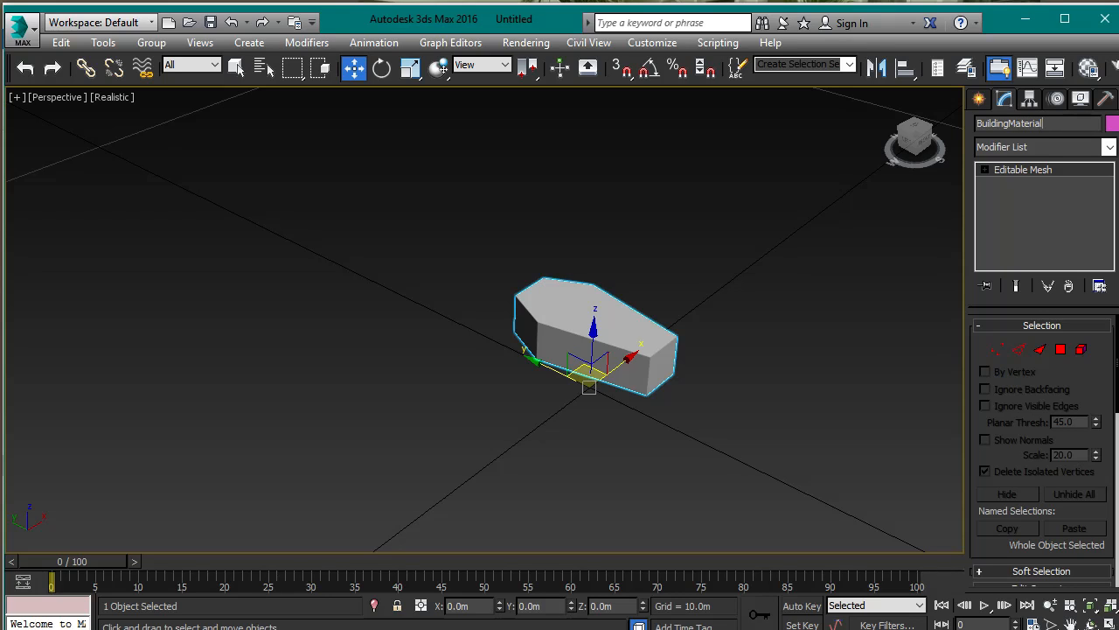
click(1004, 97)
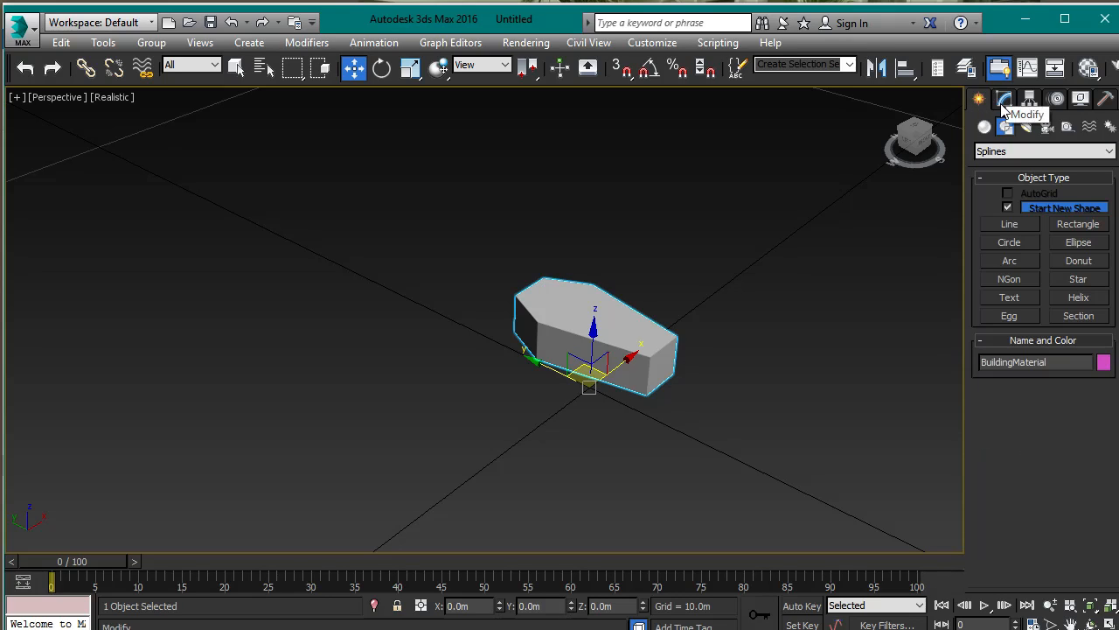
click(1028, 98)
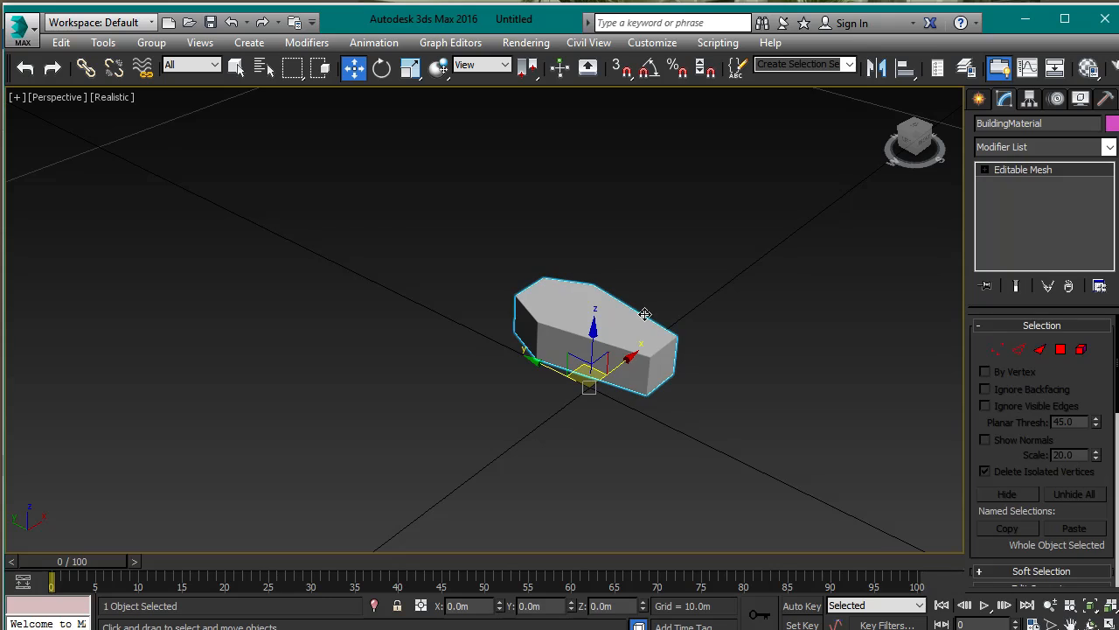
mouse_move(489, 268)
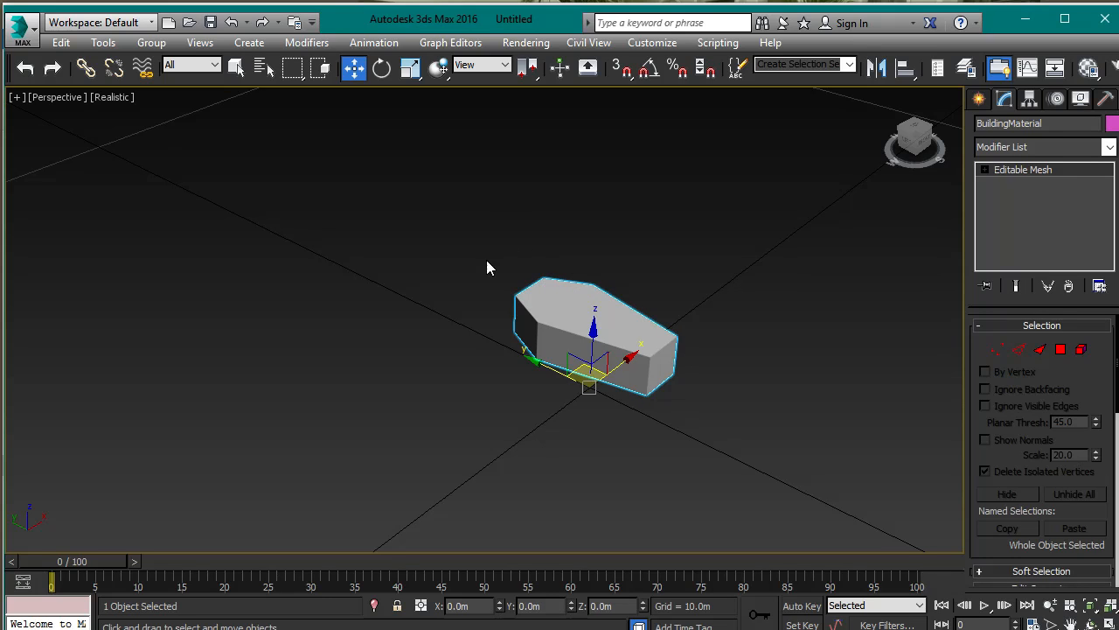
mouse_move(407, 267)
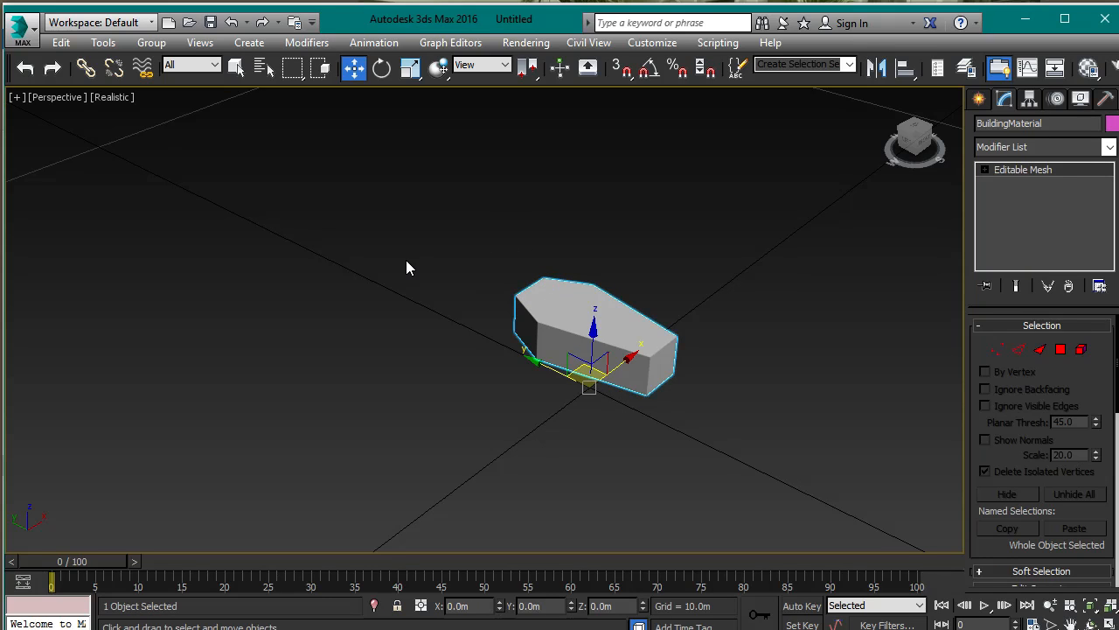
click(21, 22)
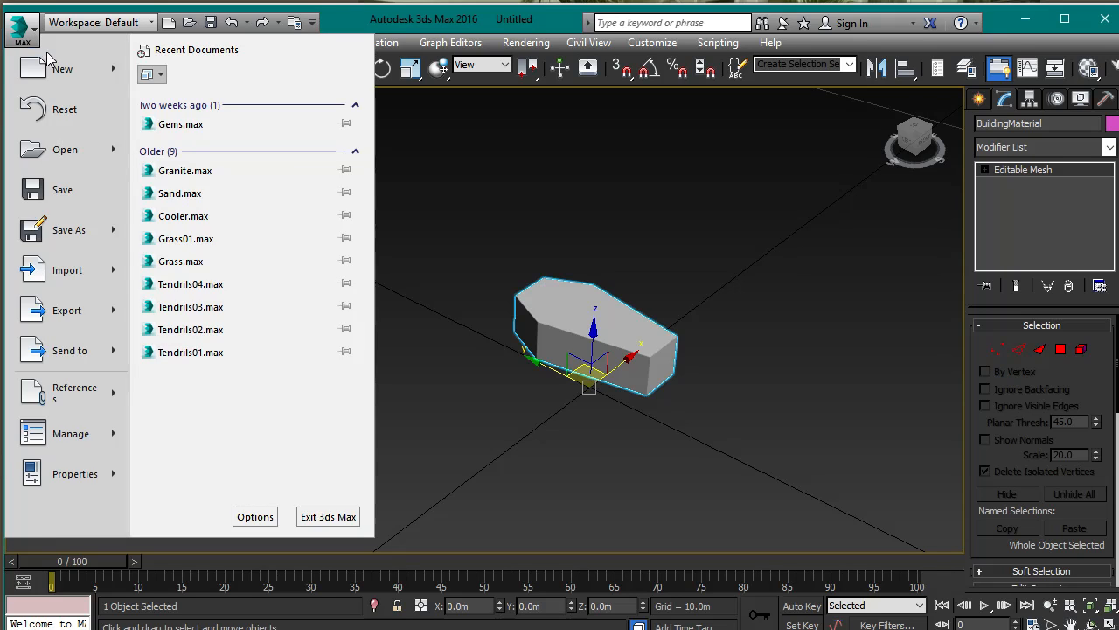
click(66, 310)
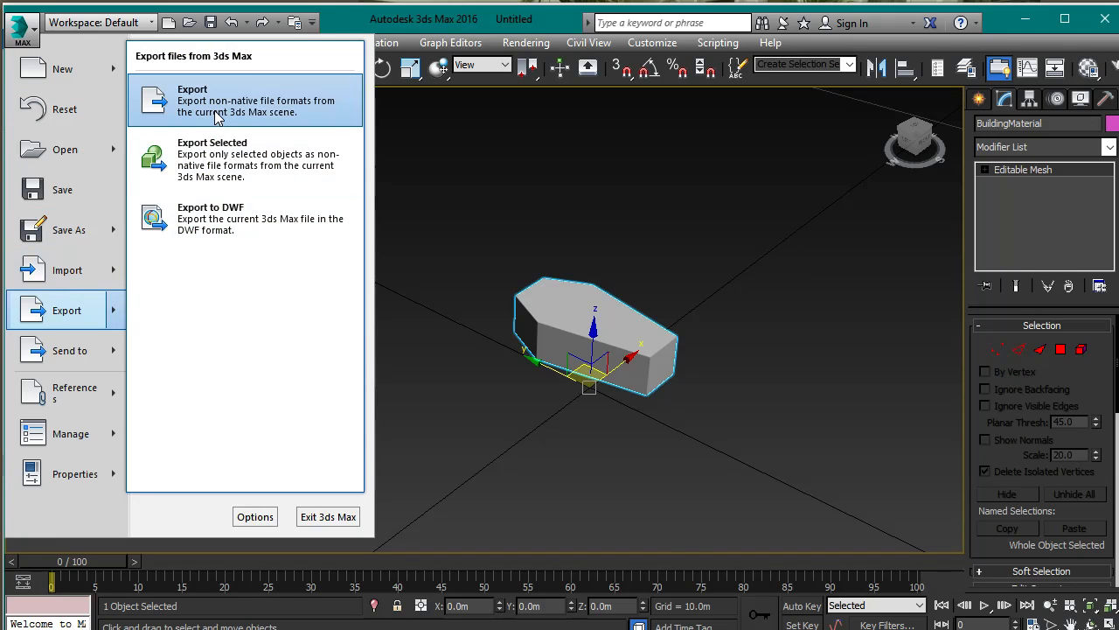
click(193, 99)
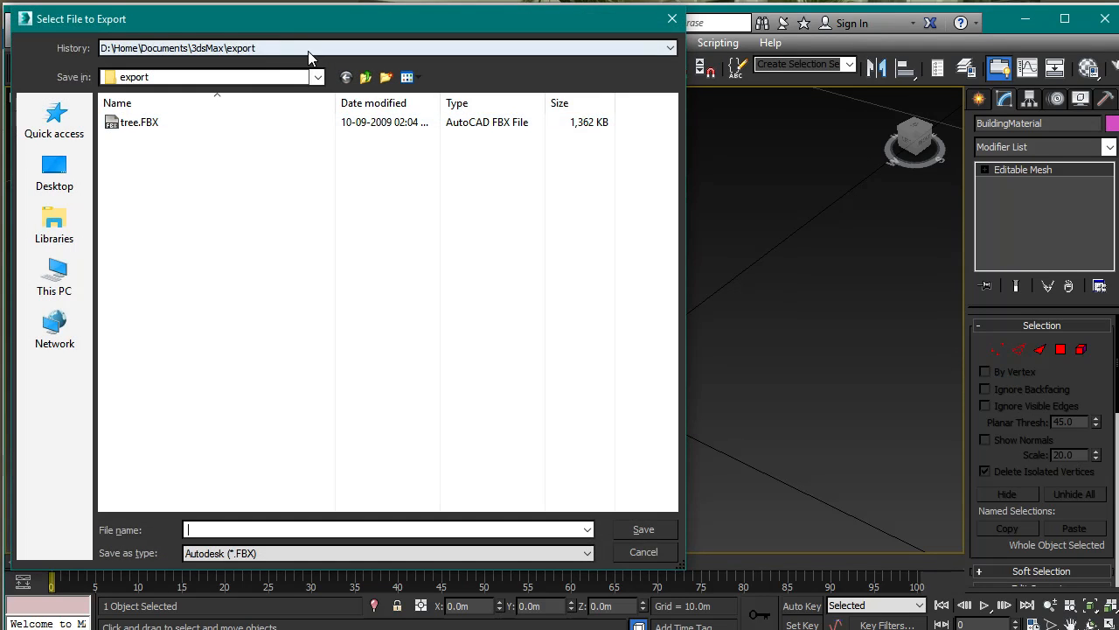
click(317, 77)
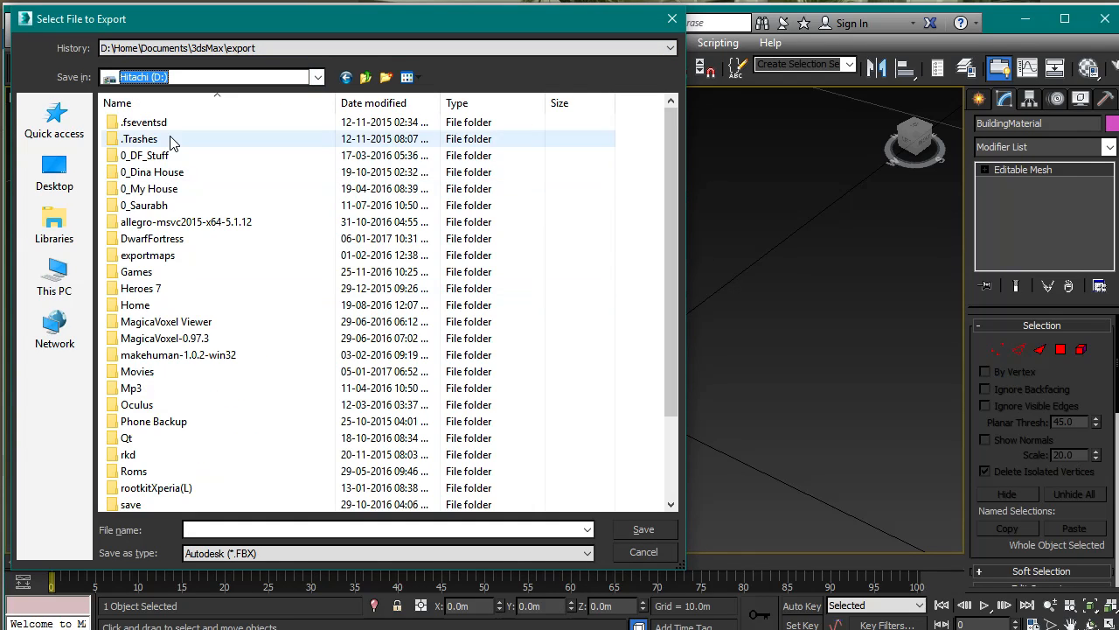
double_click(151, 238)
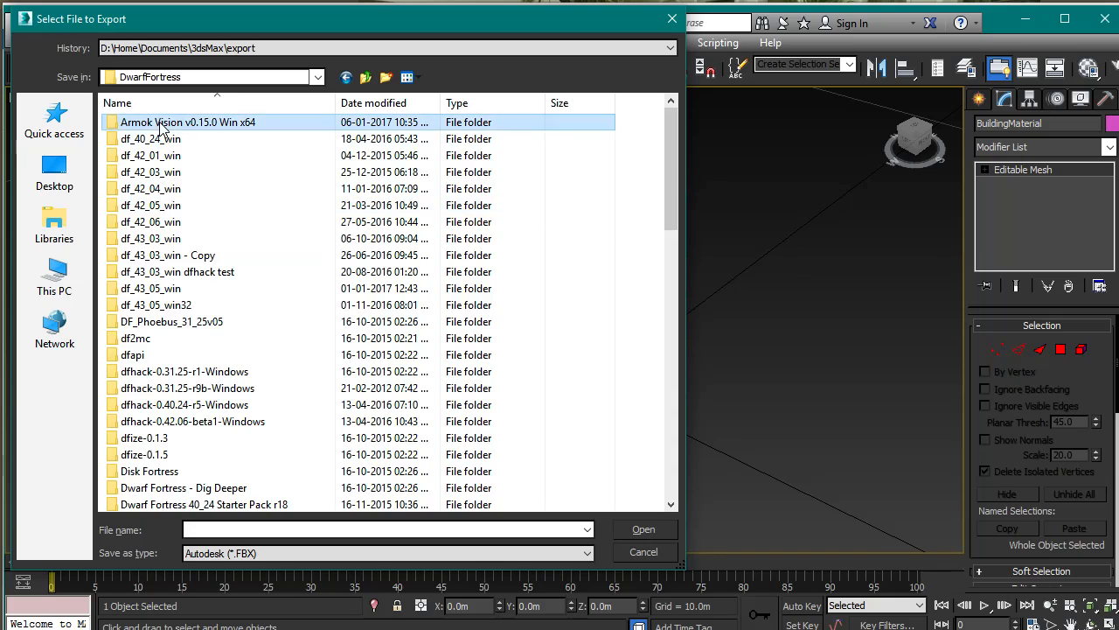
double_click(188, 122)
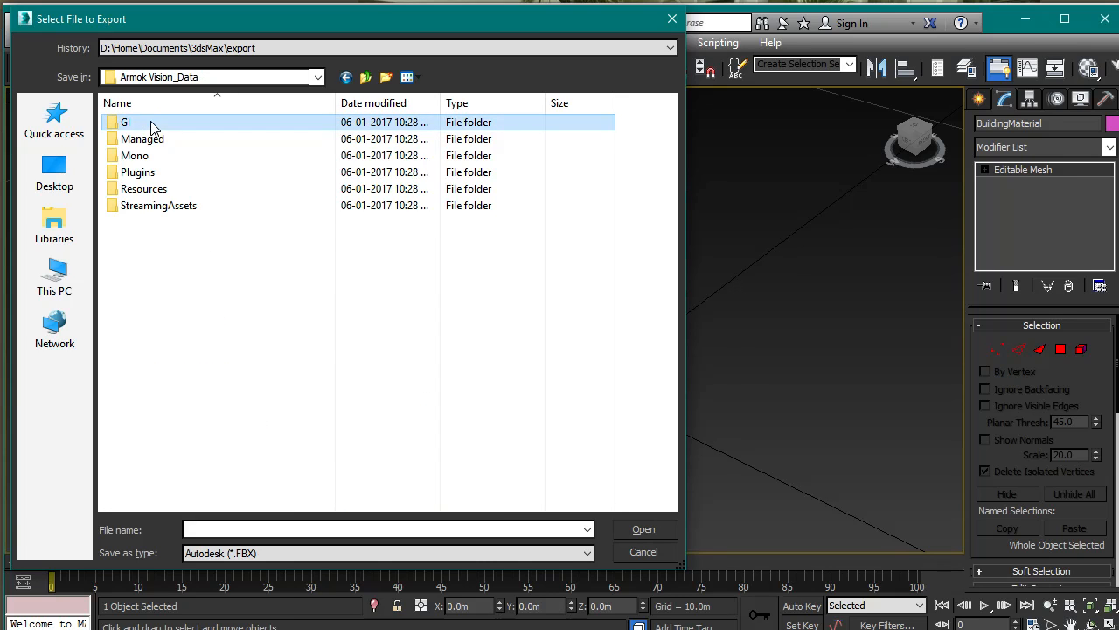
double_click(160, 204)
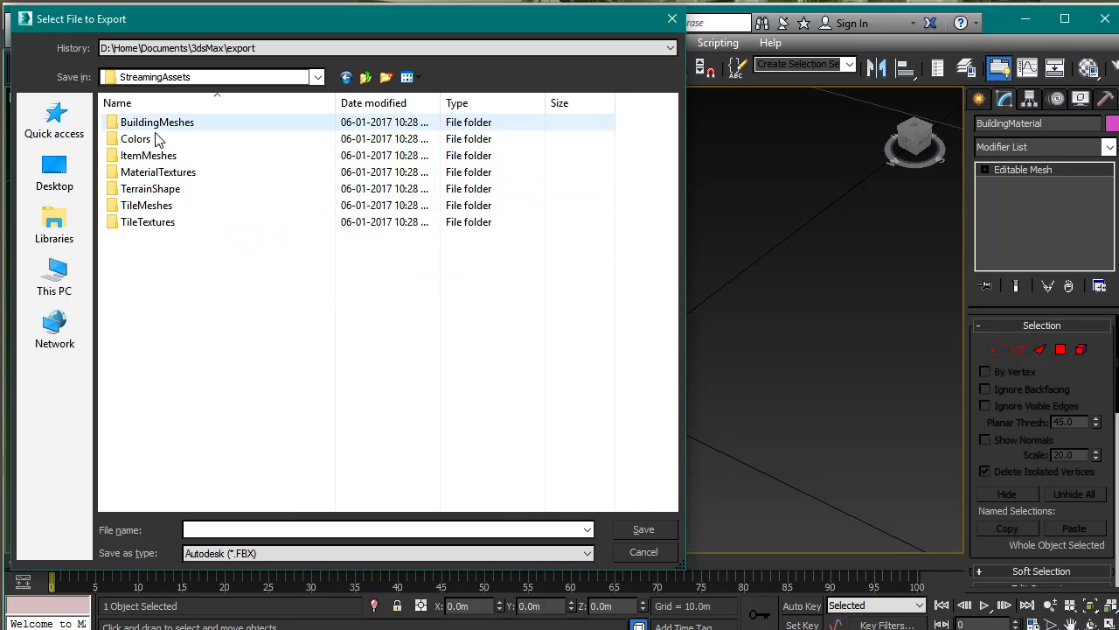
double_click(157, 122)
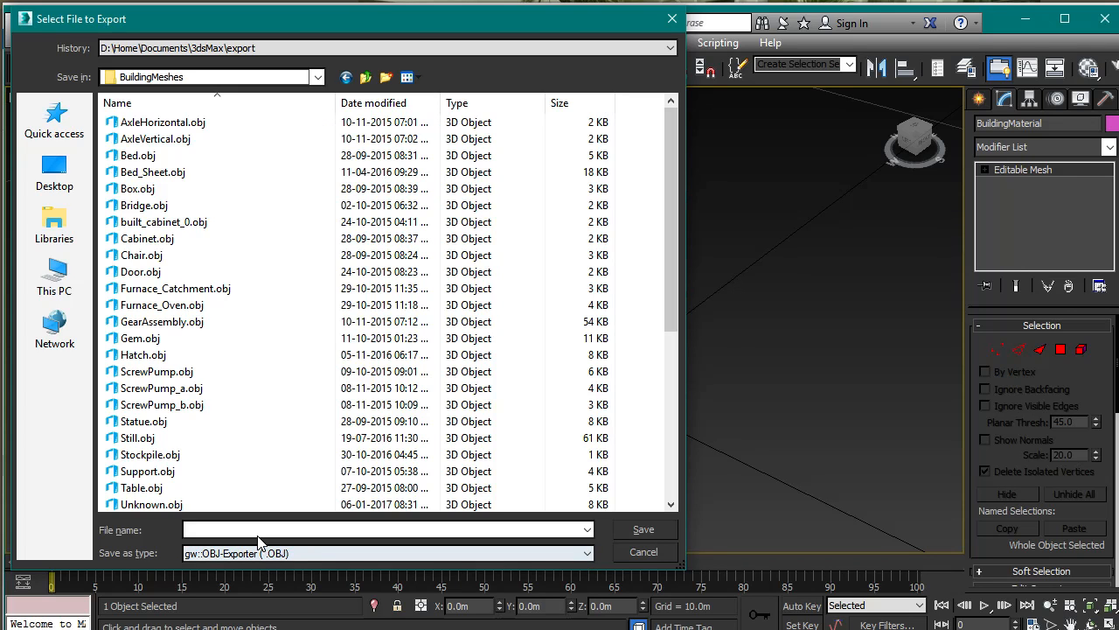
text(Coffin.obj)
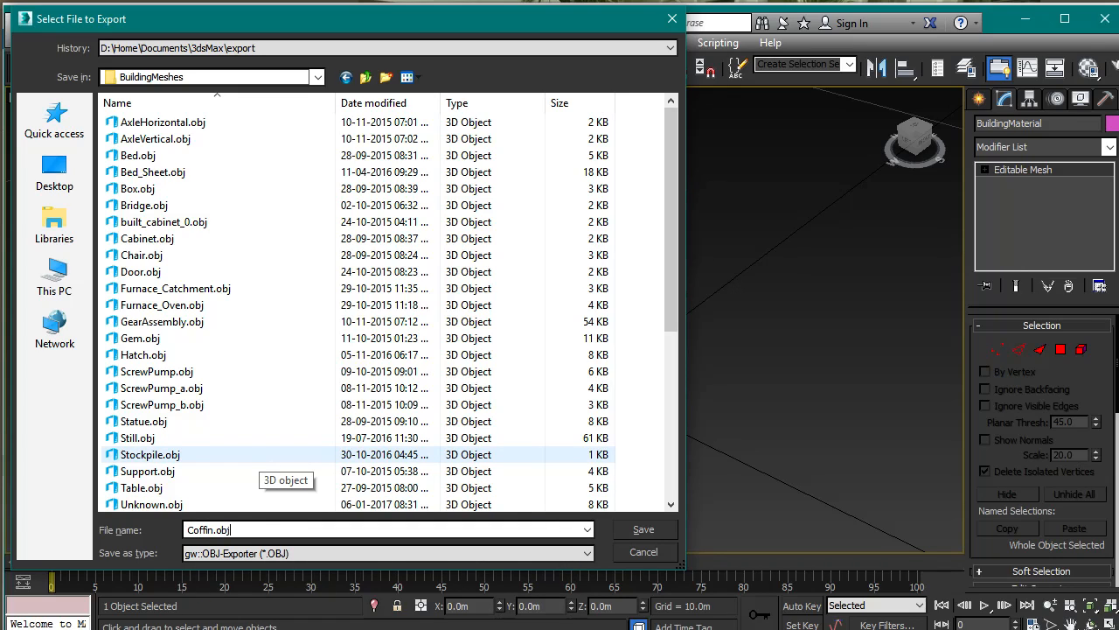
click(643, 530)
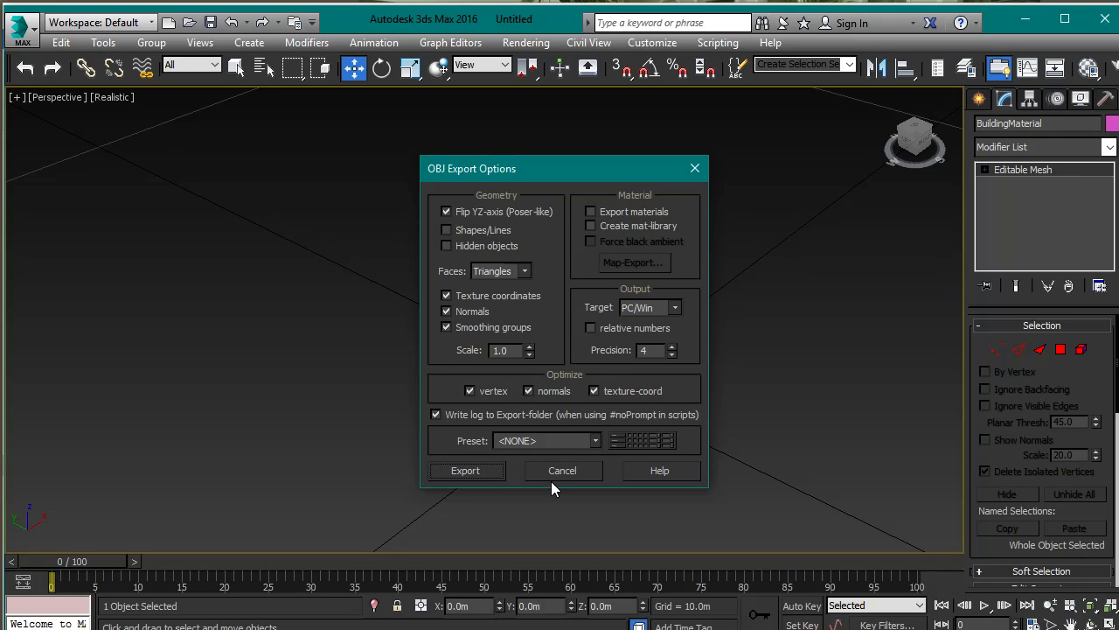
mouse_move(560, 482)
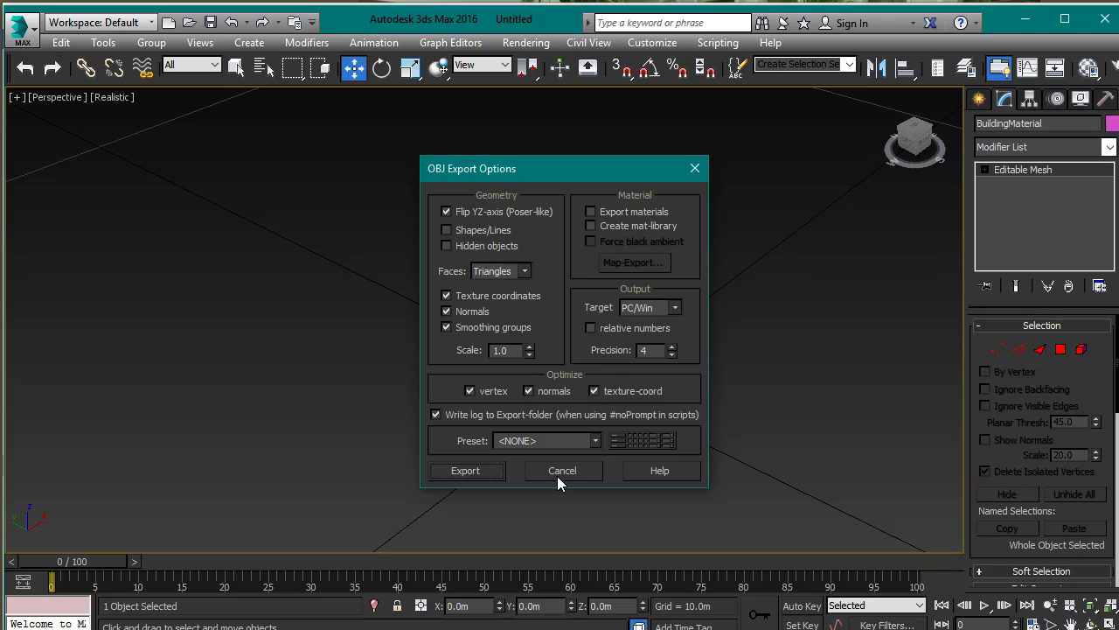
click(562, 470)
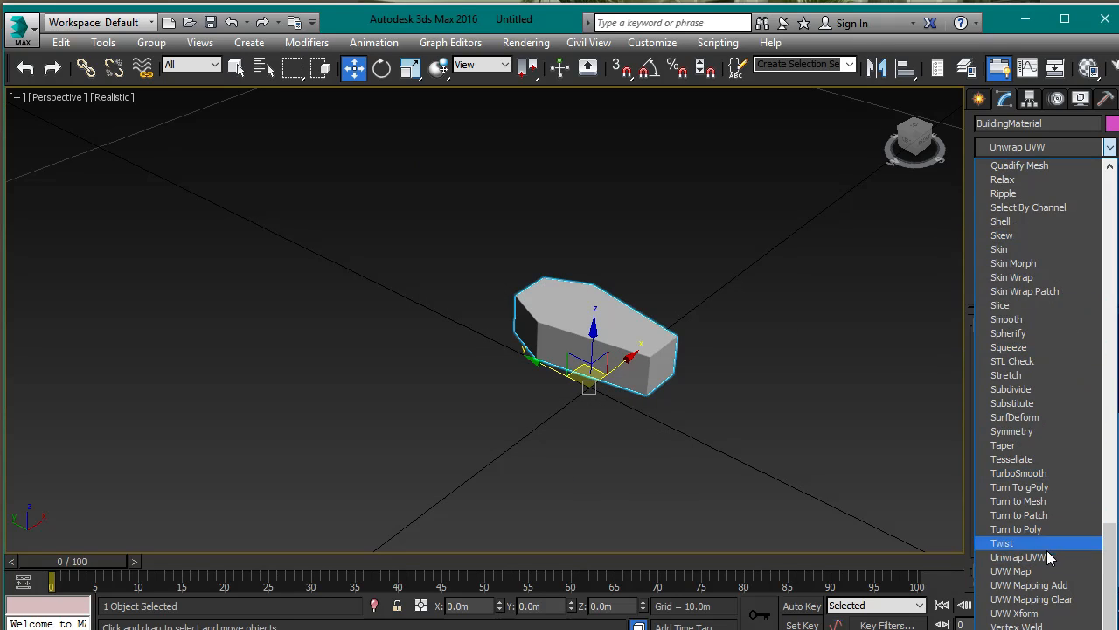
Add a Box UVW Map modifier sized 2 m to the BuildingMaterial mesh.
click(1011, 571)
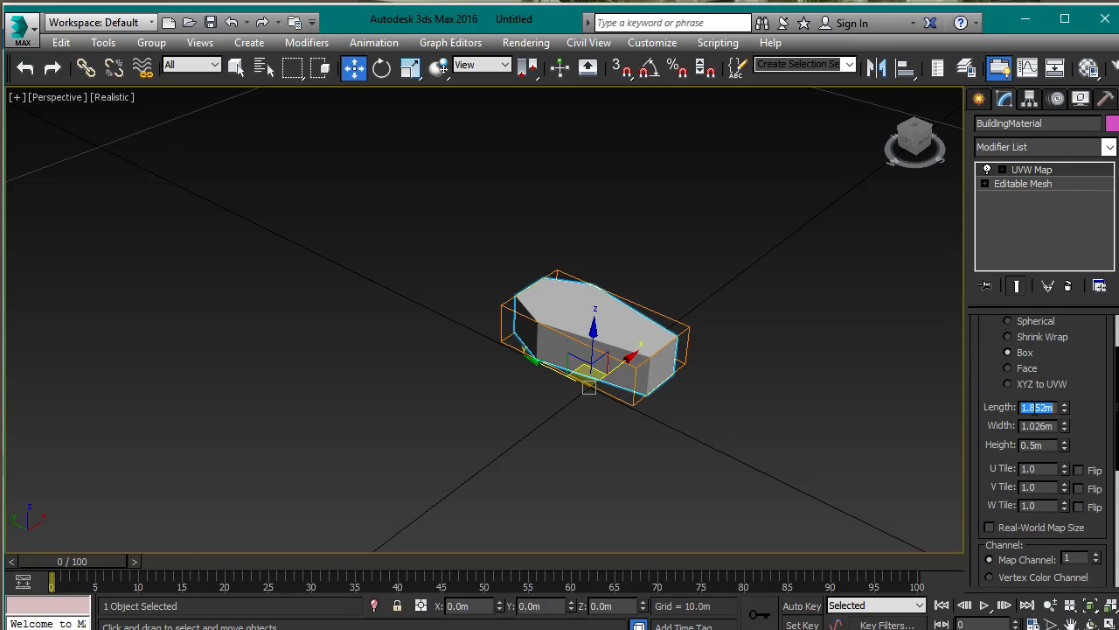
text(2.0m)
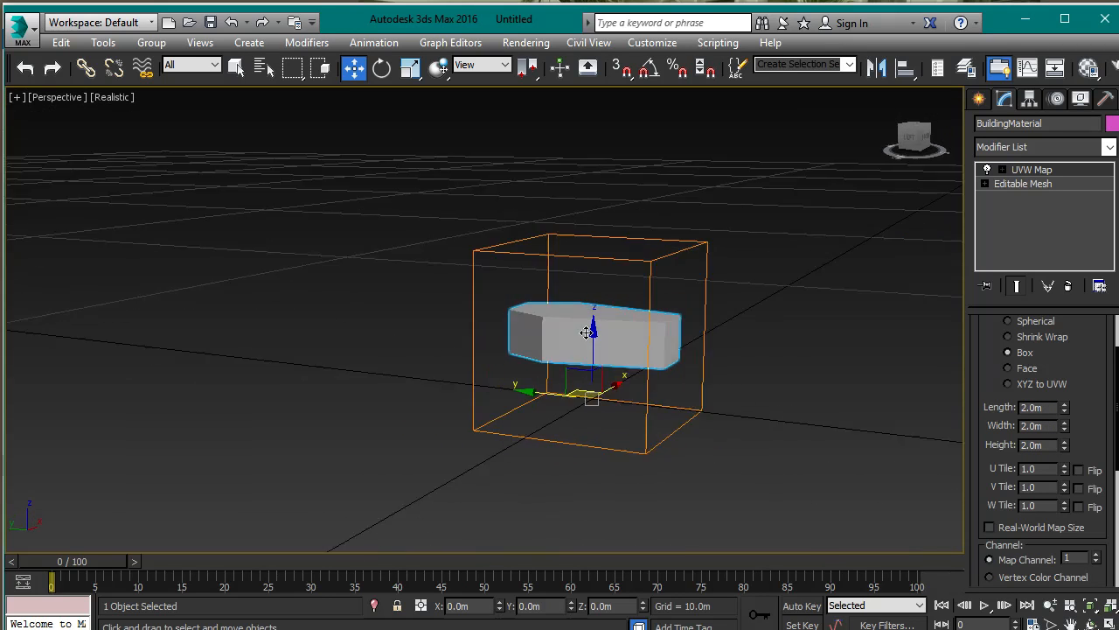
drag(586, 332, 673, 309)
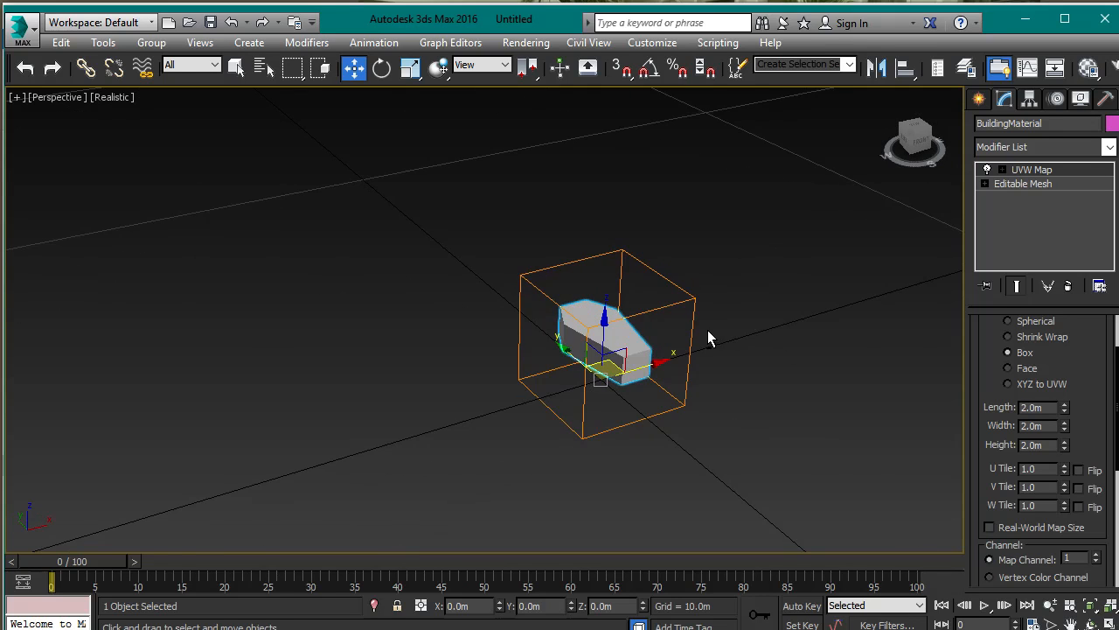
drag(708, 340, 744, 350)
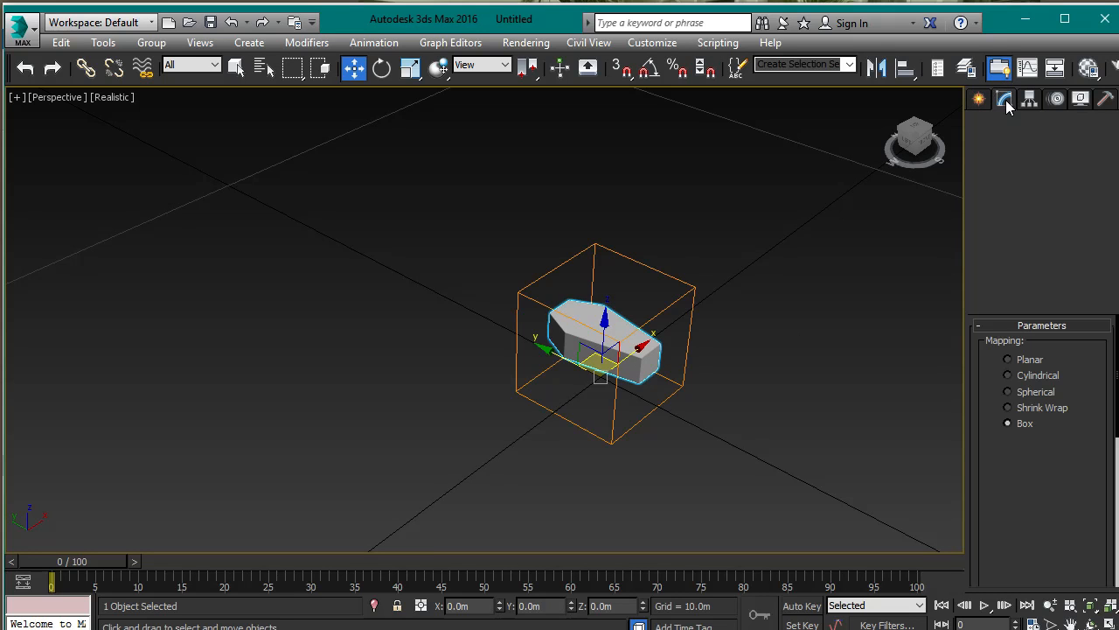
click(1004, 98)
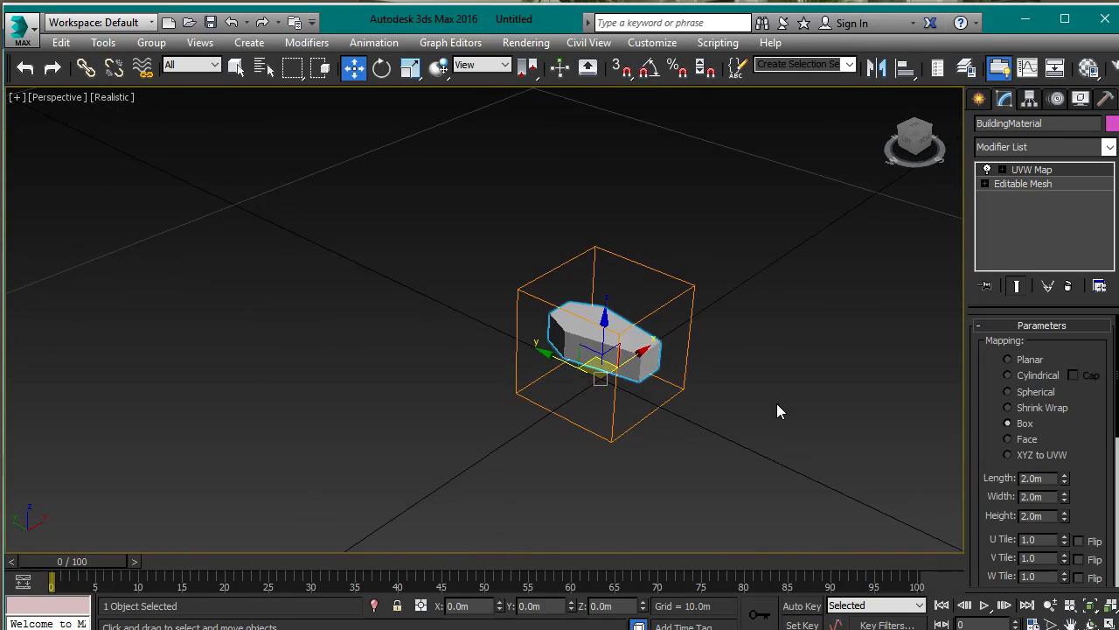
Export the selected coffin as Coffin.obj into BuildingMeshes, then quit 3ds Max without saving.
click(21, 22)
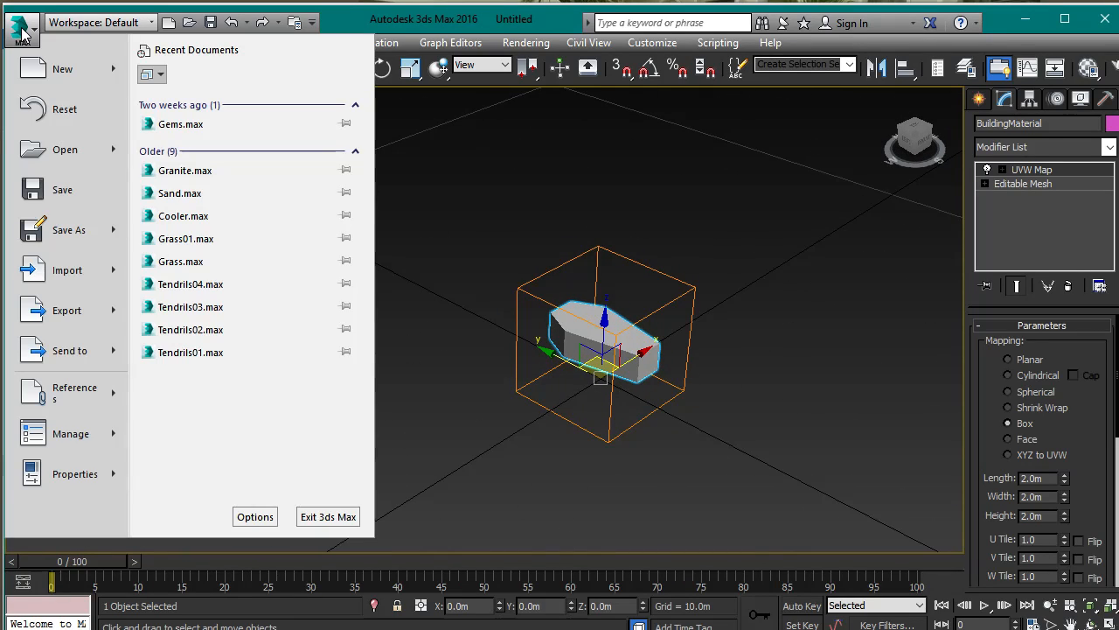
mouse_move(66, 309)
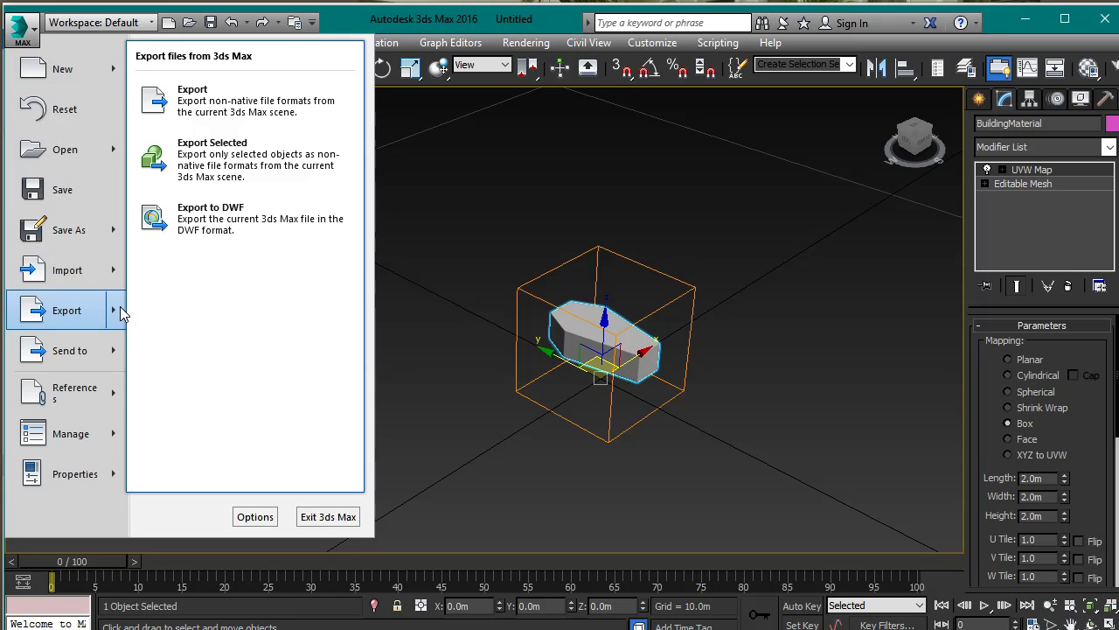
mouse_move(116, 313)
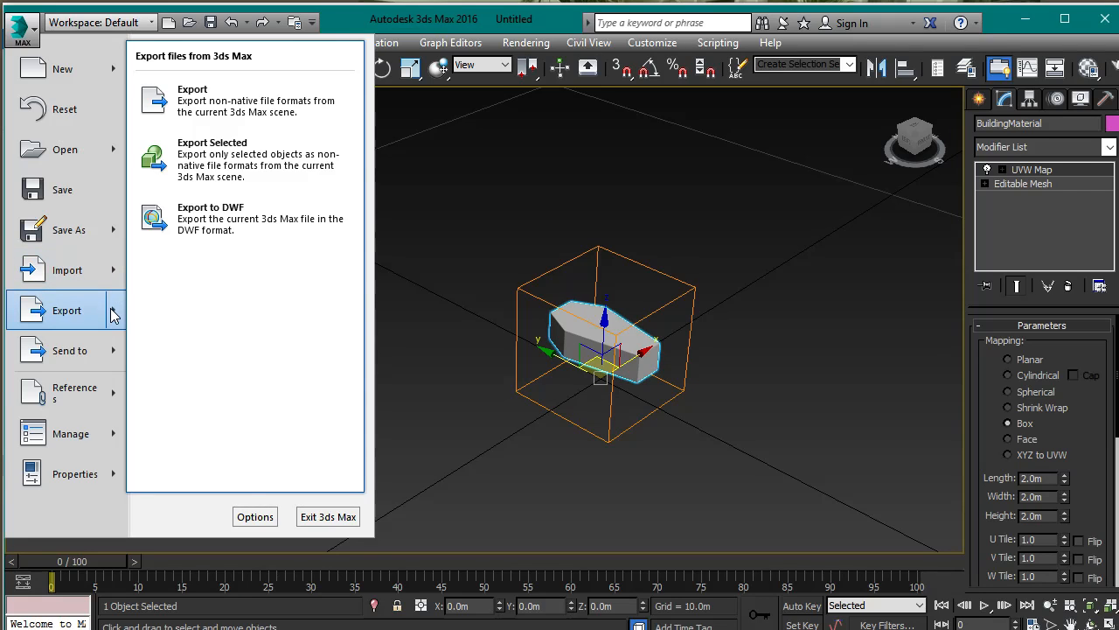
mouse_move(203, 156)
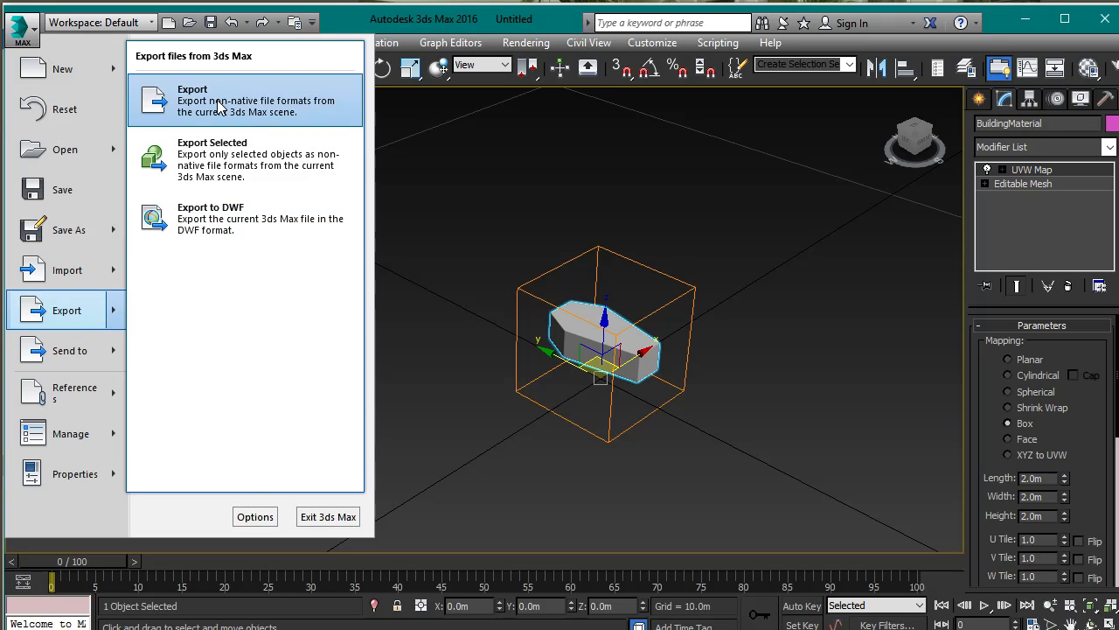
mouse_move(219, 159)
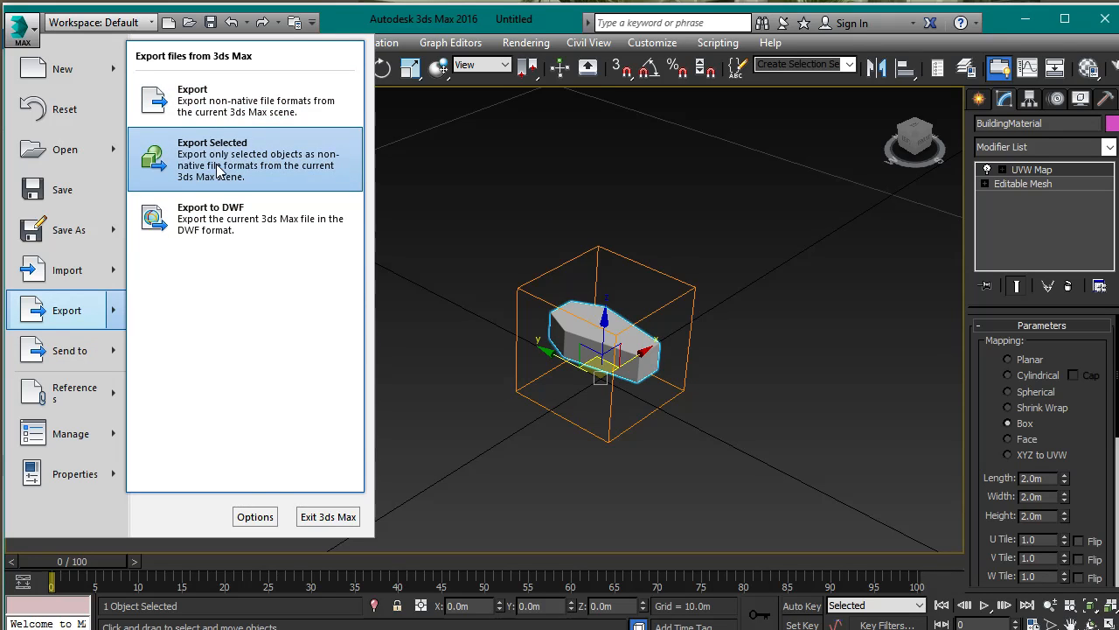
click(211, 159)
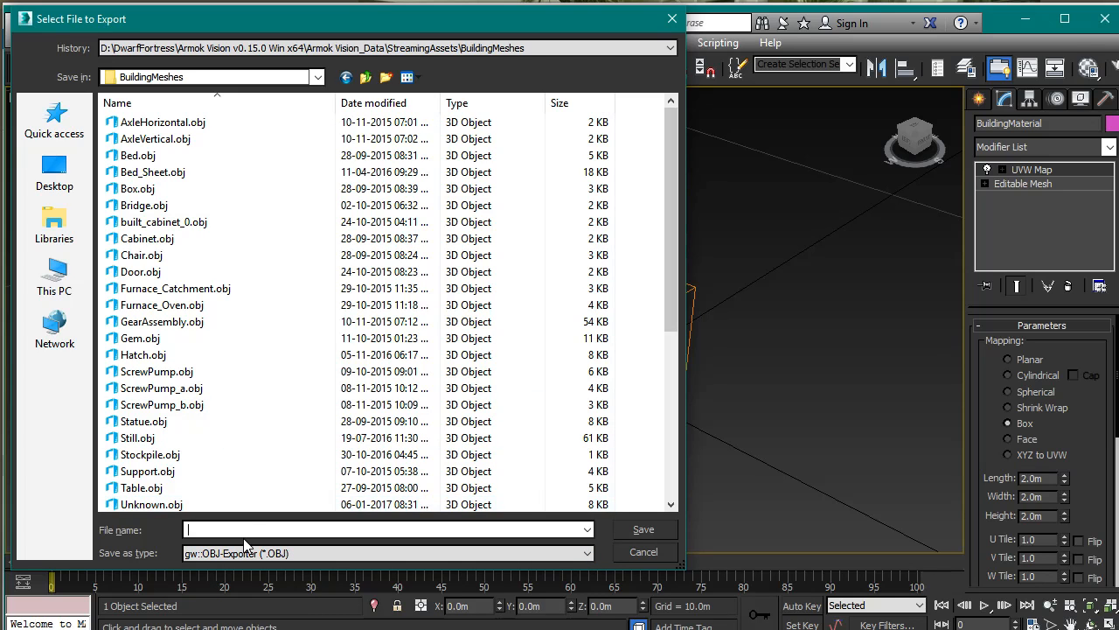
text(Coffin)
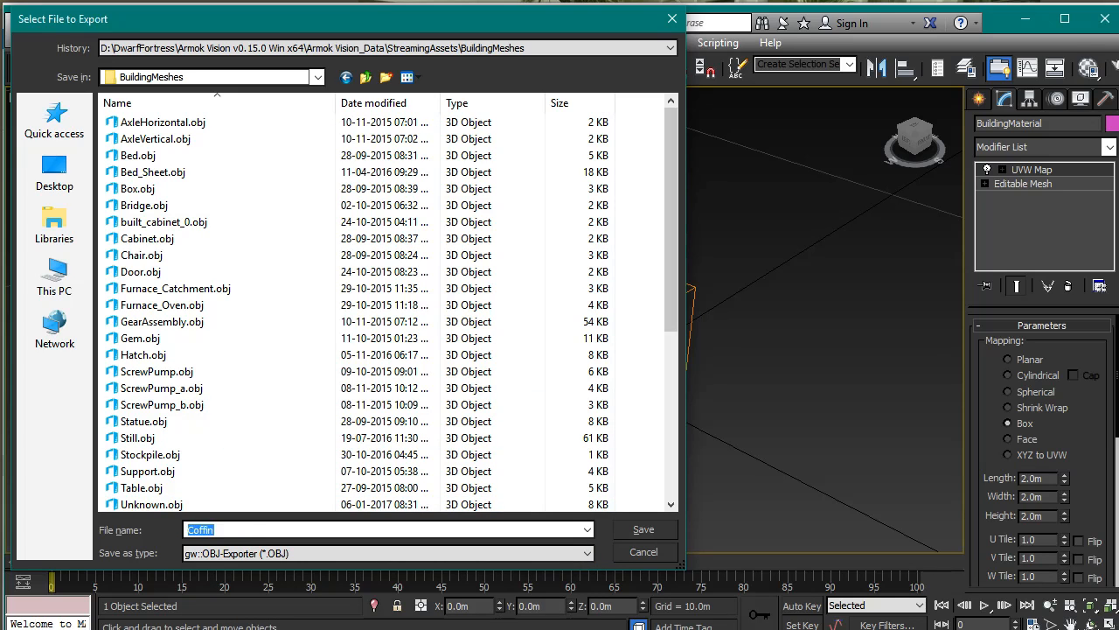
click(643, 529)
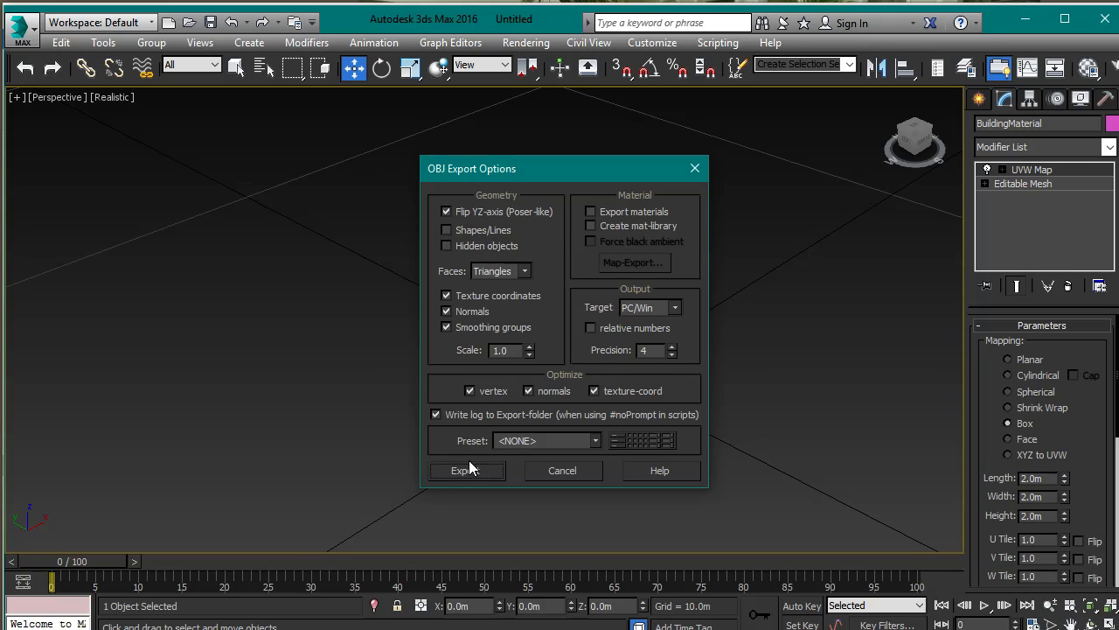
click(466, 471)
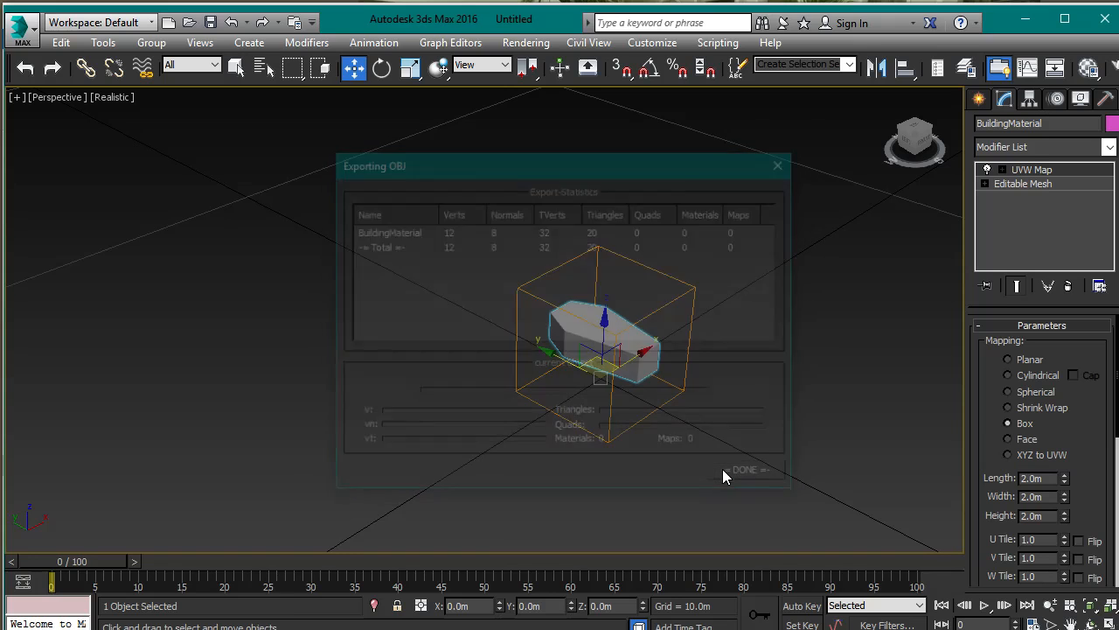
click(744, 469)
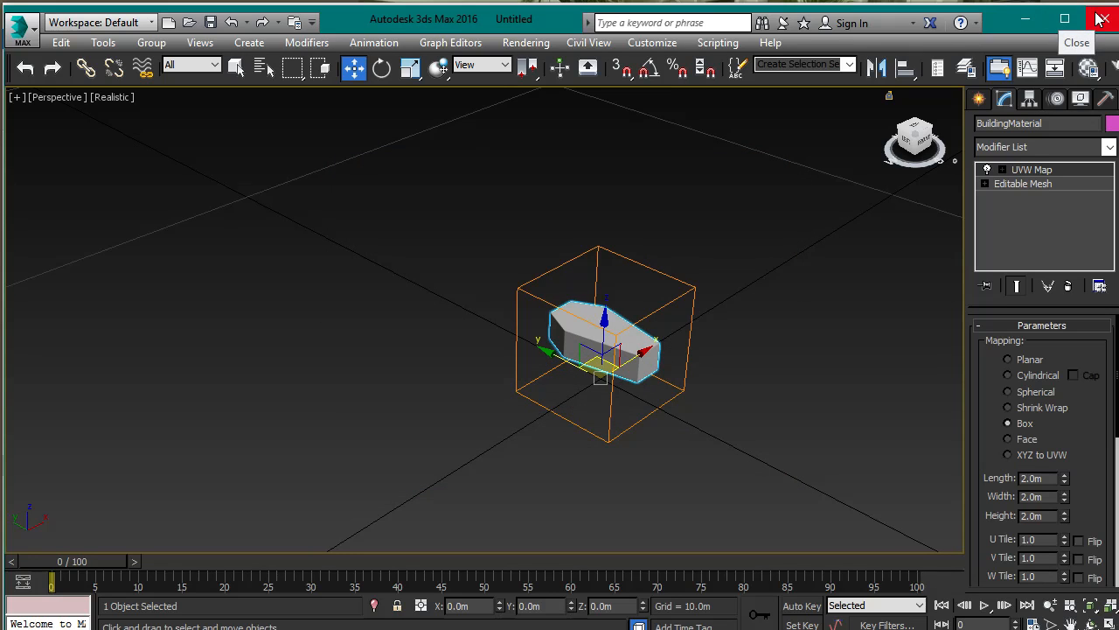
click(1103, 19)
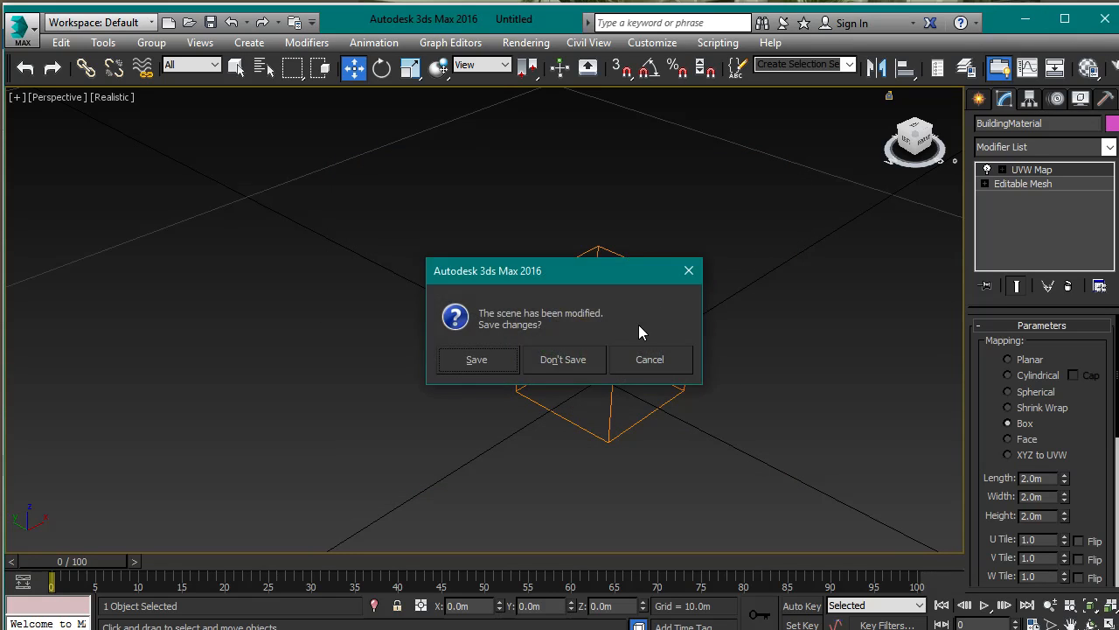
click(563, 359)
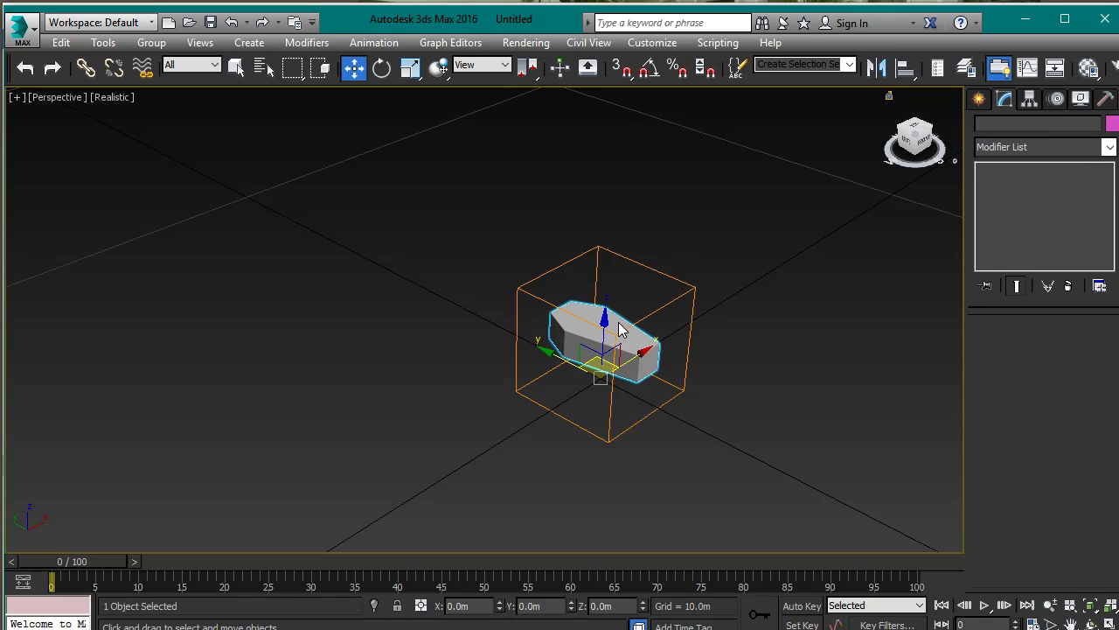
mouse_move(632, 444)
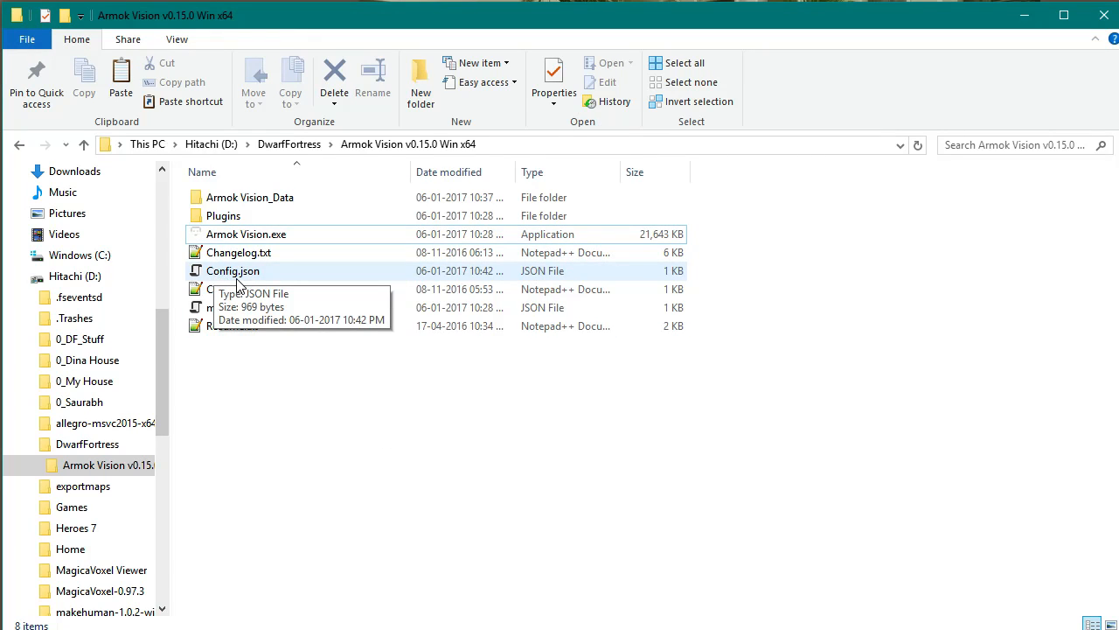
Right-click Config.json in the Armok Vision v0.15.0 Win x64 folder.
right_click(233, 270)
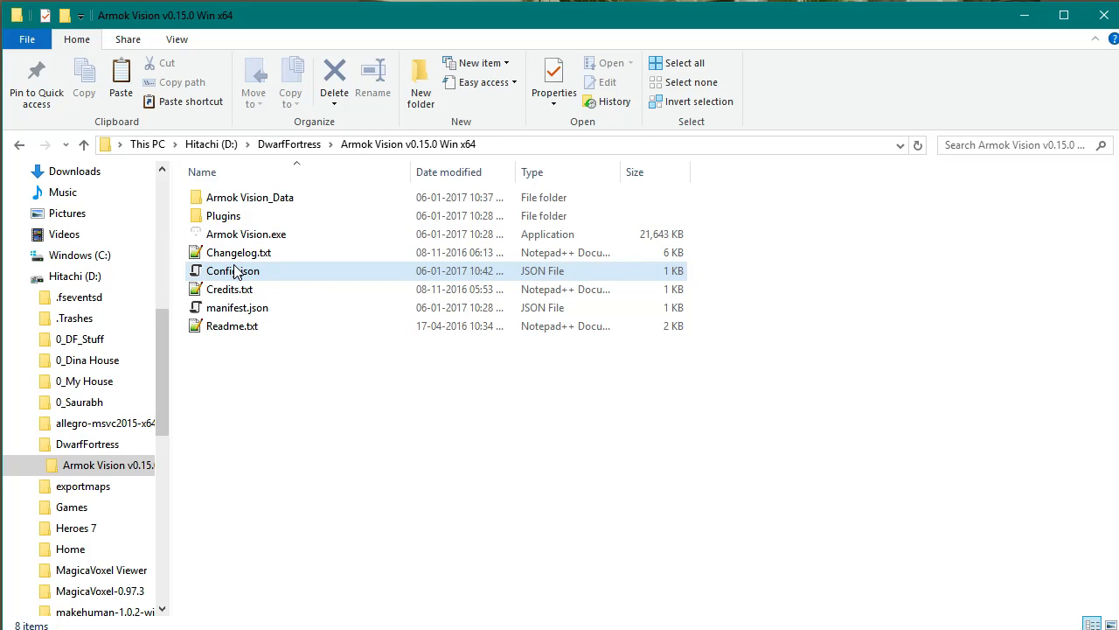
right_click(233, 270)
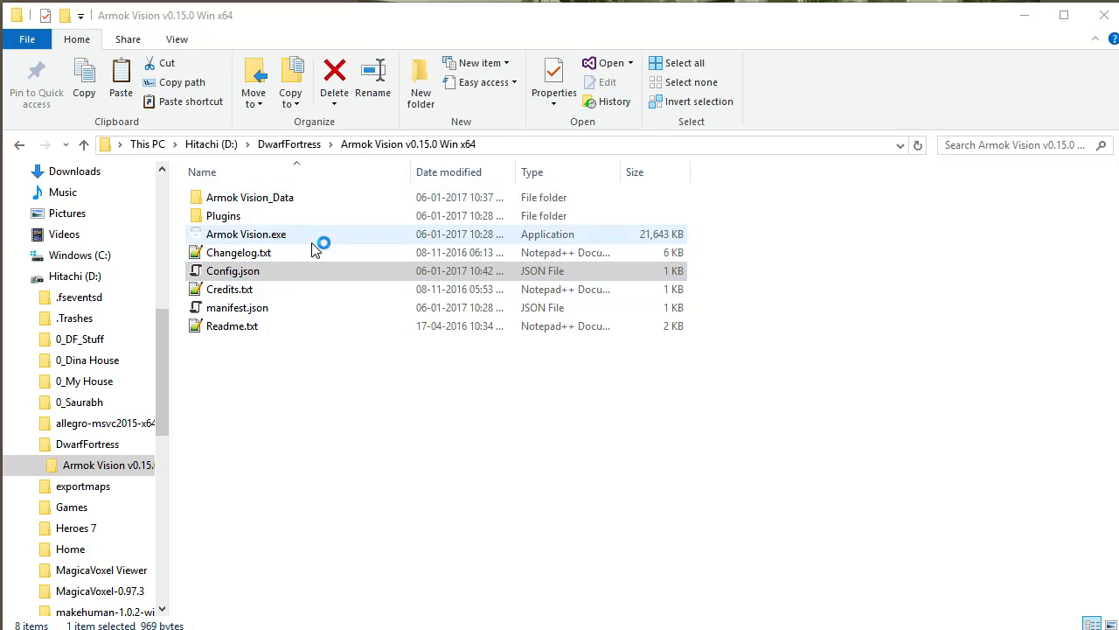
Change drawDebugInfo from false to true in Config.json and save it.
double_click(232, 271)
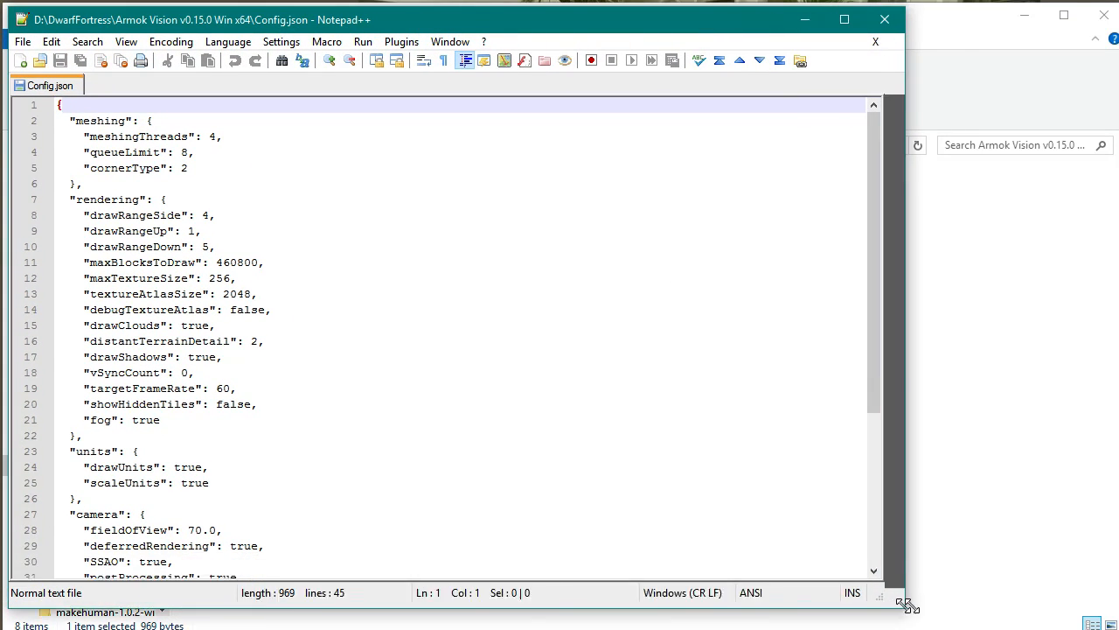
scroll(down, 3)
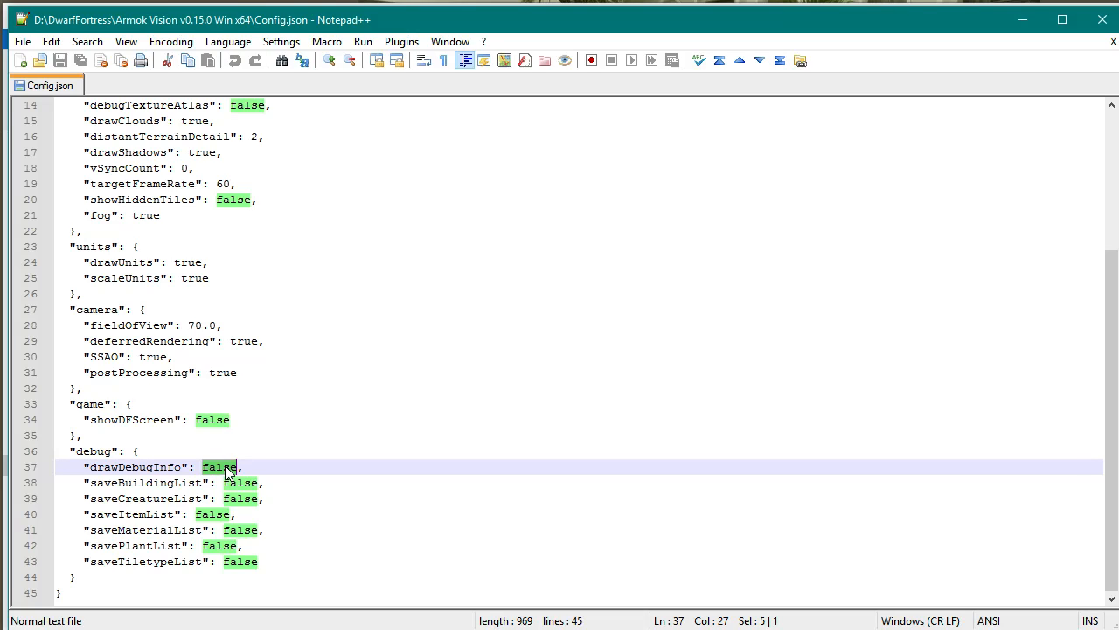
text(true)
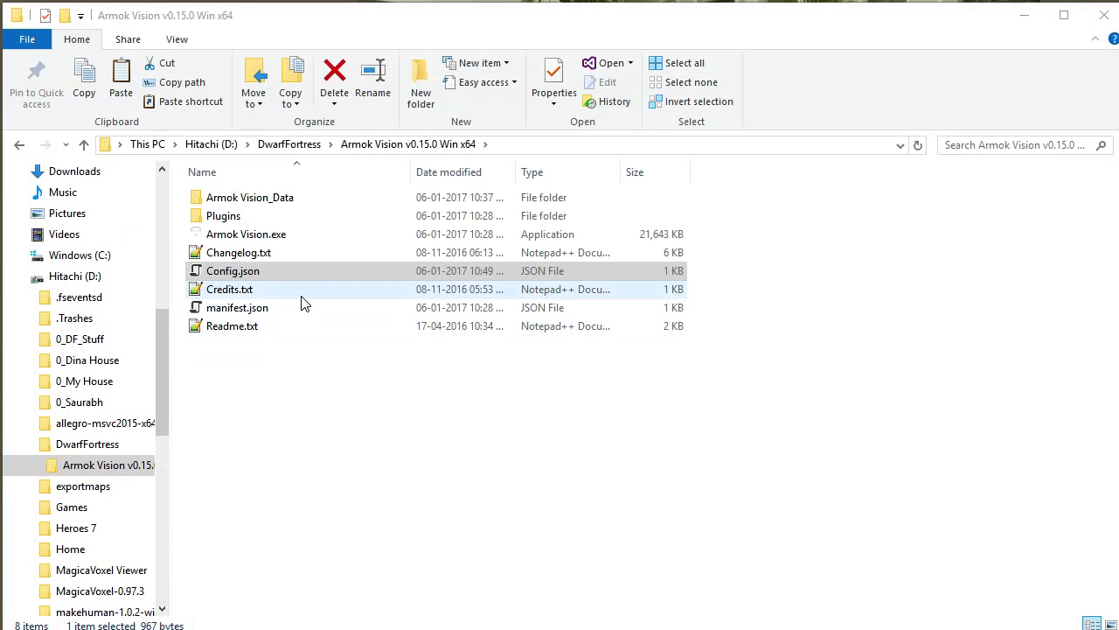
Launch Armok Vision.exe from its program folder to bring up the configuration launcher.
click(233, 270)
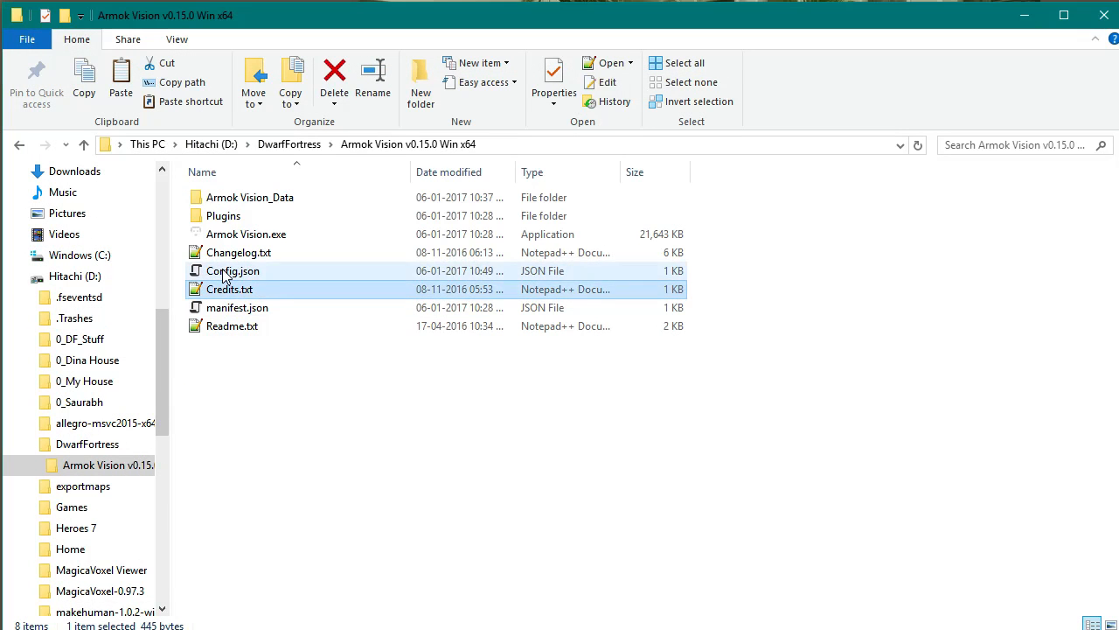
click(233, 270)
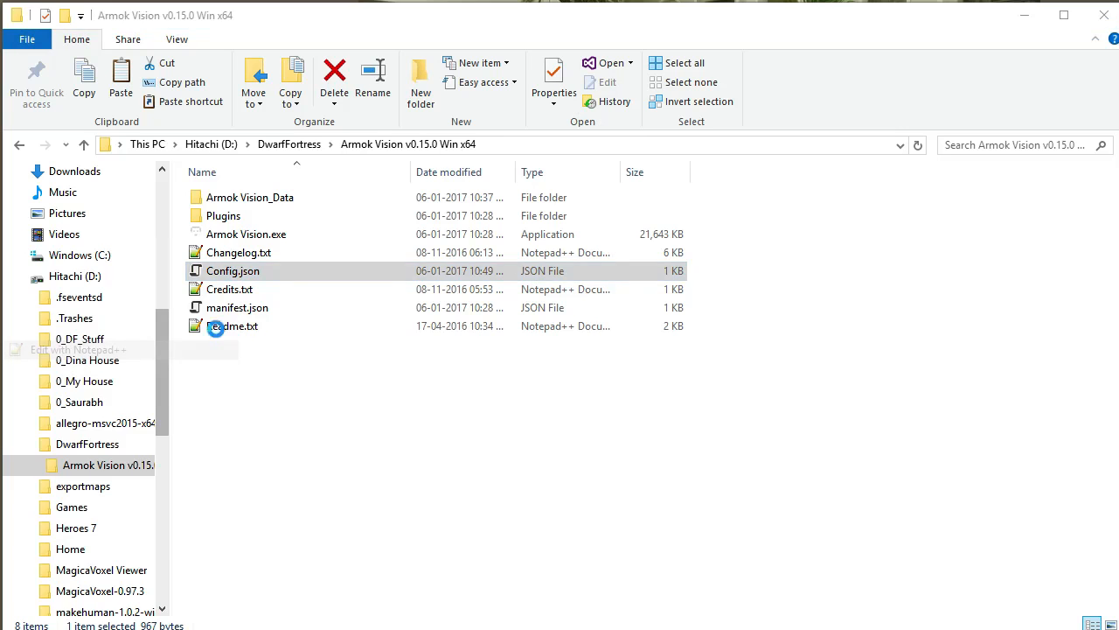
double_click(233, 270)
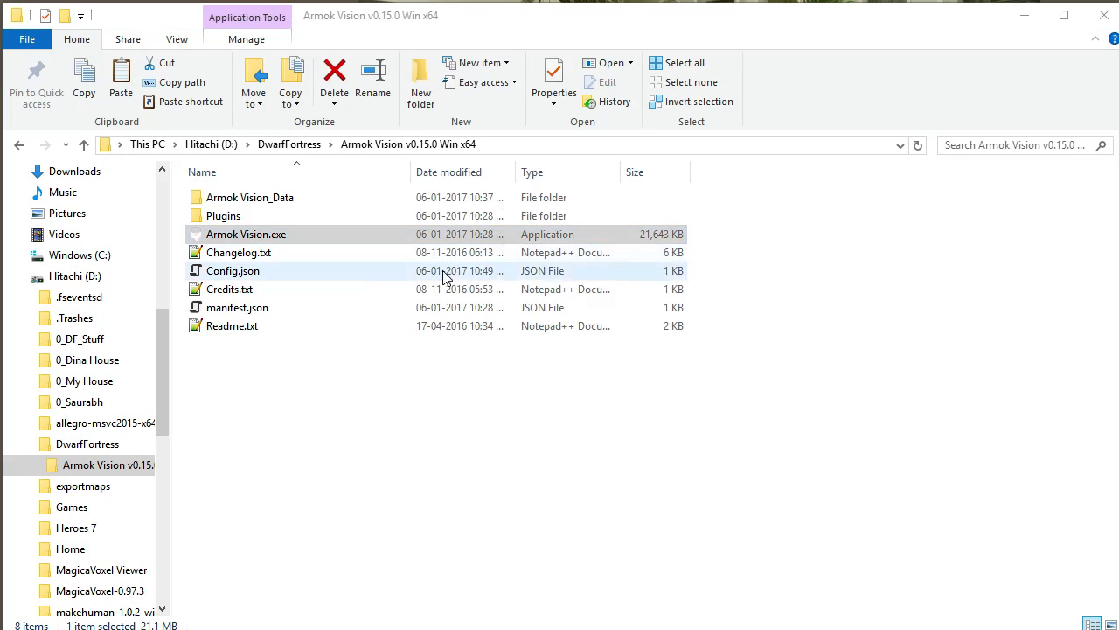
double_click(245, 234)
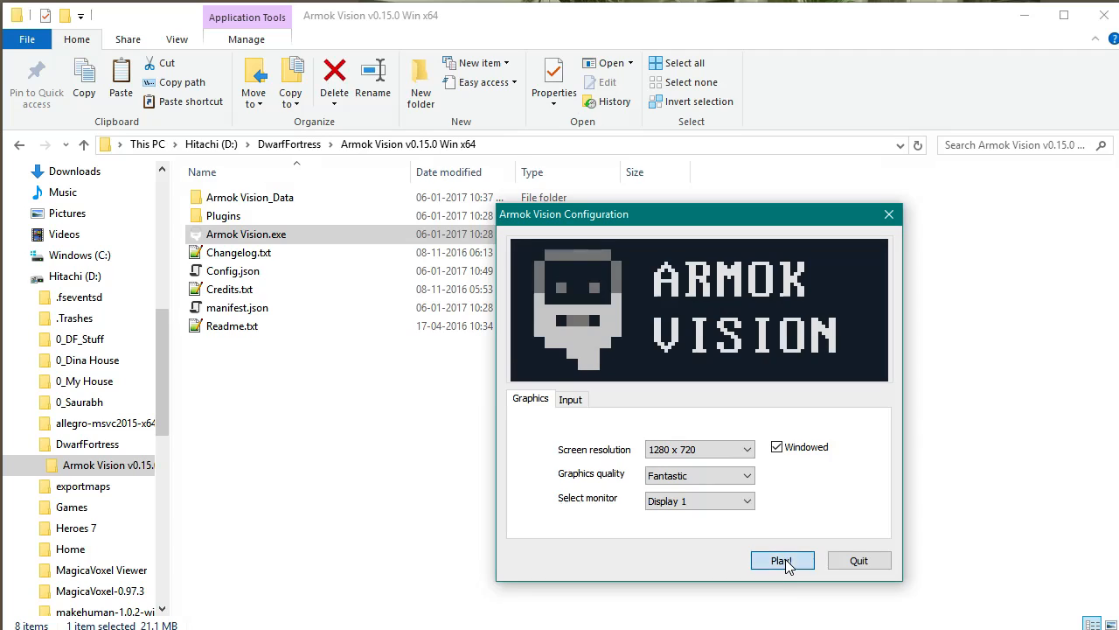
Start Armok Vision with the current graphics settings to view the coffin room.
click(781, 561)
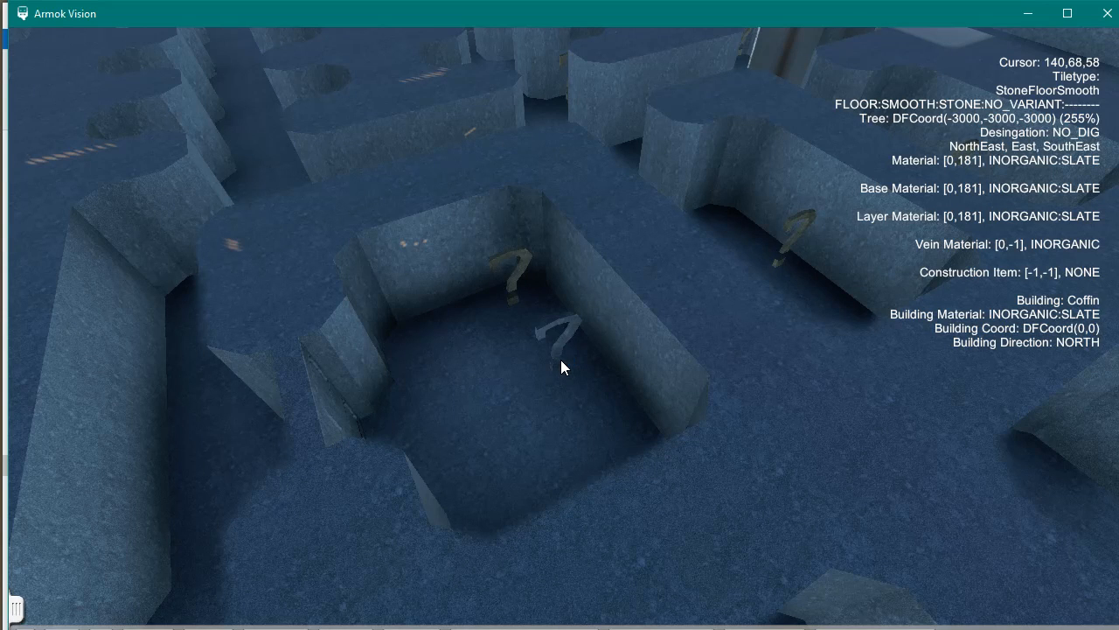
mouse_move(1047, 332)
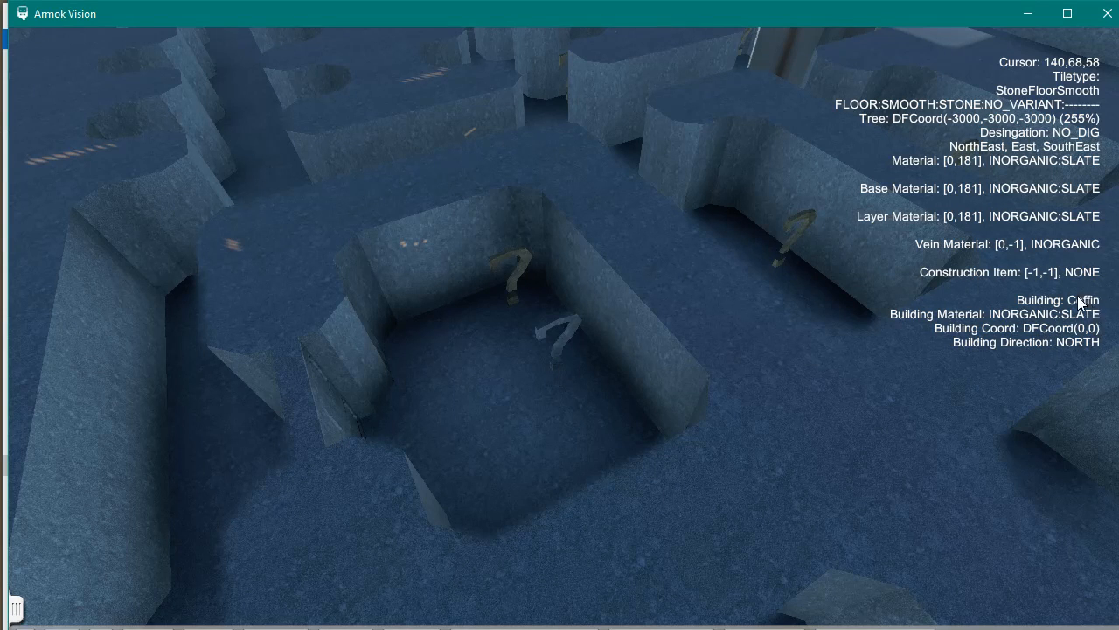
mouse_move(1100, 313)
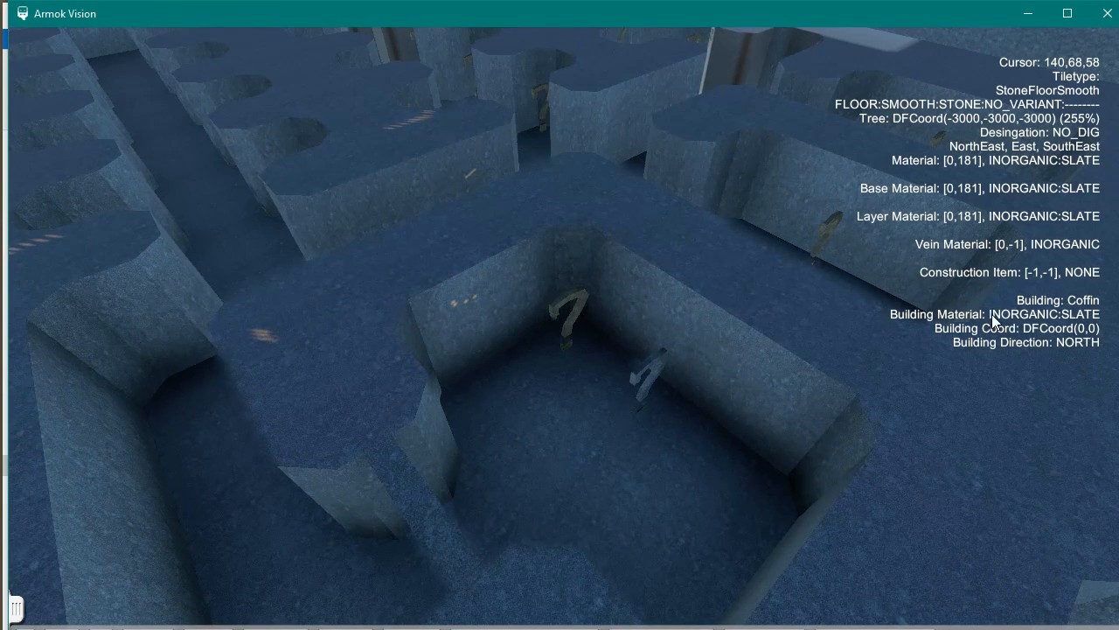
mouse_move(923, 322)
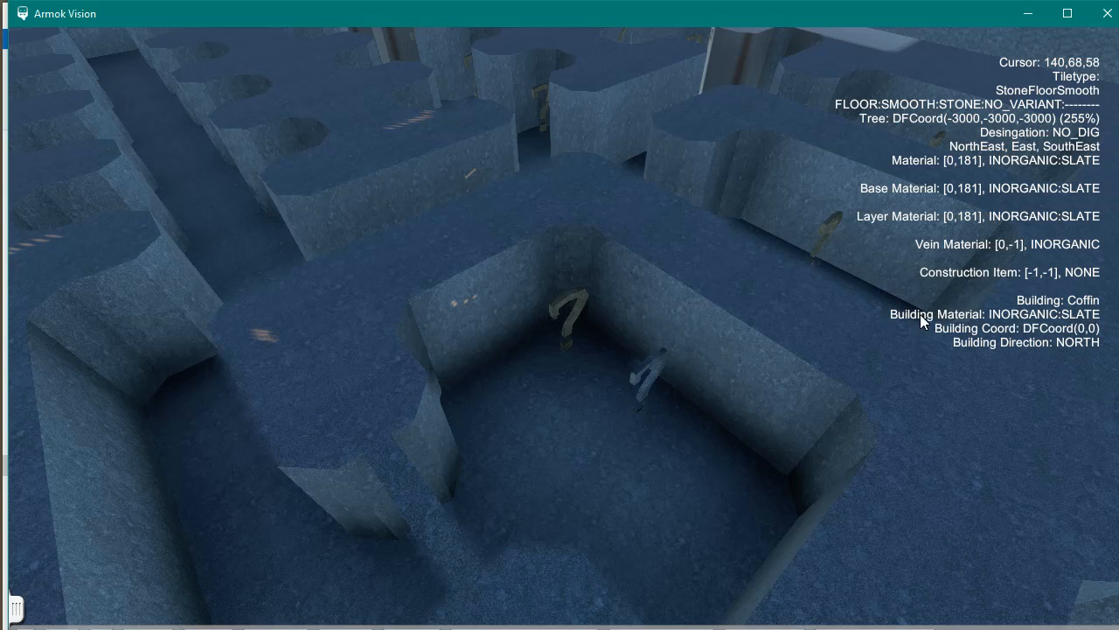
mouse_move(1100, 328)
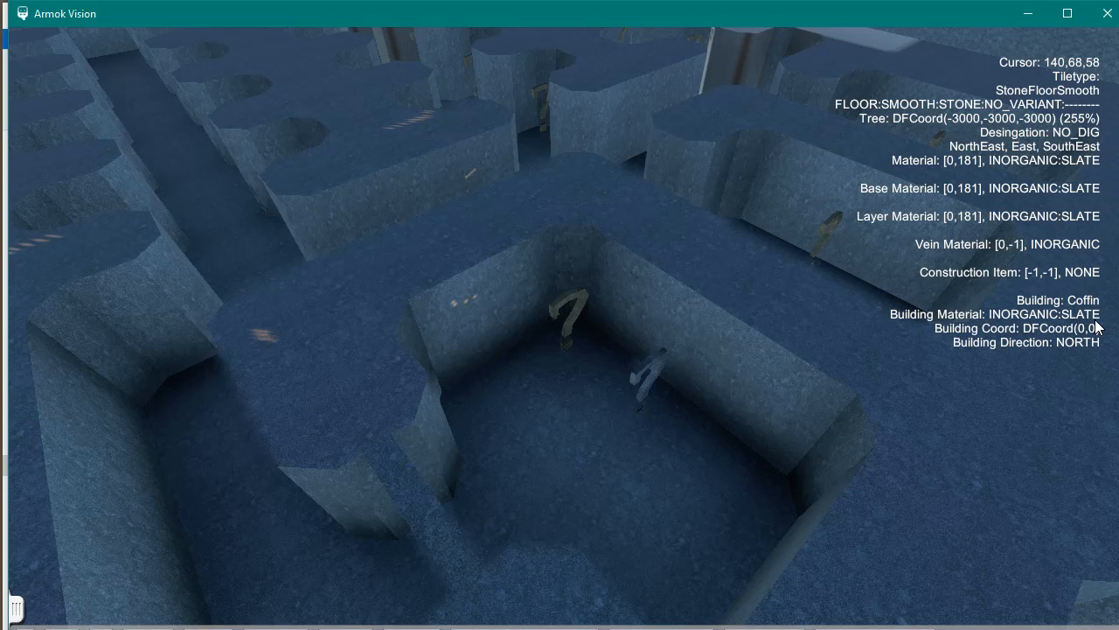
mouse_move(975, 129)
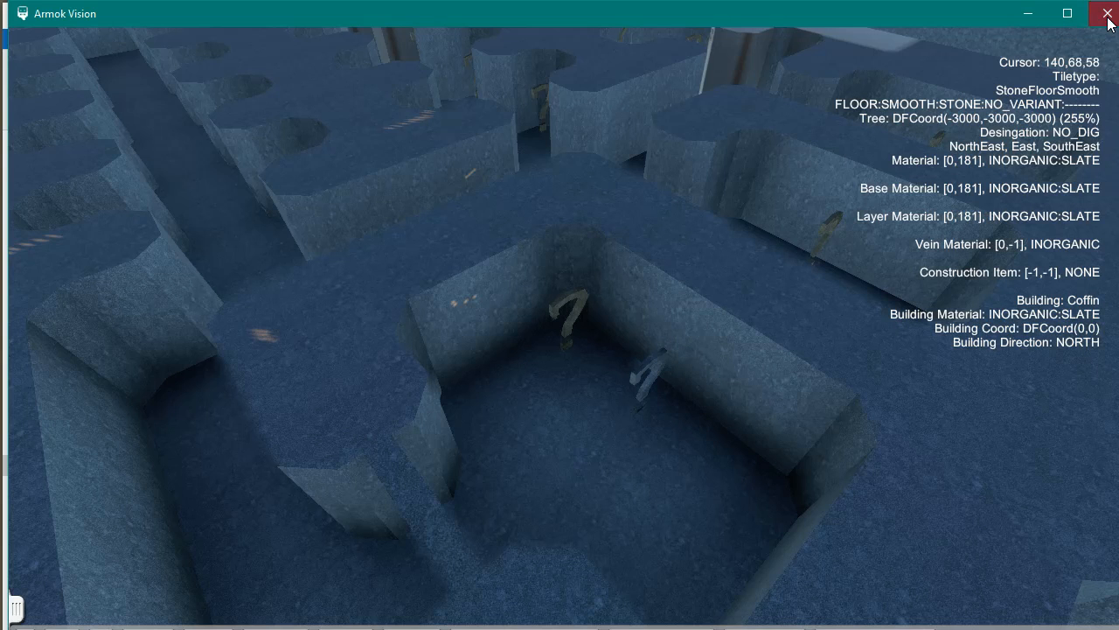
Close Armok Vision and select BuildingList.csv in the program folder.
click(1106, 14)
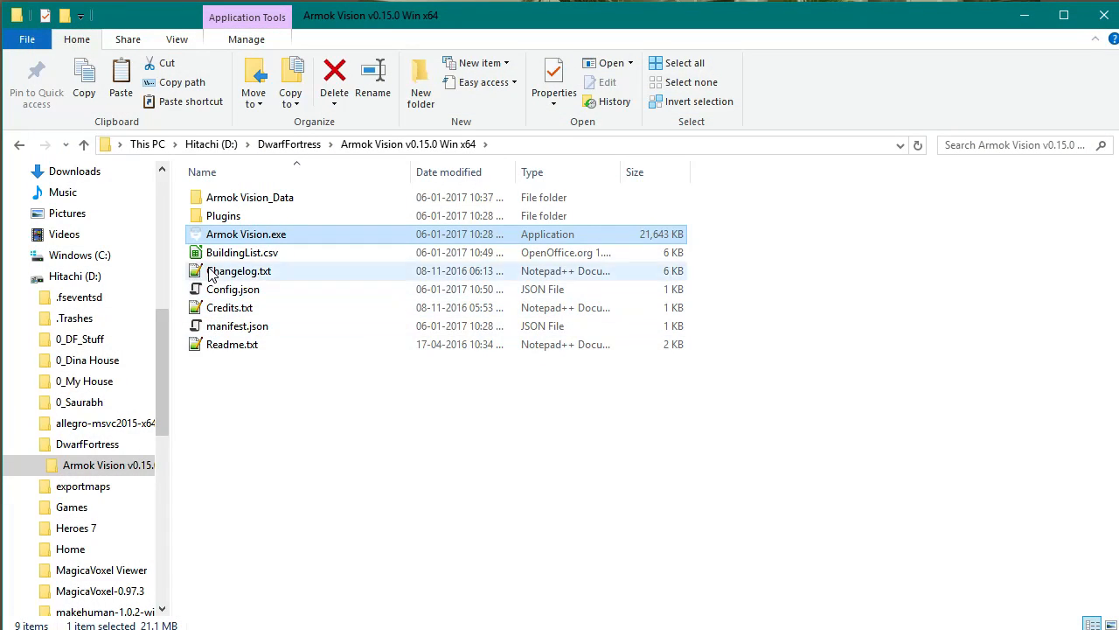
click(242, 252)
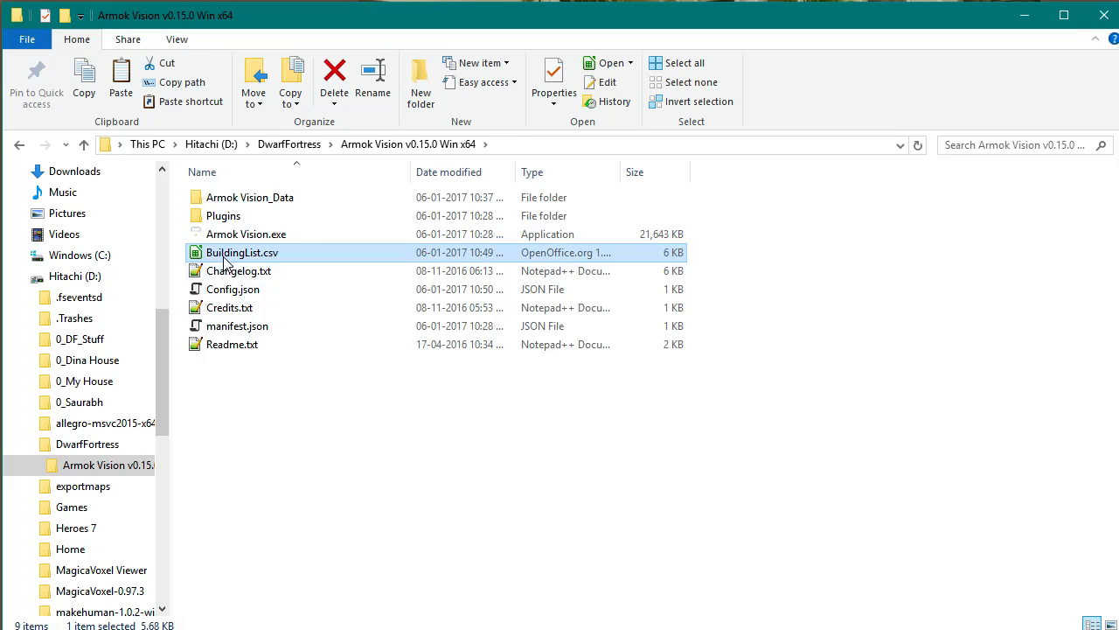
mouse_move(242, 253)
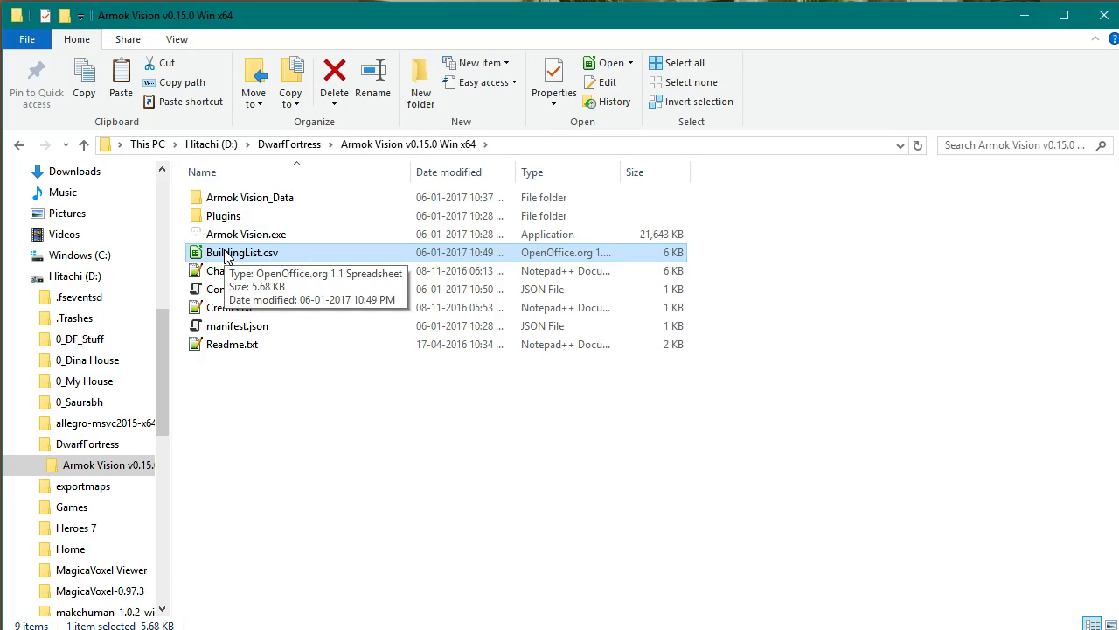
mouse_move(243, 253)
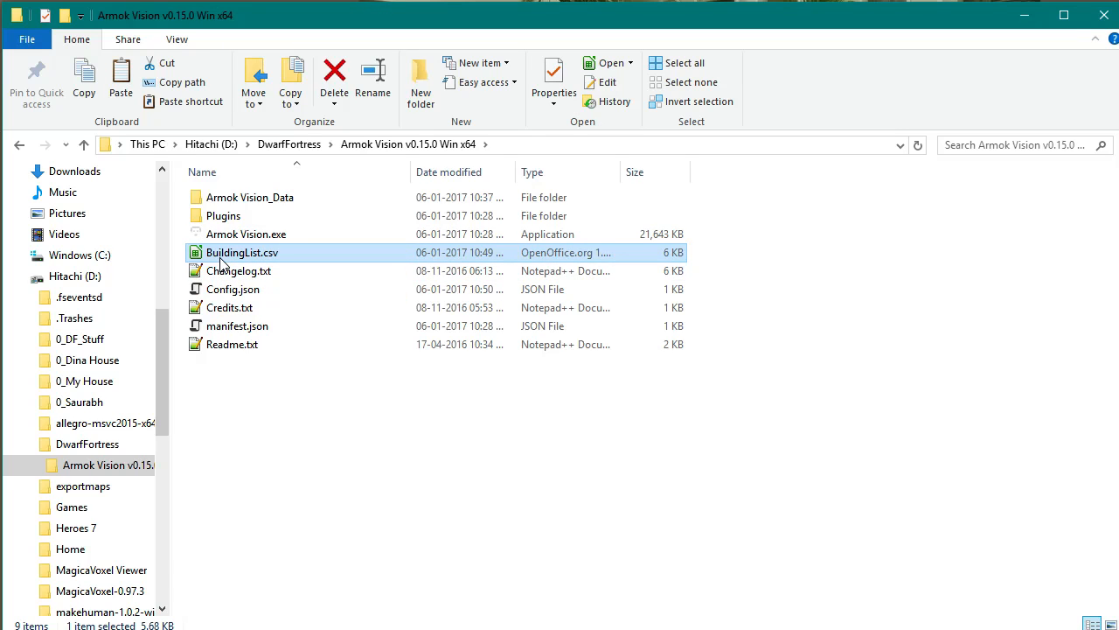
mouse_move(232, 254)
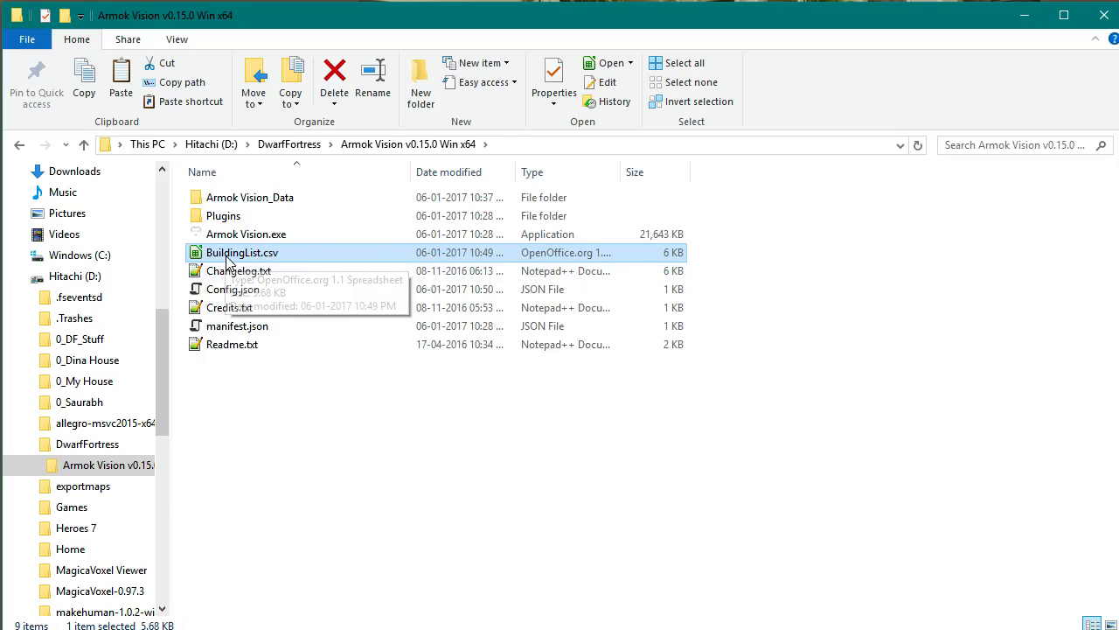
Scroll through the 209-line BuildingList.csv in Notepad++ for tokens like Coffin, then minimize it.
double_click(242, 252)
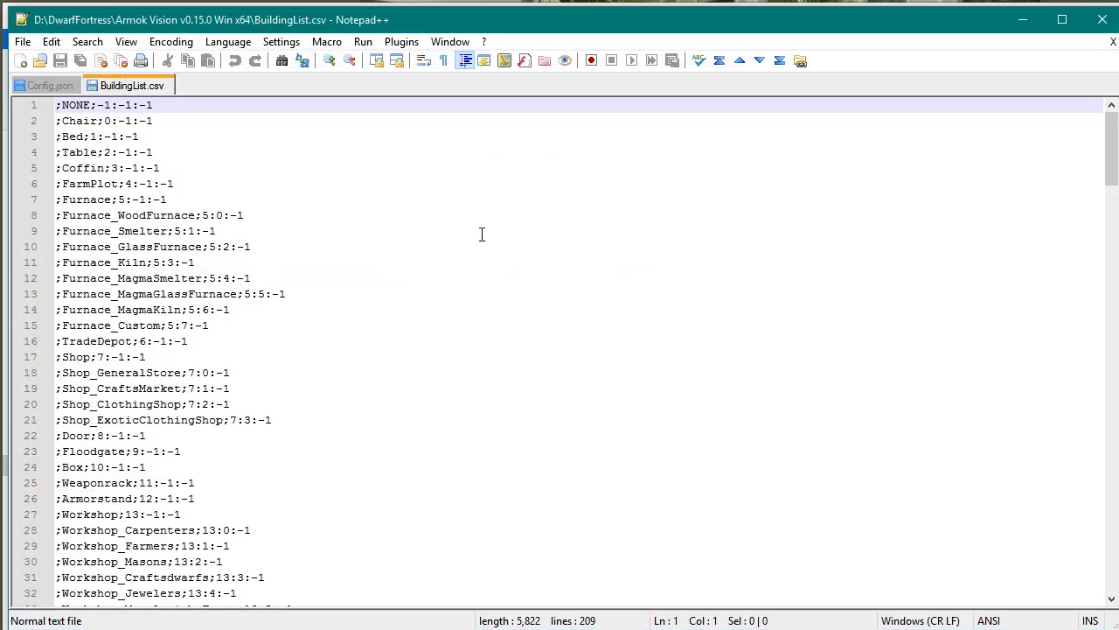
scroll(down, 3)
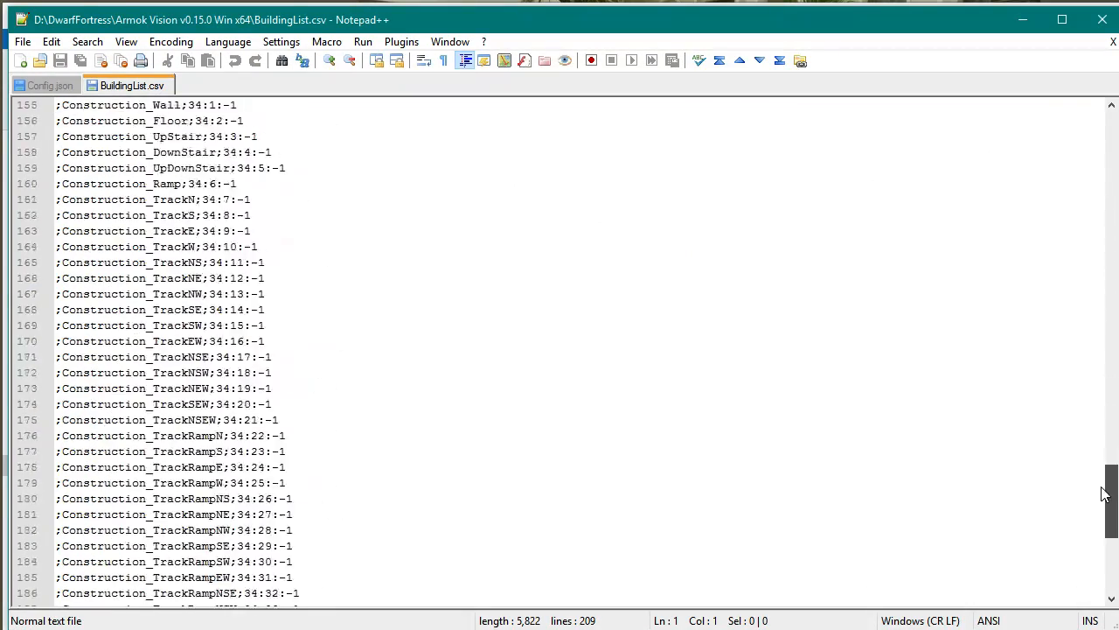
scroll(down, 3)
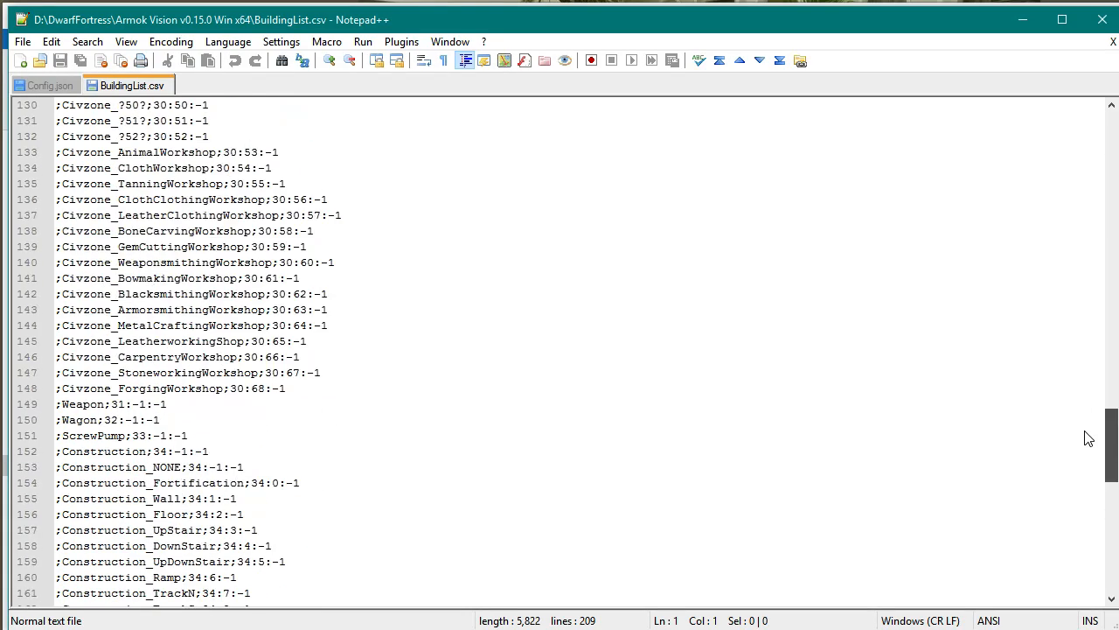
scroll(up, 3)
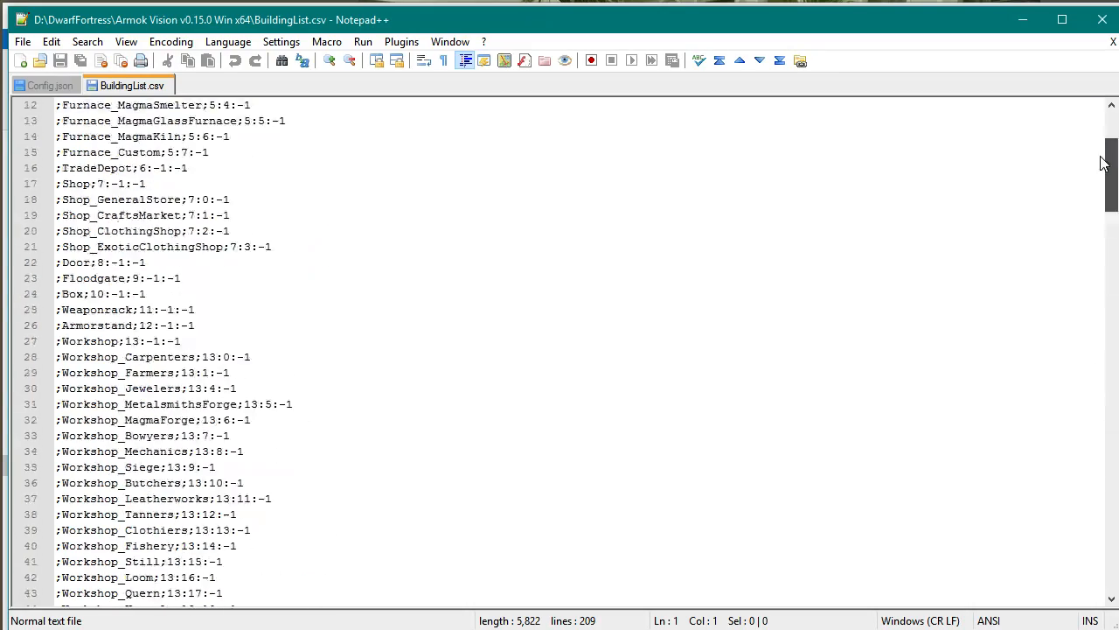
scroll(down, 3)
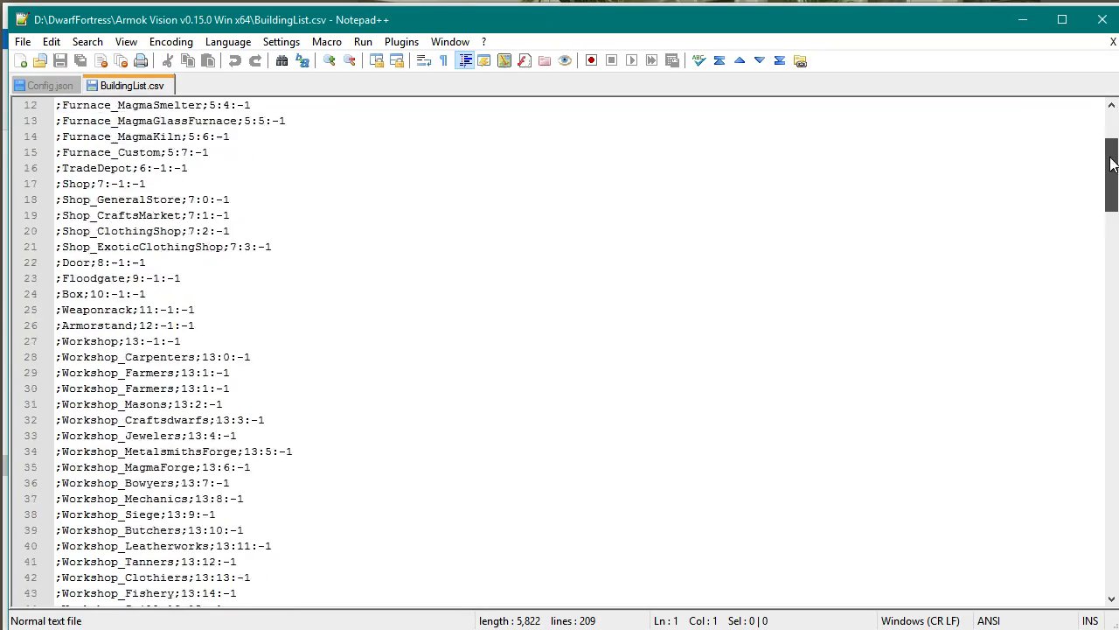
scroll(down, 3)
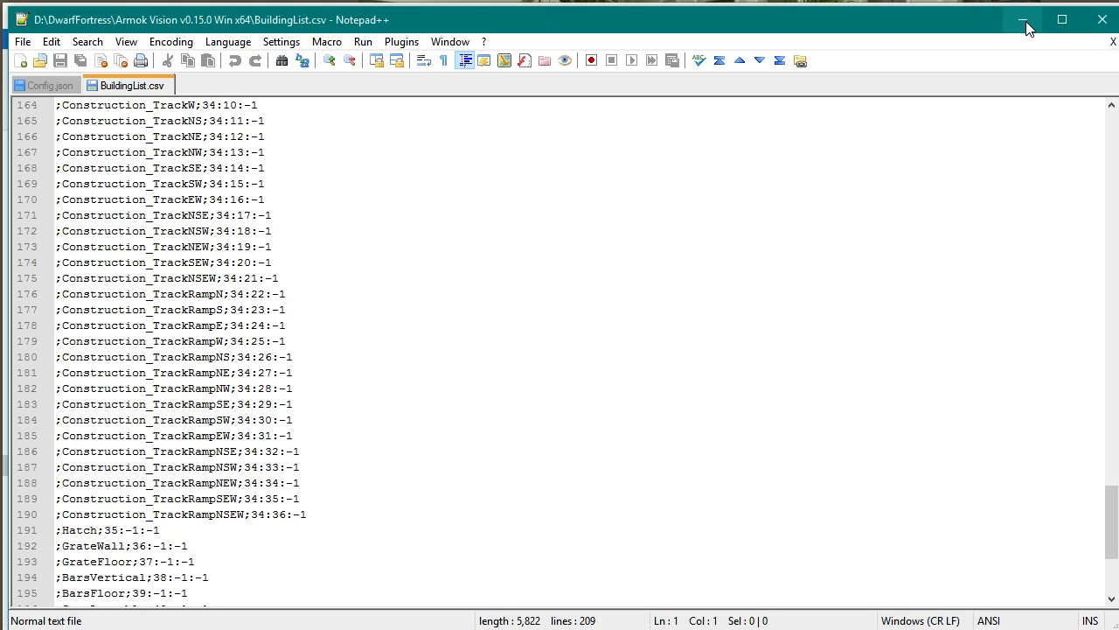
click(1024, 20)
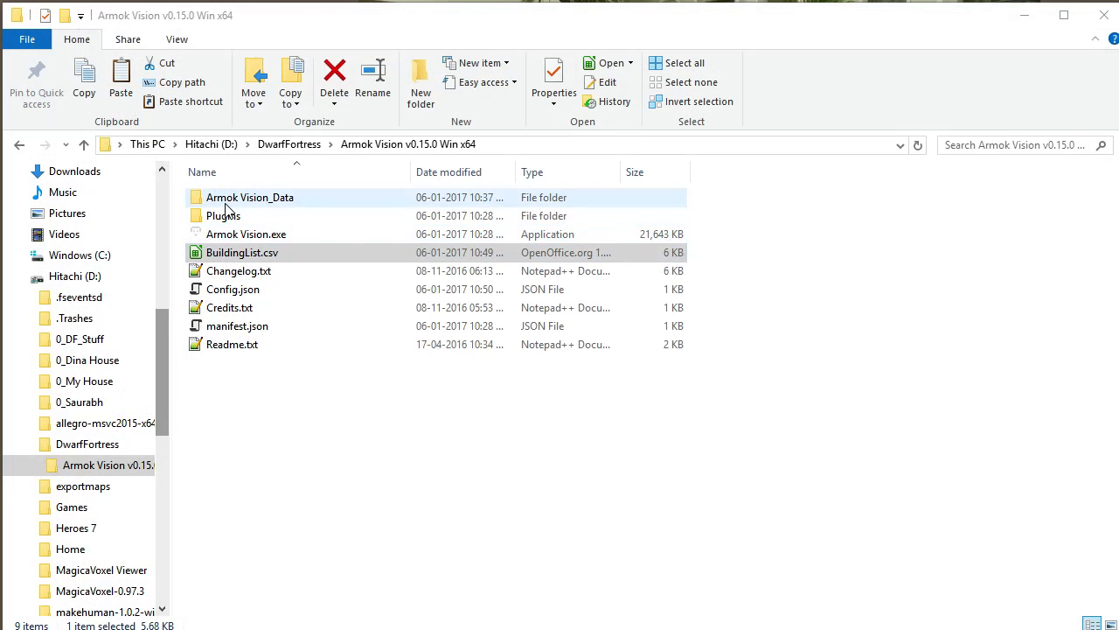
Navigate into Armok Vision_Data > StreamingAssets > BuildingMeshes.
double_click(250, 196)
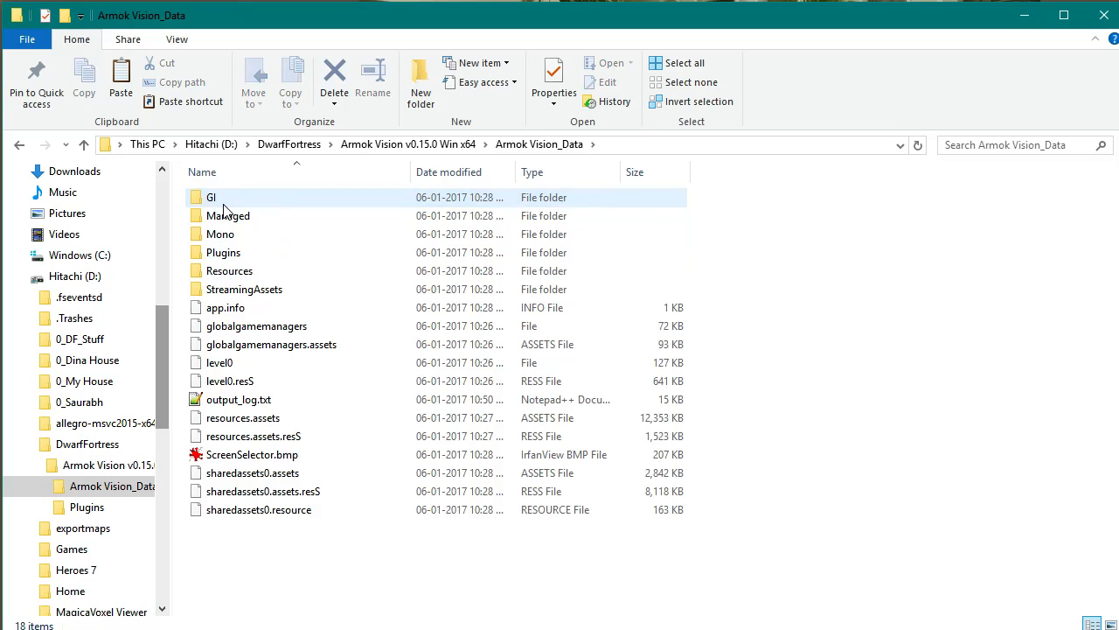
double_click(244, 289)
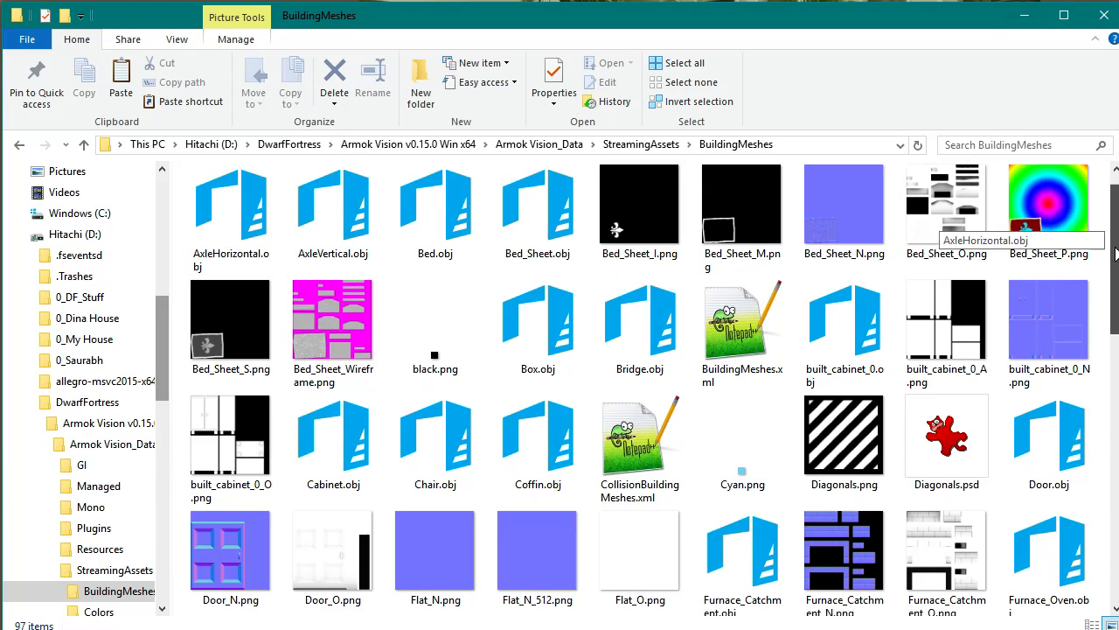
scroll(down, 3)
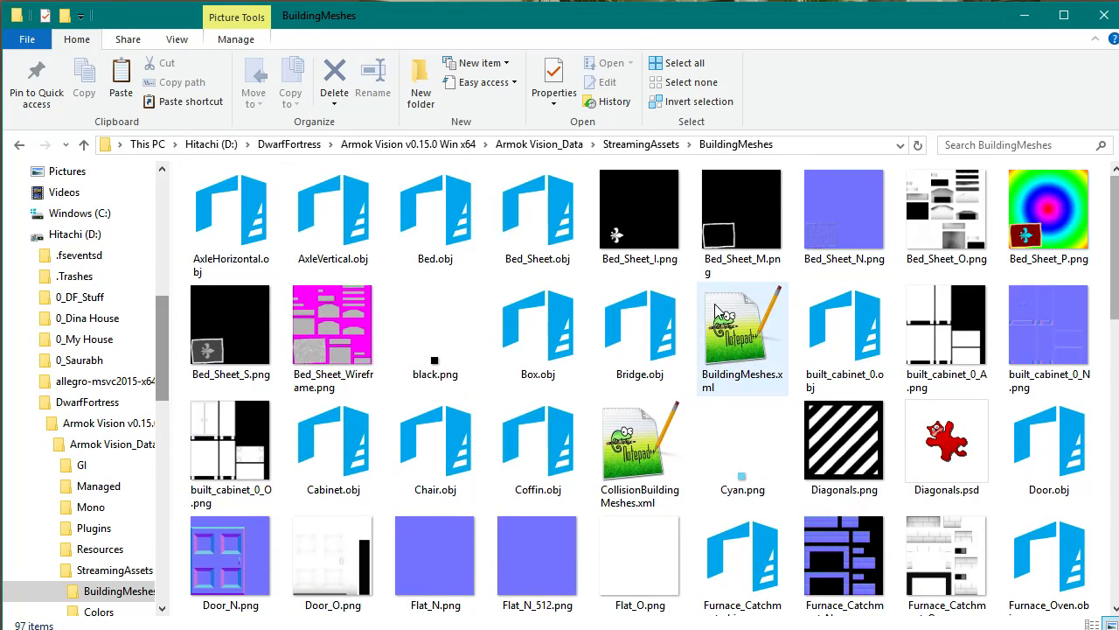
mouse_move(757, 337)
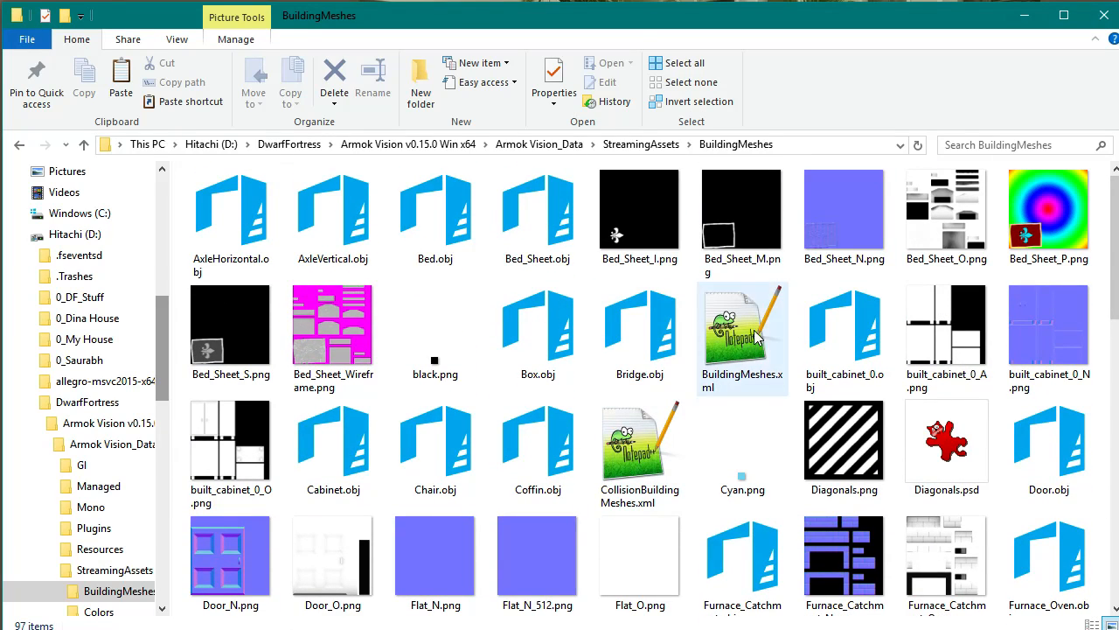
Copy BuildingMeshes.xml and rename the duplicate Buildings_Japa.xml.
click(743, 337)
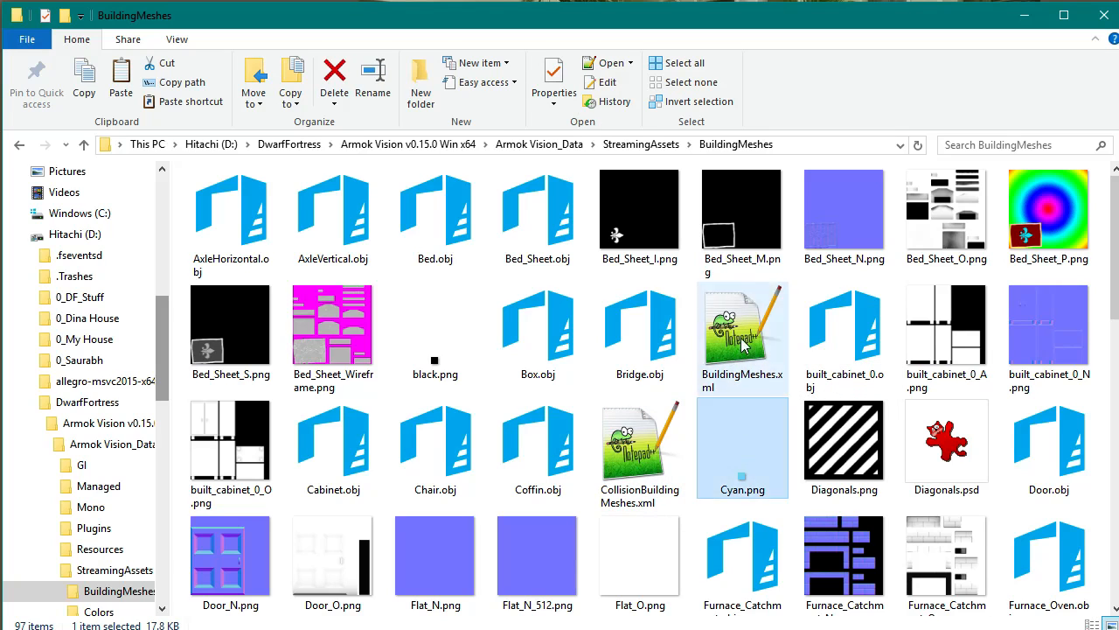
scroll(down, 3)
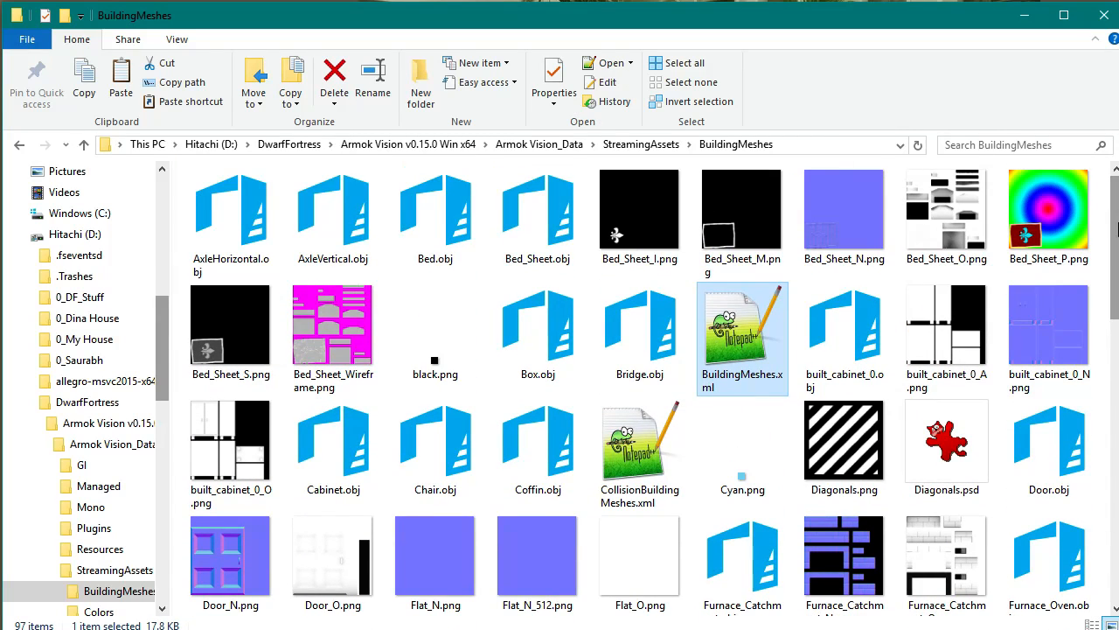
click(844, 442)
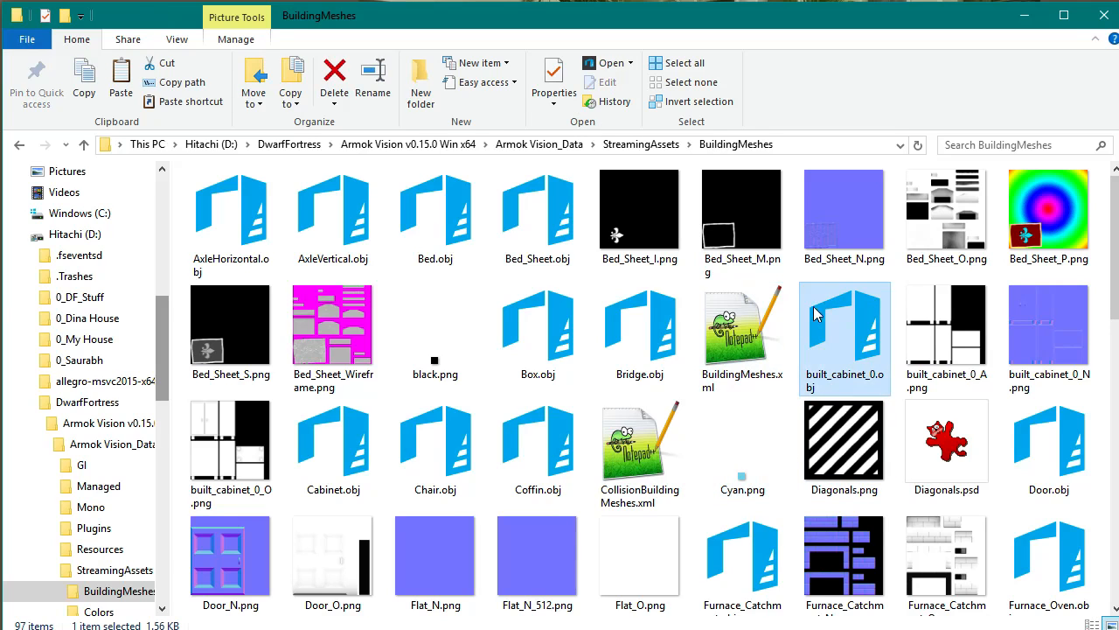
click(742, 337)
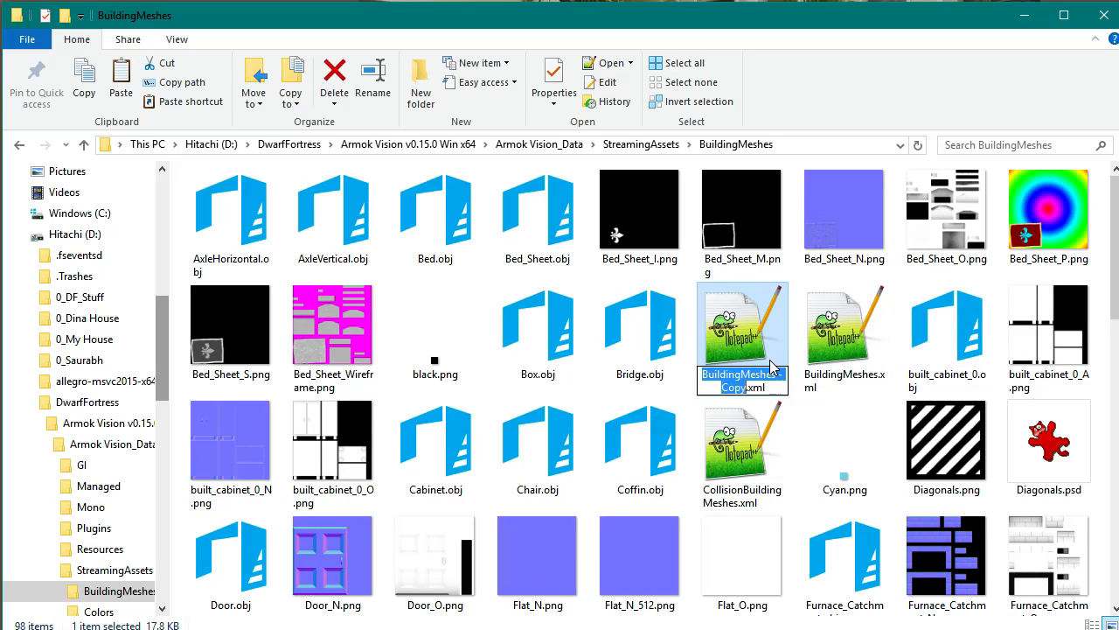
text(Building.xml)
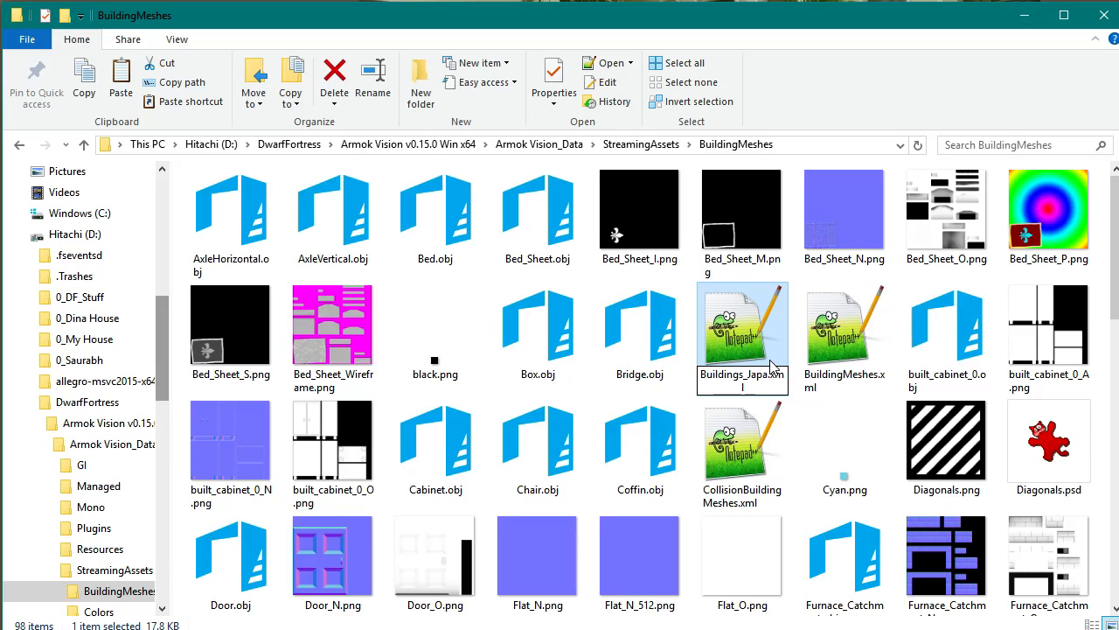
click(845, 332)
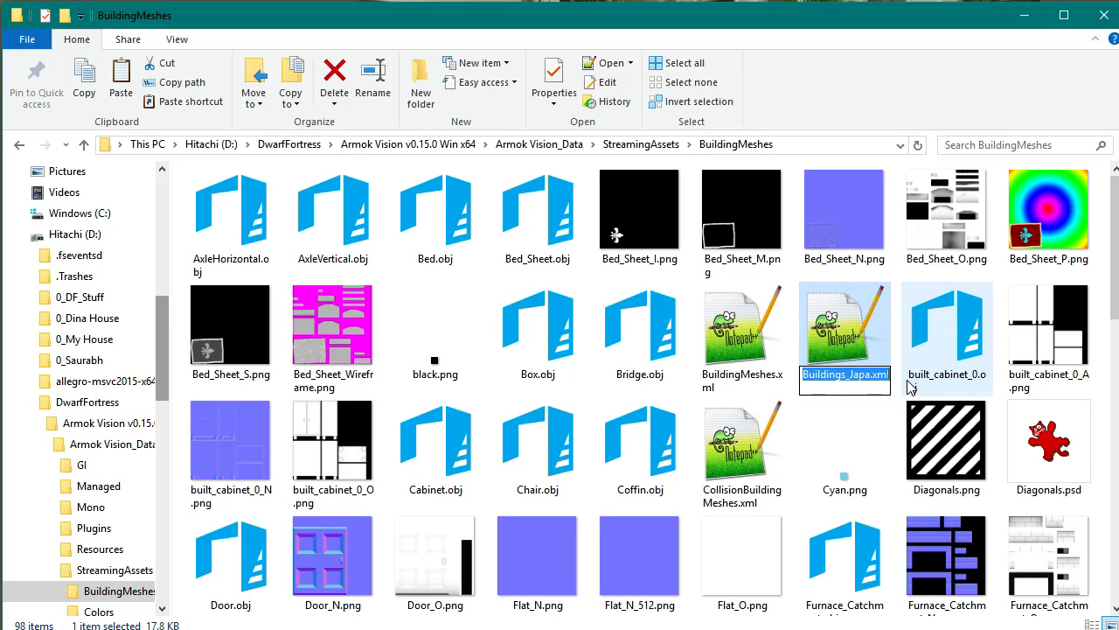
scroll(down, 3)
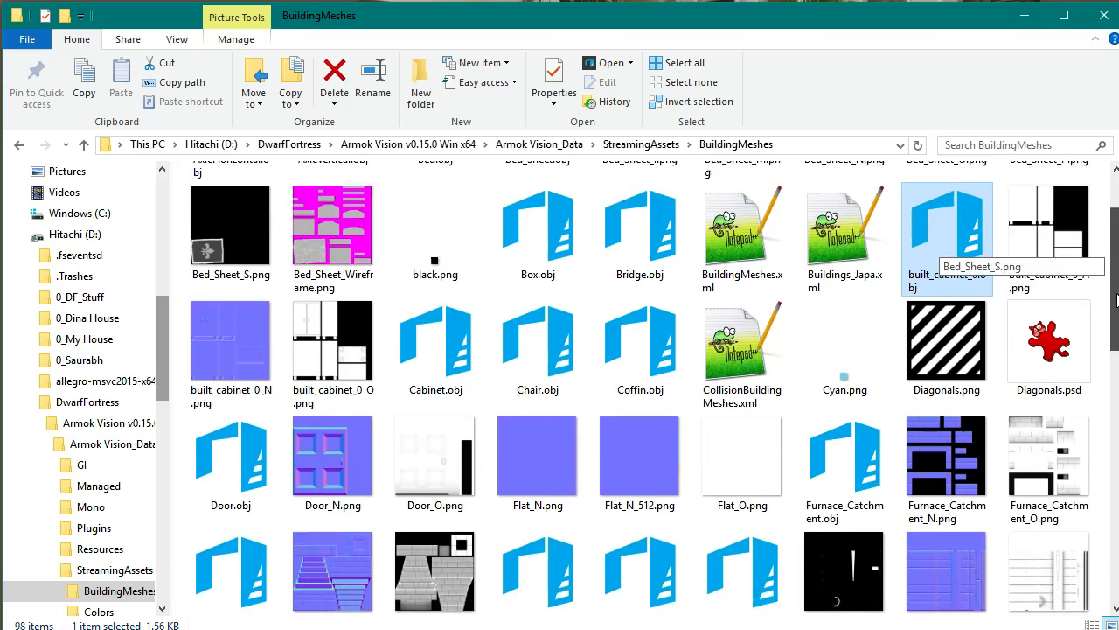
scroll(down, 3)
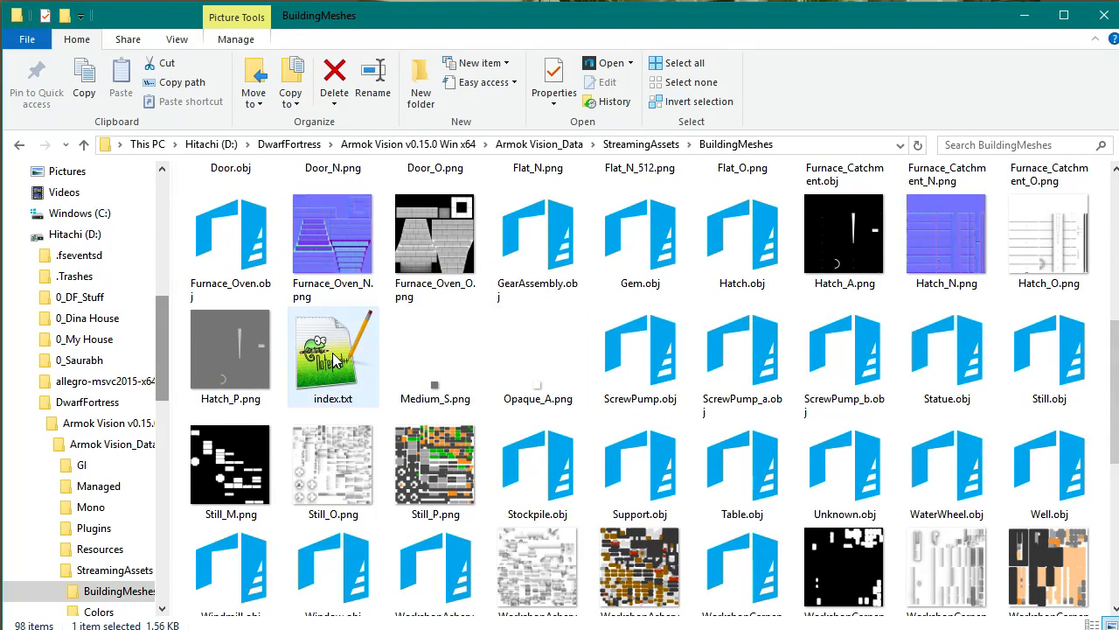
Add Buildings_Japa.xml as the third entry in index.txt.
double_click(333, 350)
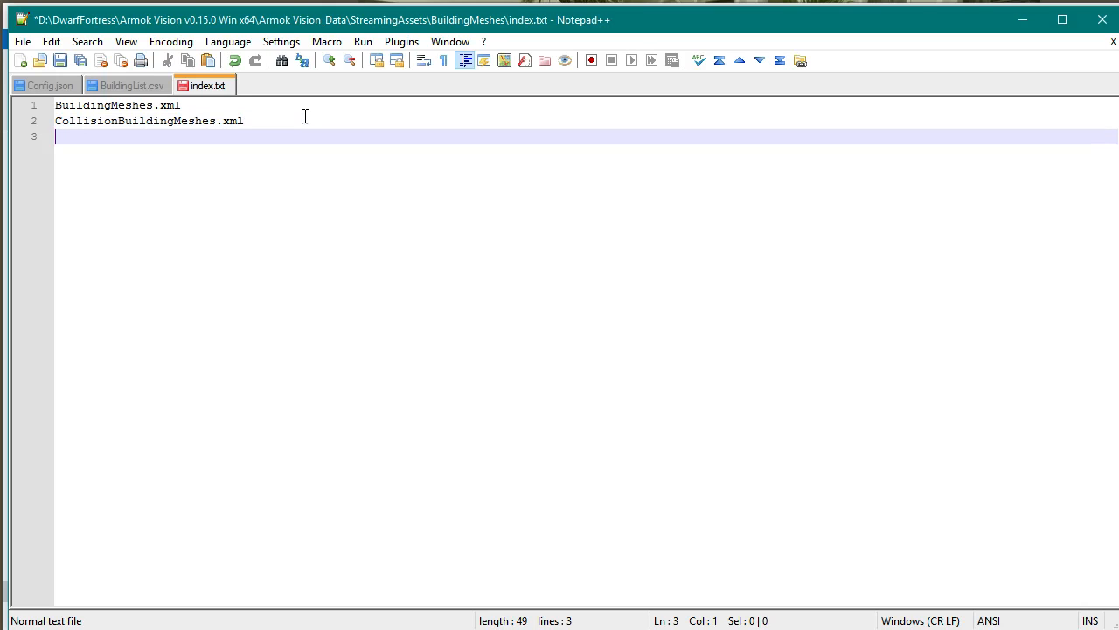
text(Buildings_Japa.xml)
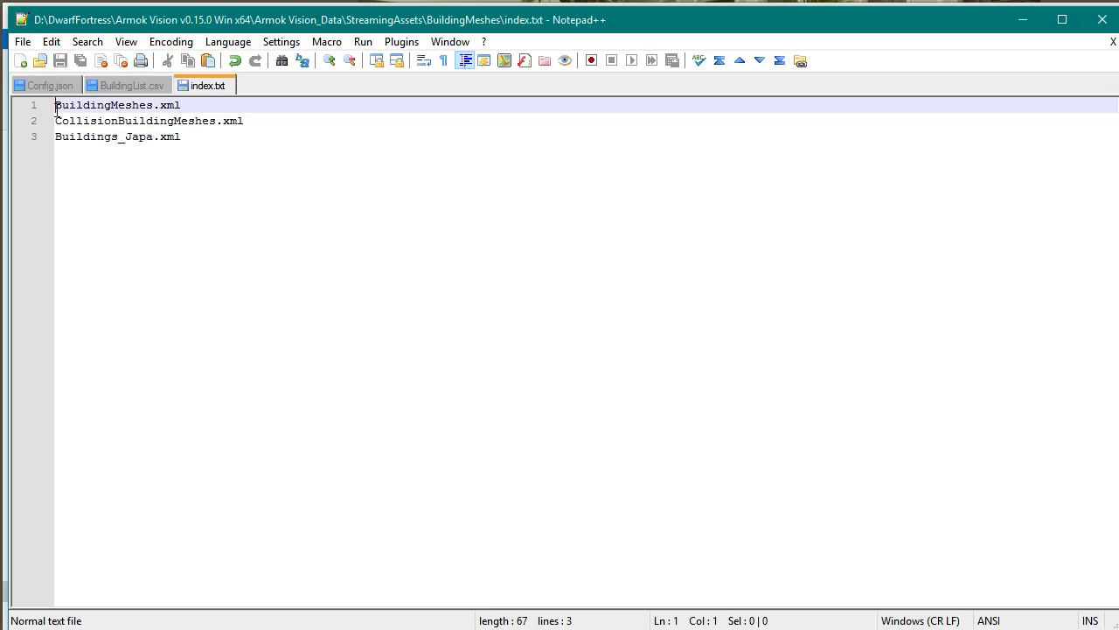
click(87, 121)
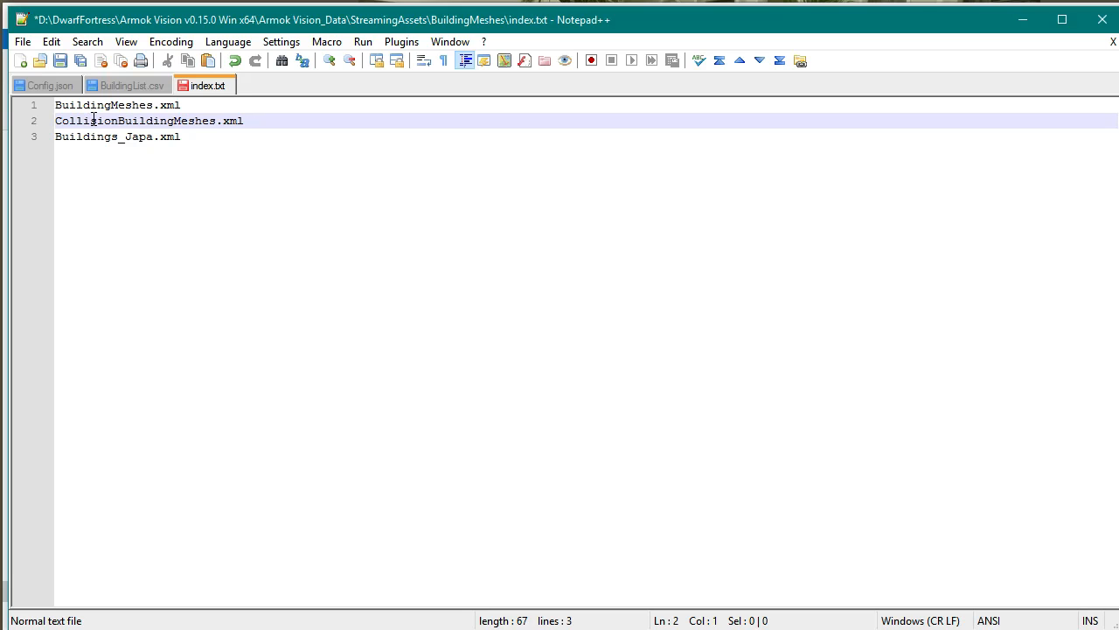
mouse_move(127, 84)
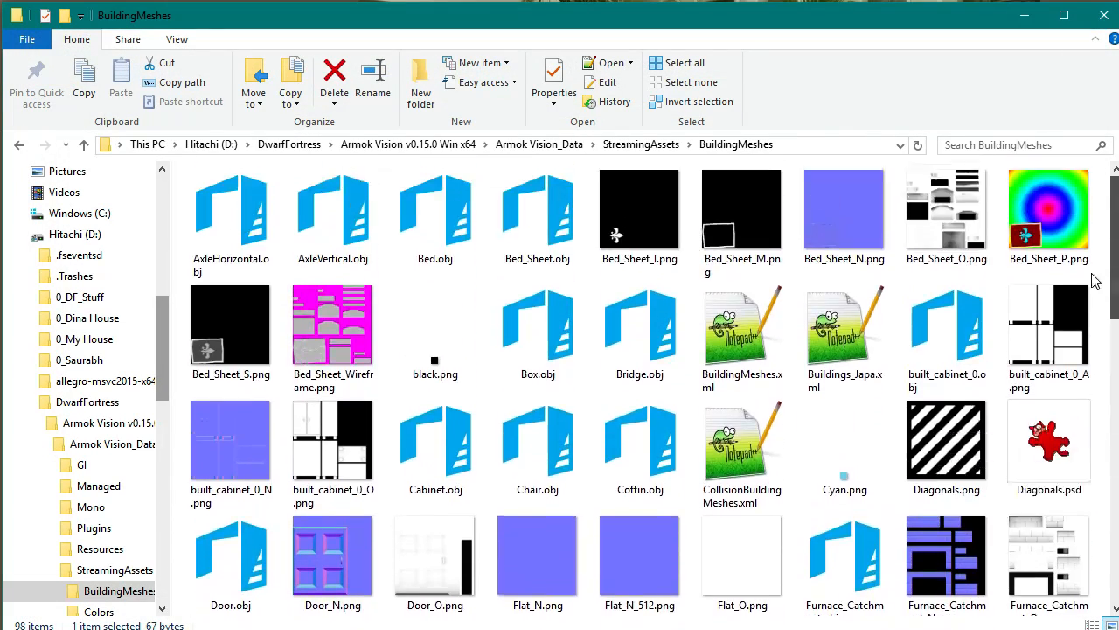
Trim Buildings_Japa.xml down to only the Chair mesh entry and save.
scroll(down, 3)
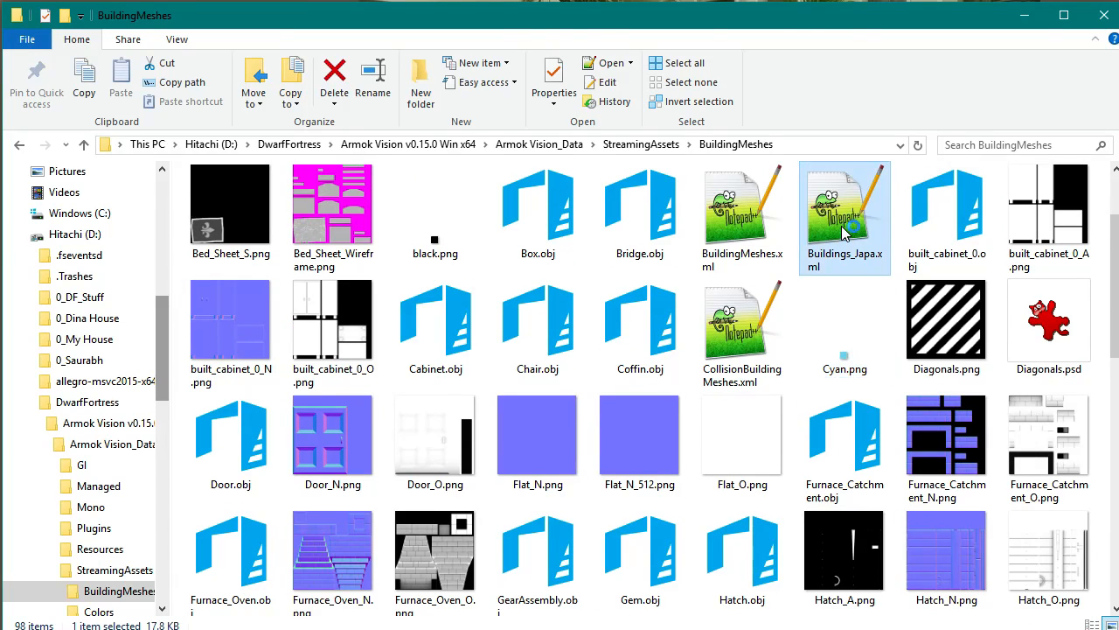
double_click(845, 204)
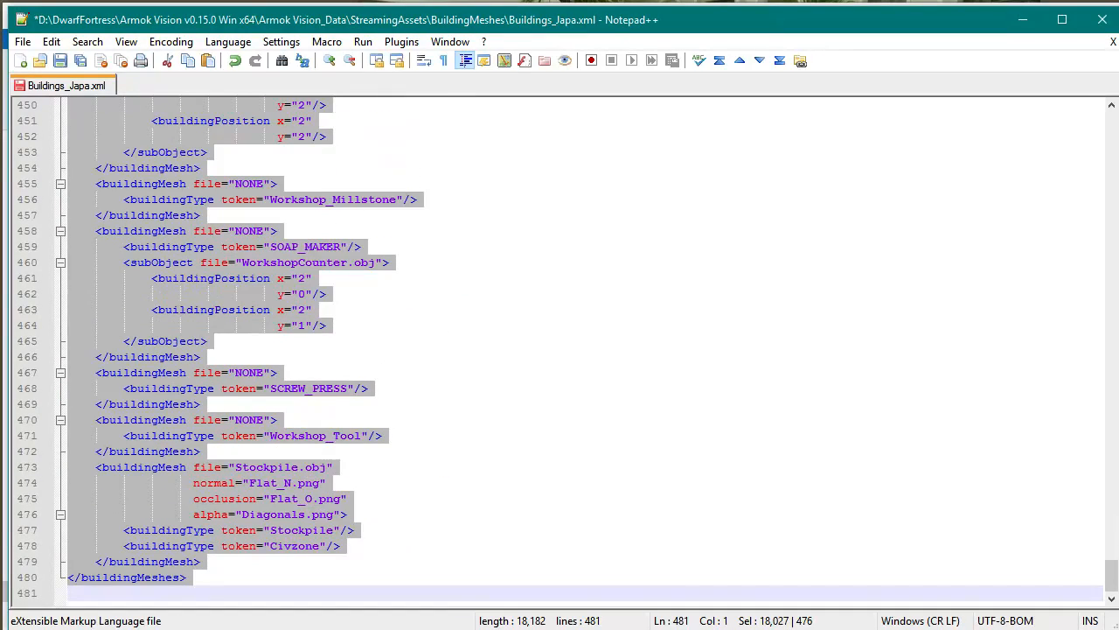
click(224, 567)
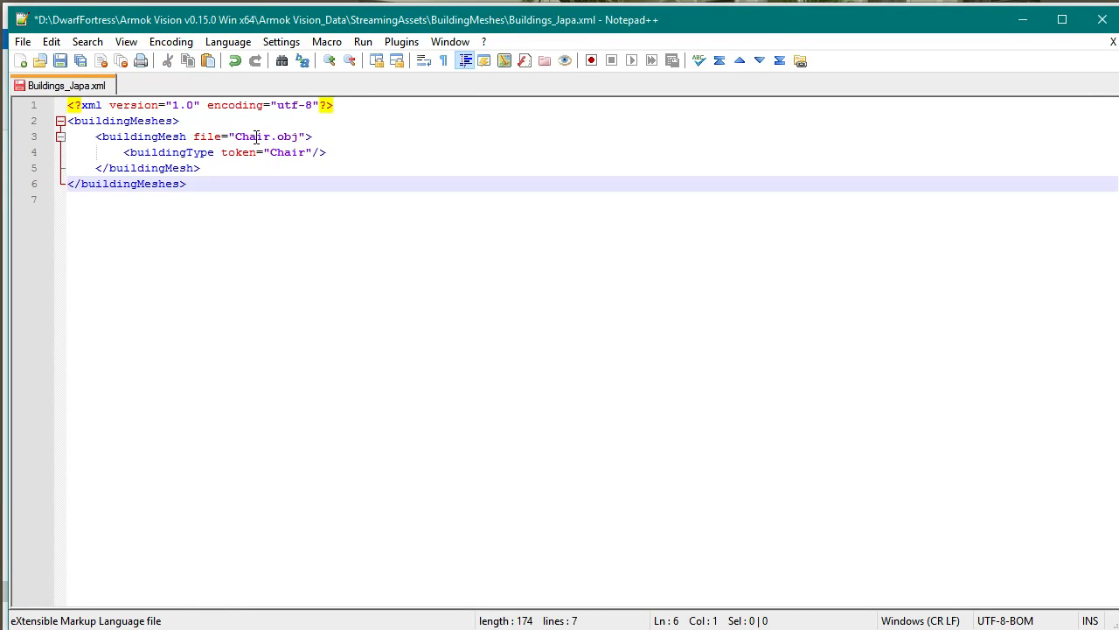
key(ctrl+s)
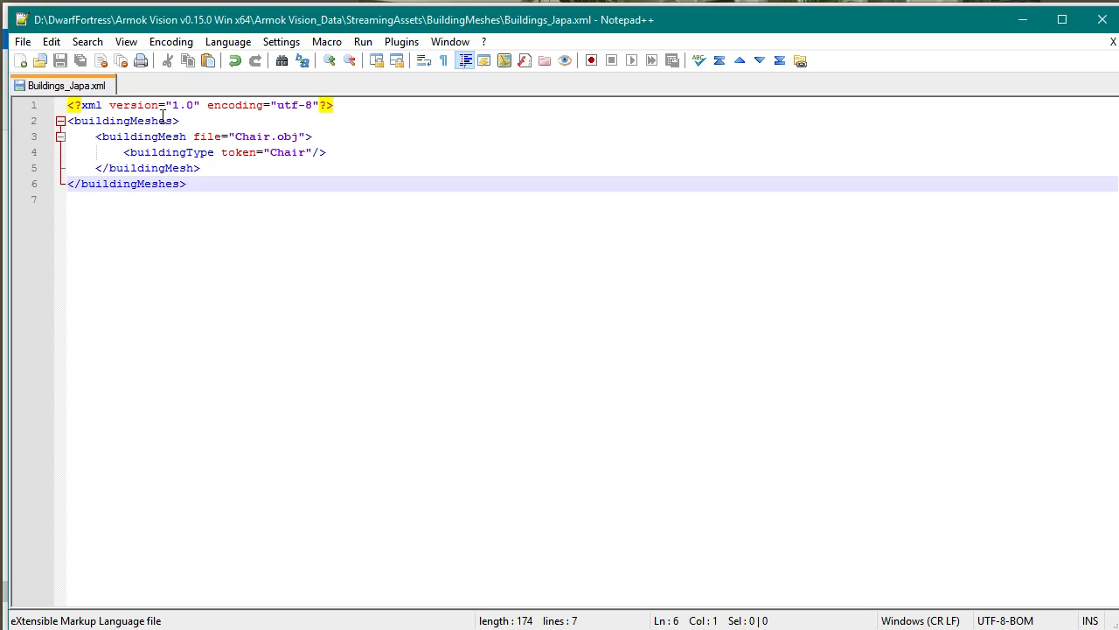
mouse_move(169, 159)
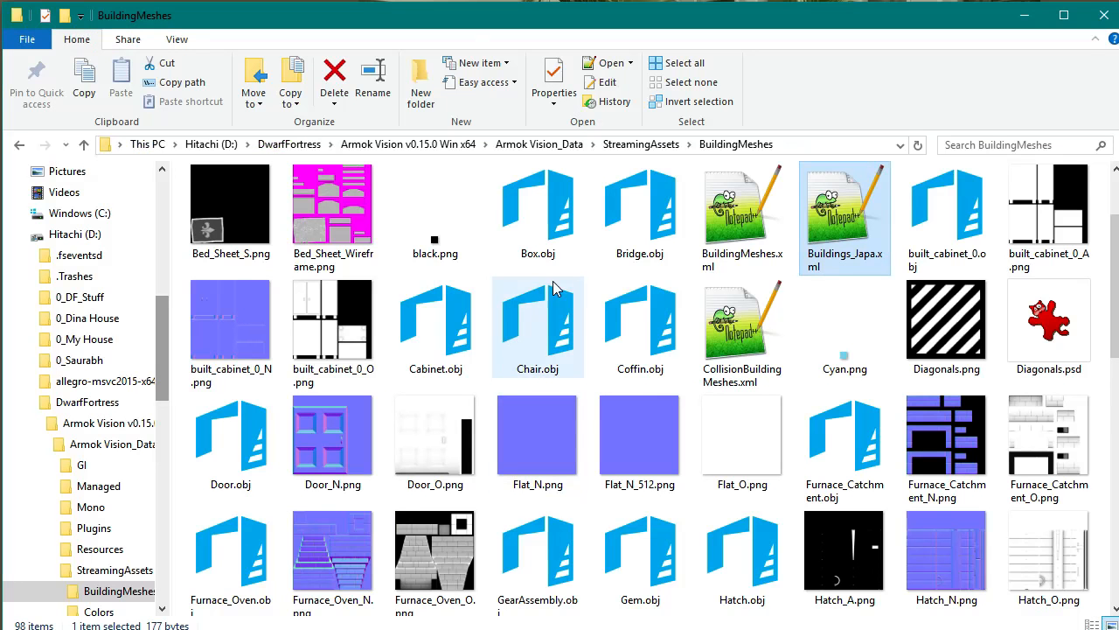
Replace both Chair words with Coffin, mapping Coffin.obj to the Coffin token.
click(639, 328)
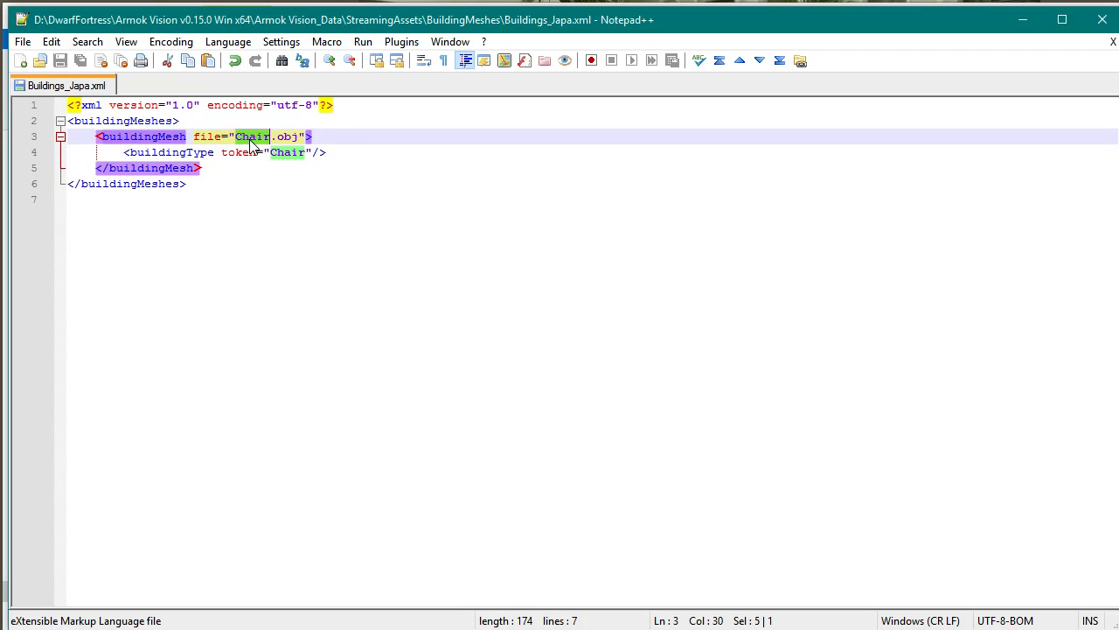
text(Coffin)
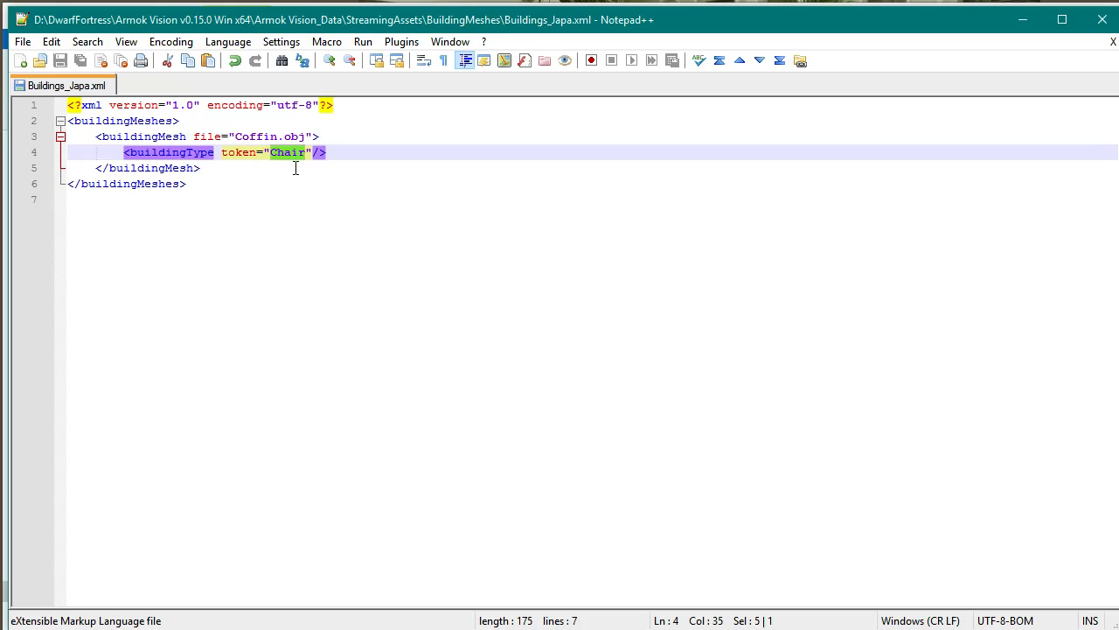
text(Coffin)
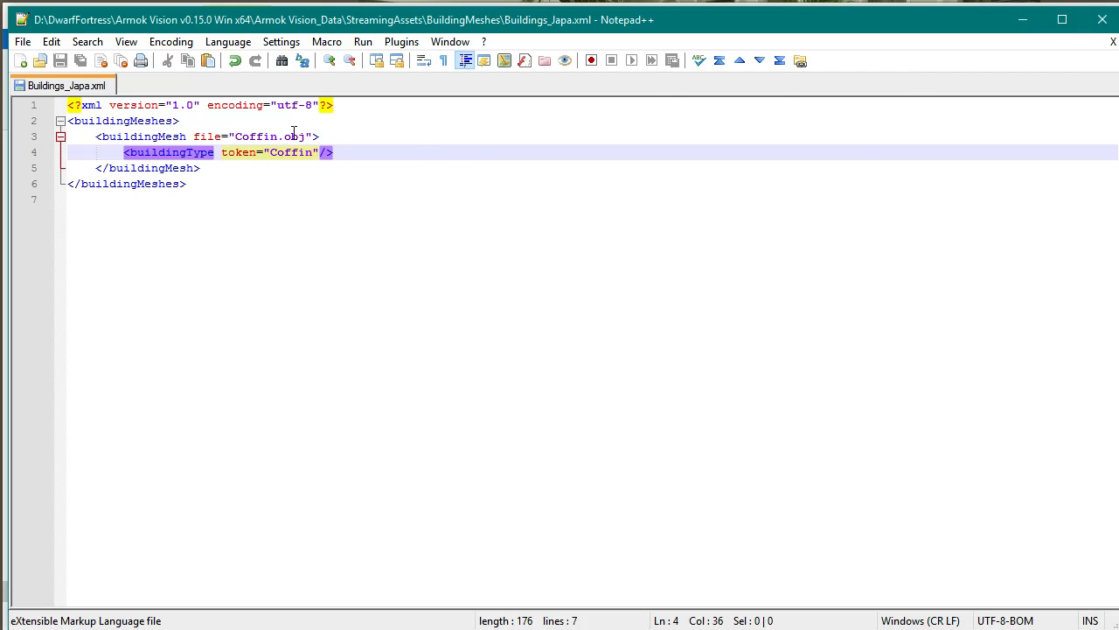
click(316, 137)
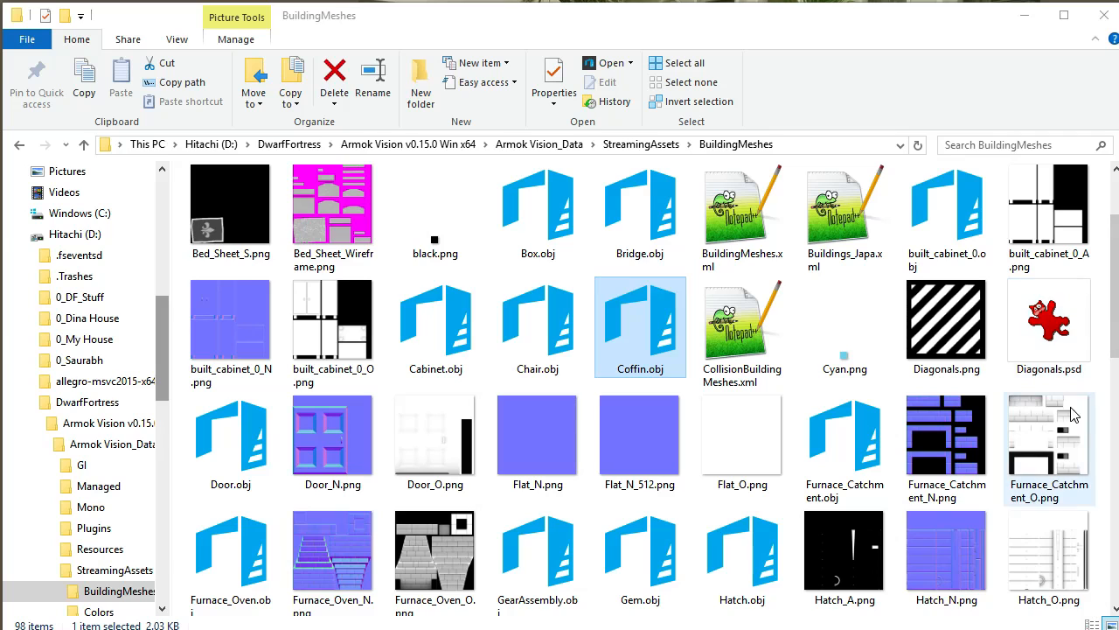
scroll(down, 3)
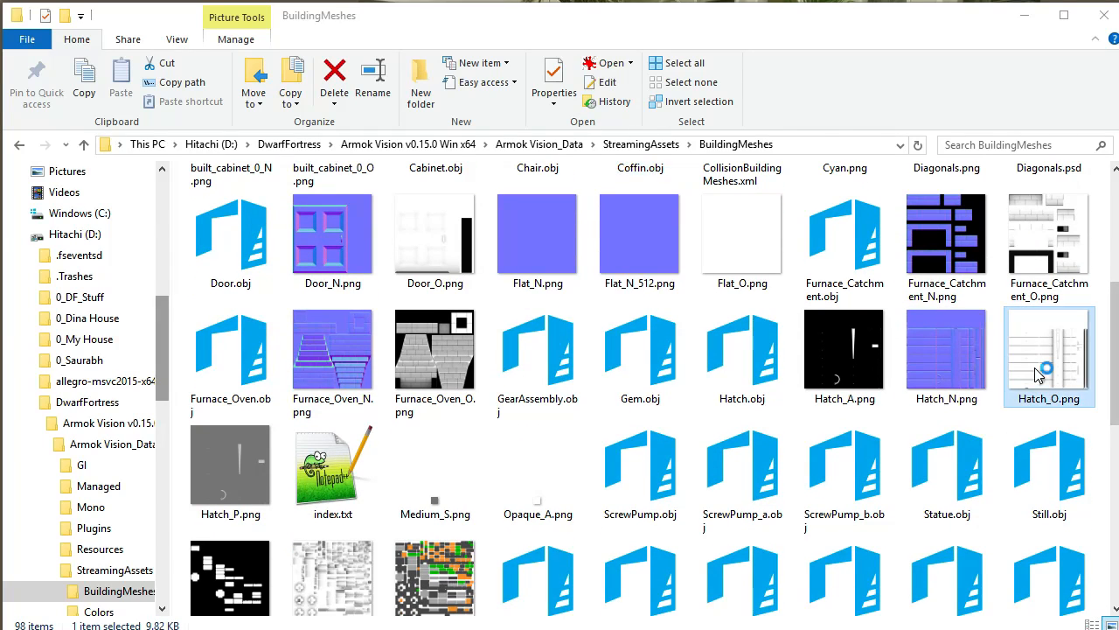
double_click(1048, 356)
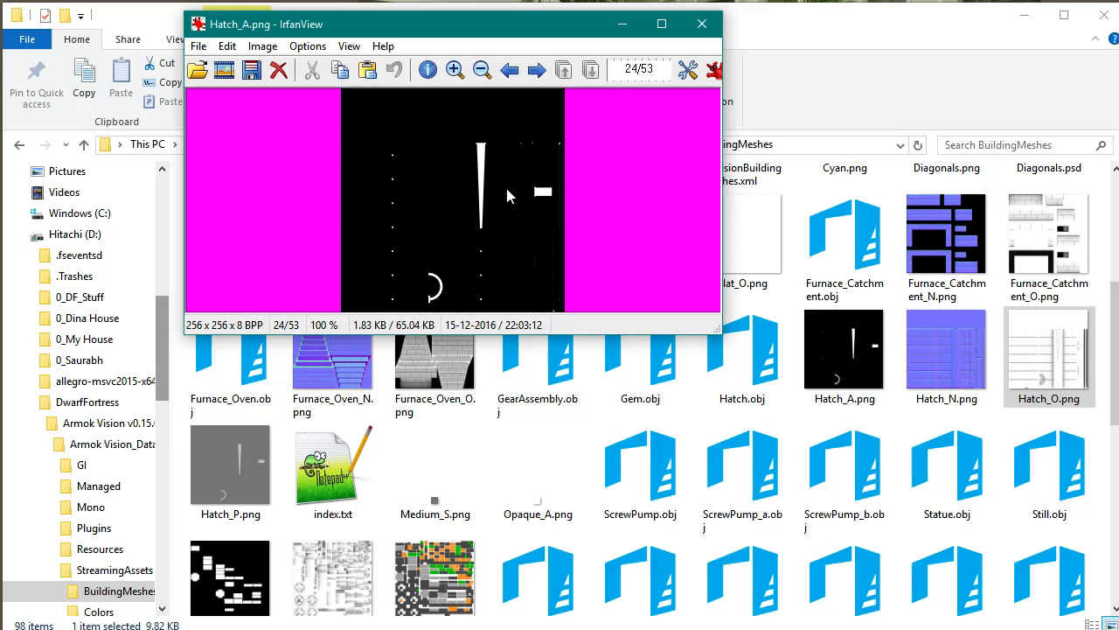
mouse_move(588, 233)
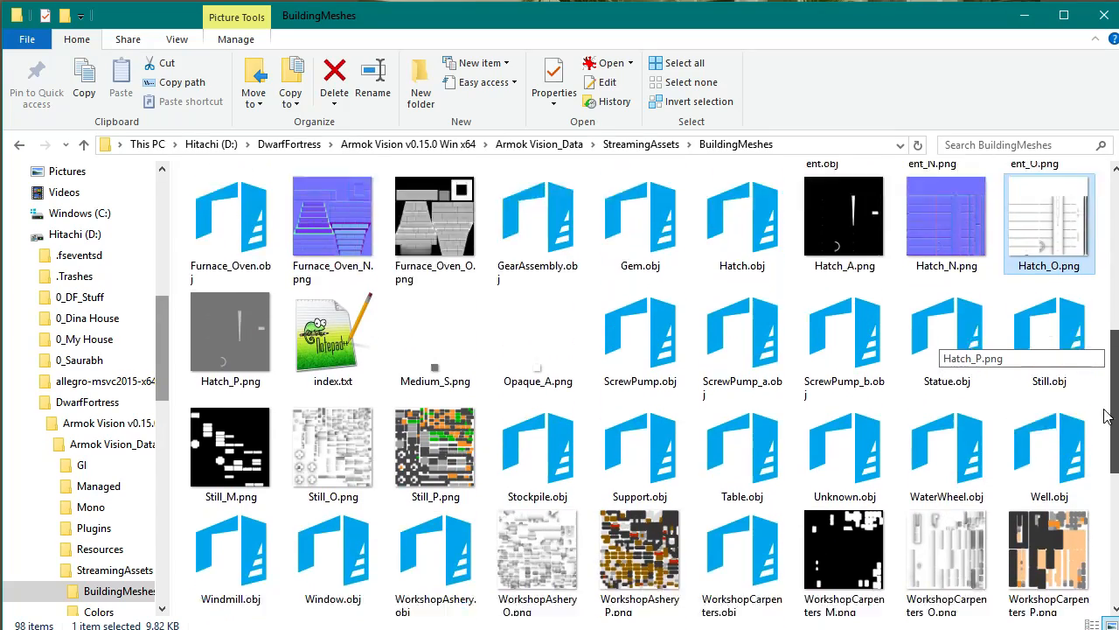
scroll(up, 3)
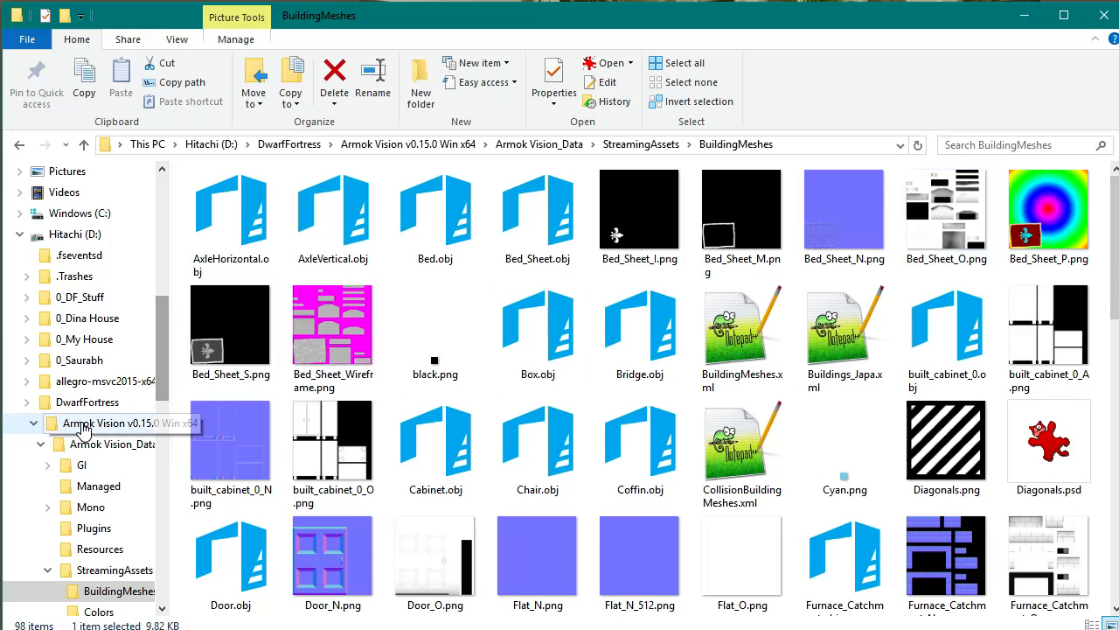
Open the Armok Vision v0.15.0 Win x64 folder and relaunch Armok Vision.exe.
click(108, 422)
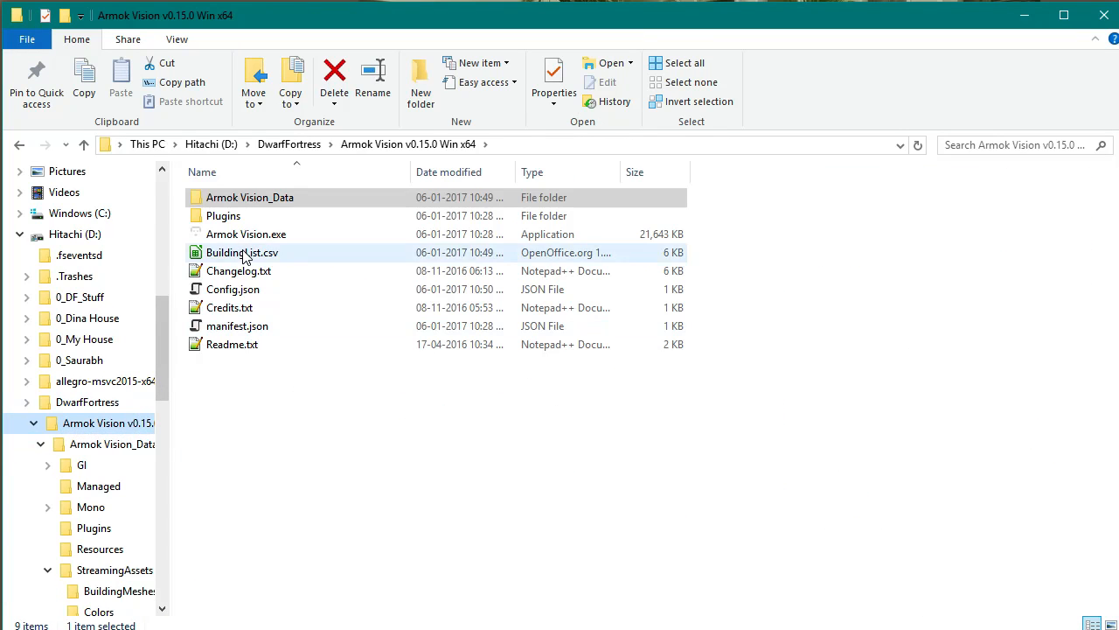
click(245, 233)
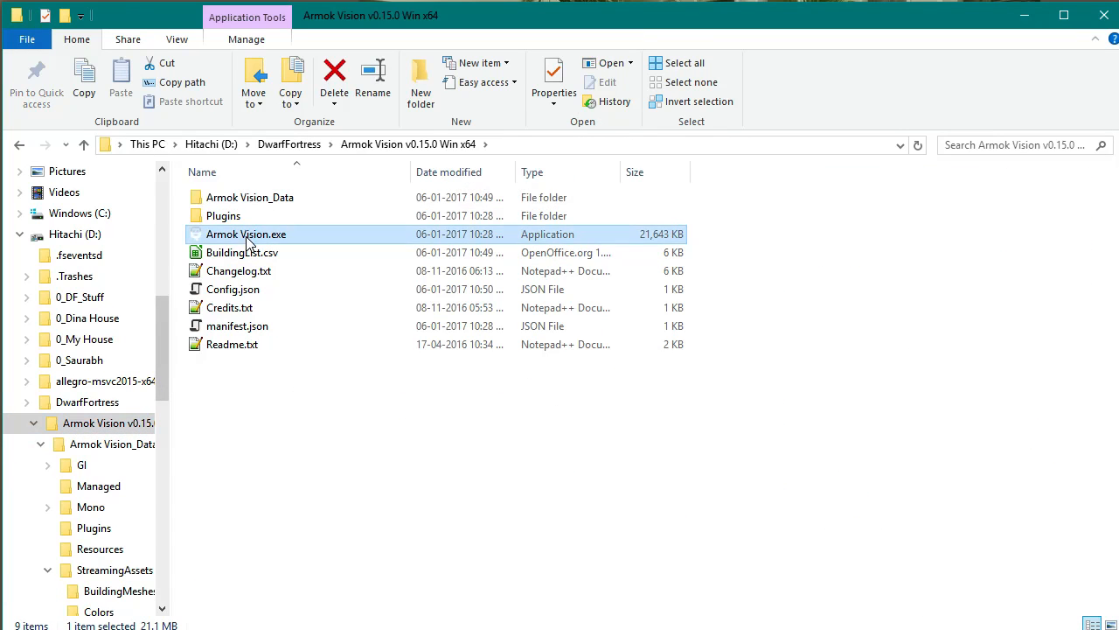
double_click(245, 233)
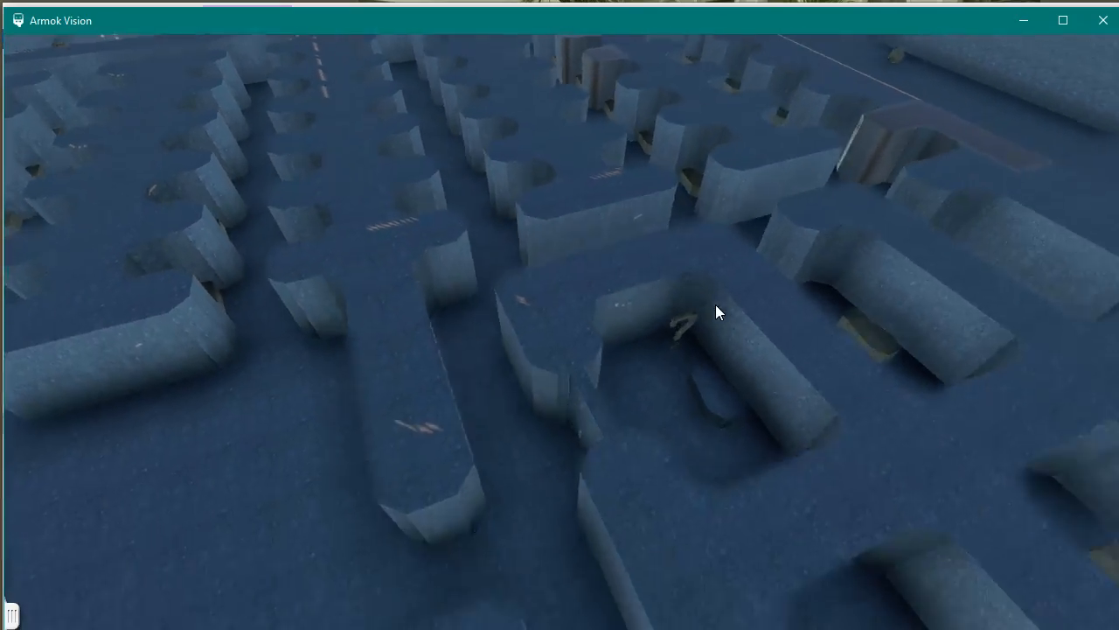
Orbit the 3D view across the fortress walls.
drag(717, 313, 864, 393)
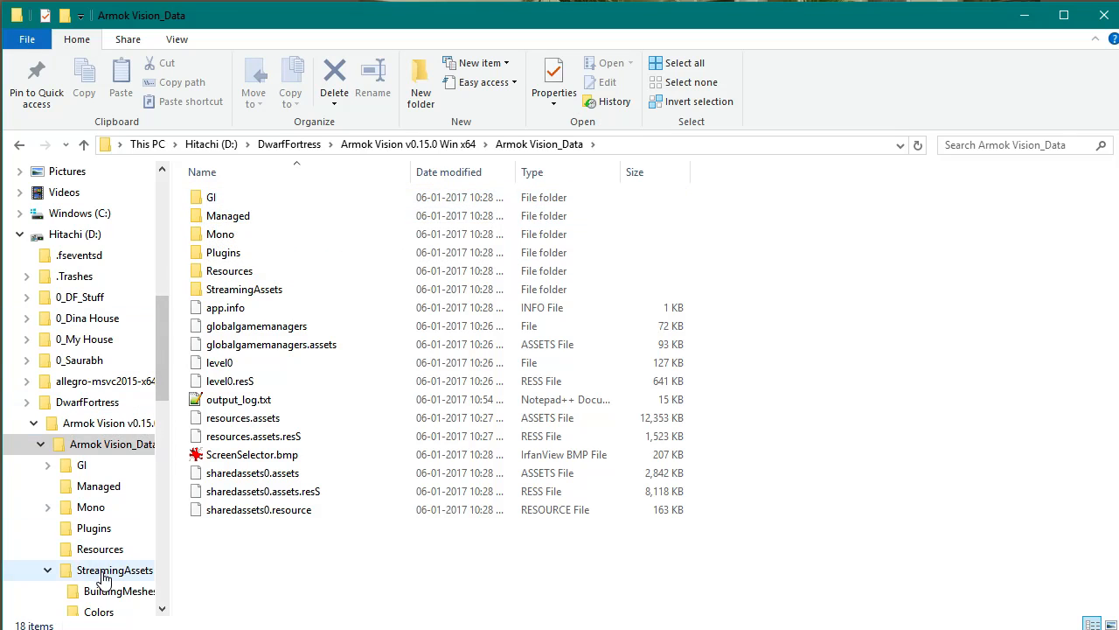
Check the Bed_Sheet rotation in BuildingMeshes.xml and add rotation="AwayFromWall" to the Coffin mesh tag.
double_click(120, 590)
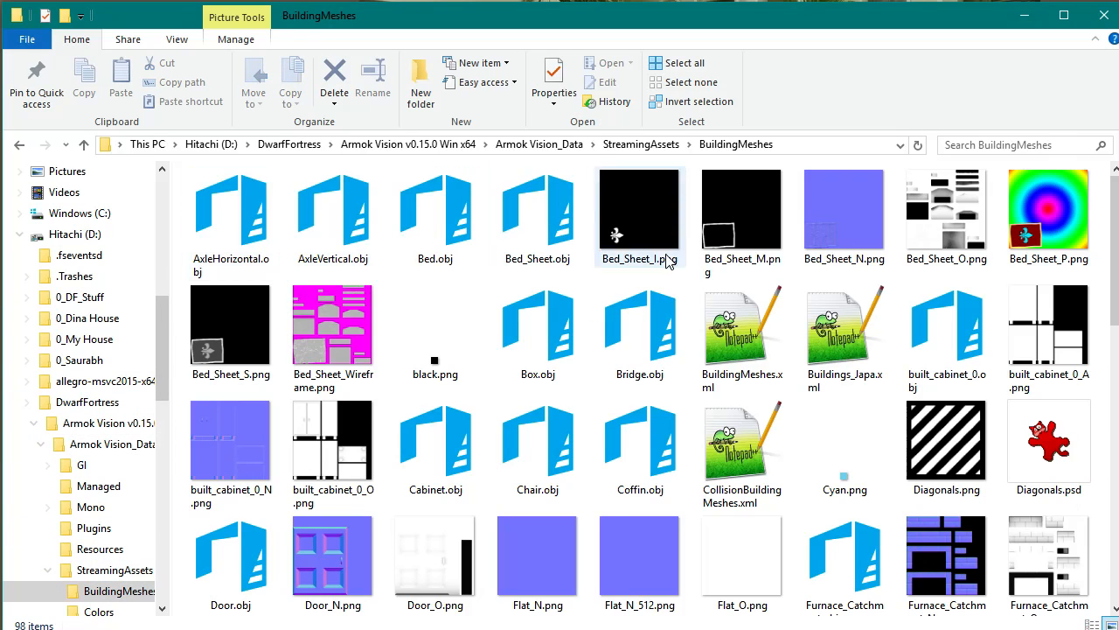
click(845, 325)
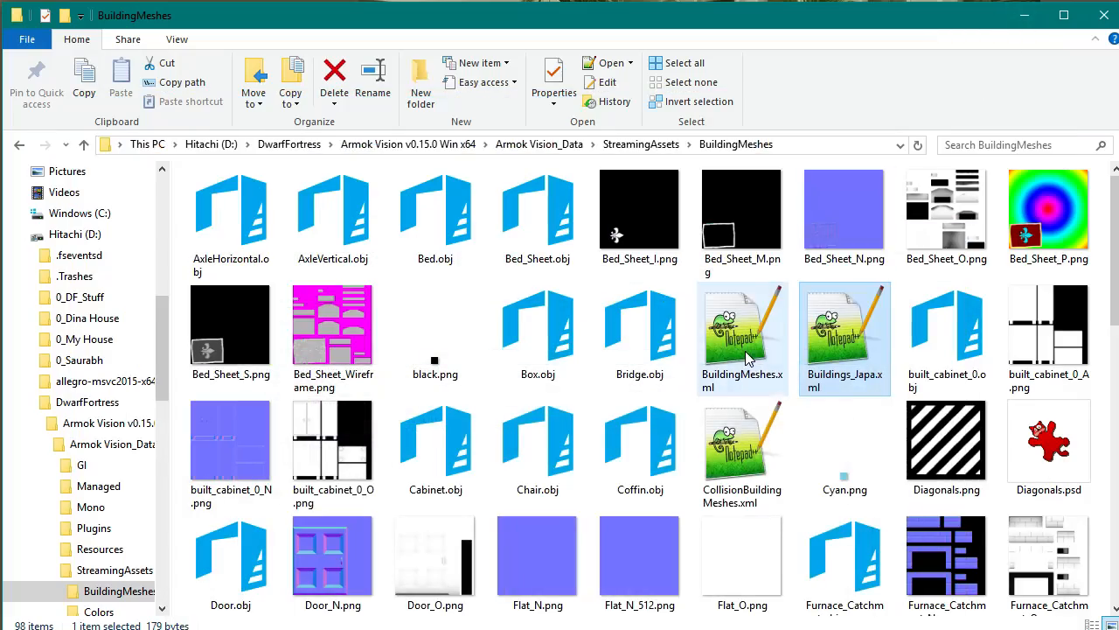
double_click(742, 337)
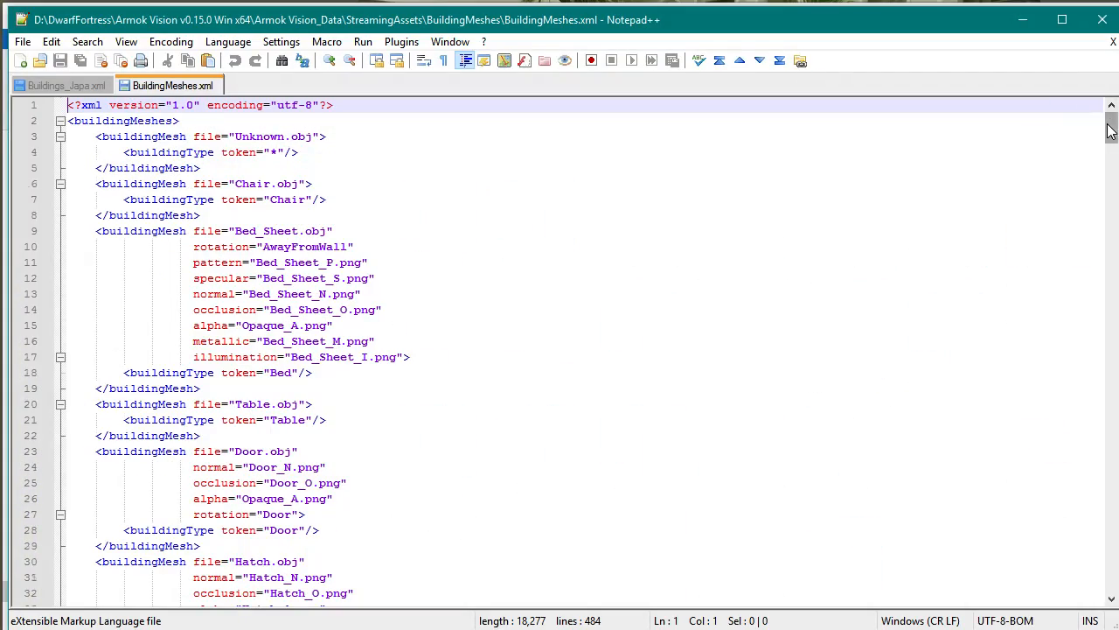
scroll(down, 3)
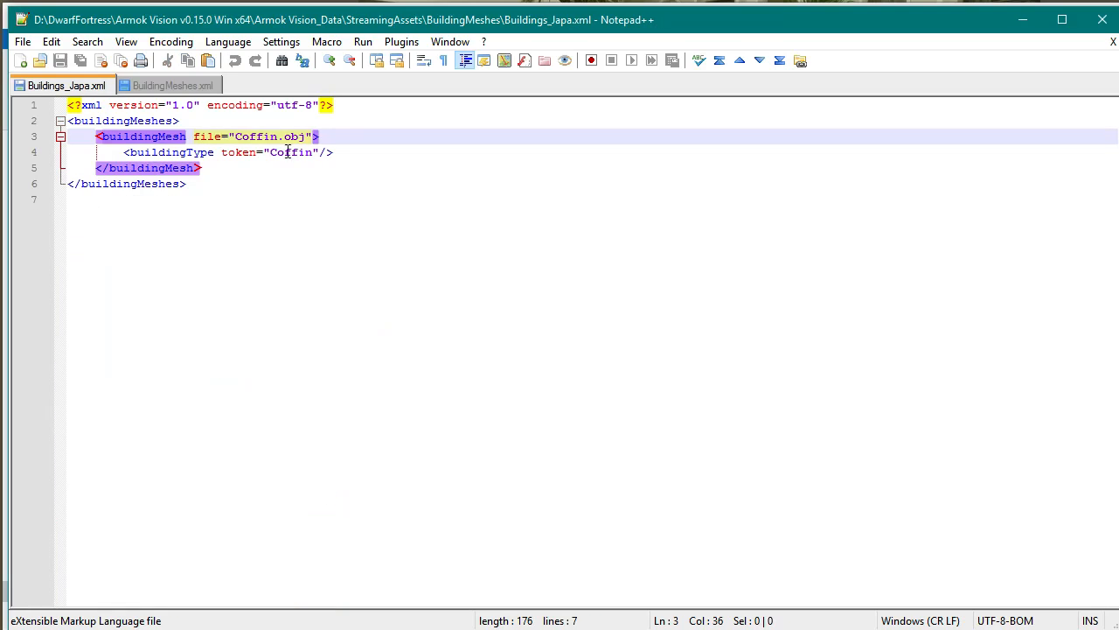
text(rotation="AwayFromWall")
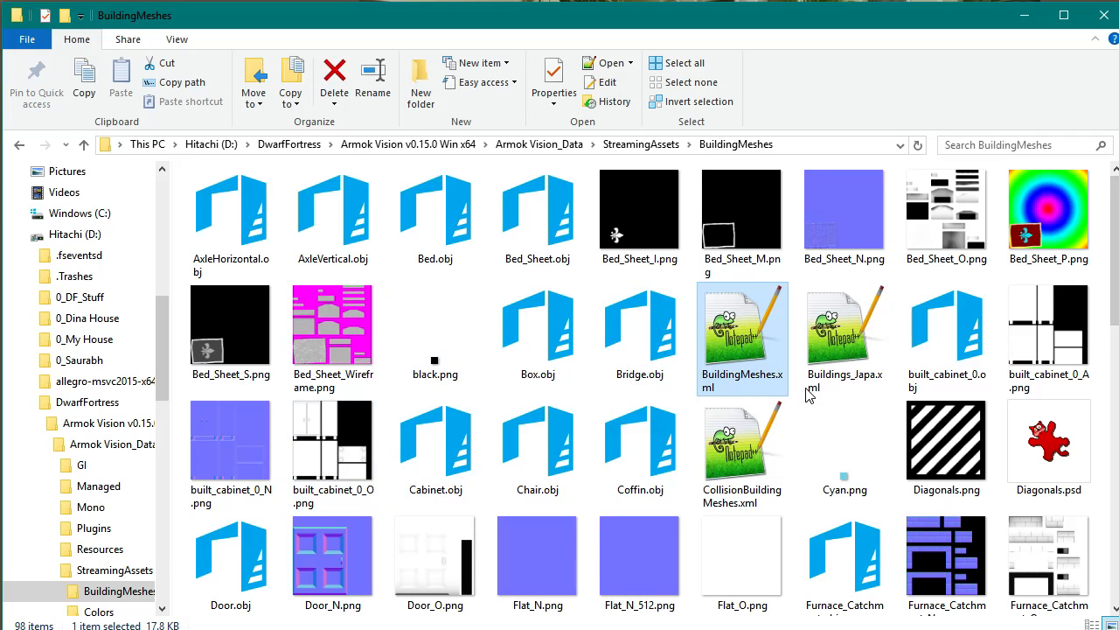
Launch Armok Vision.exe from its installation folder and start it with the current settings.
scroll(down, 3)
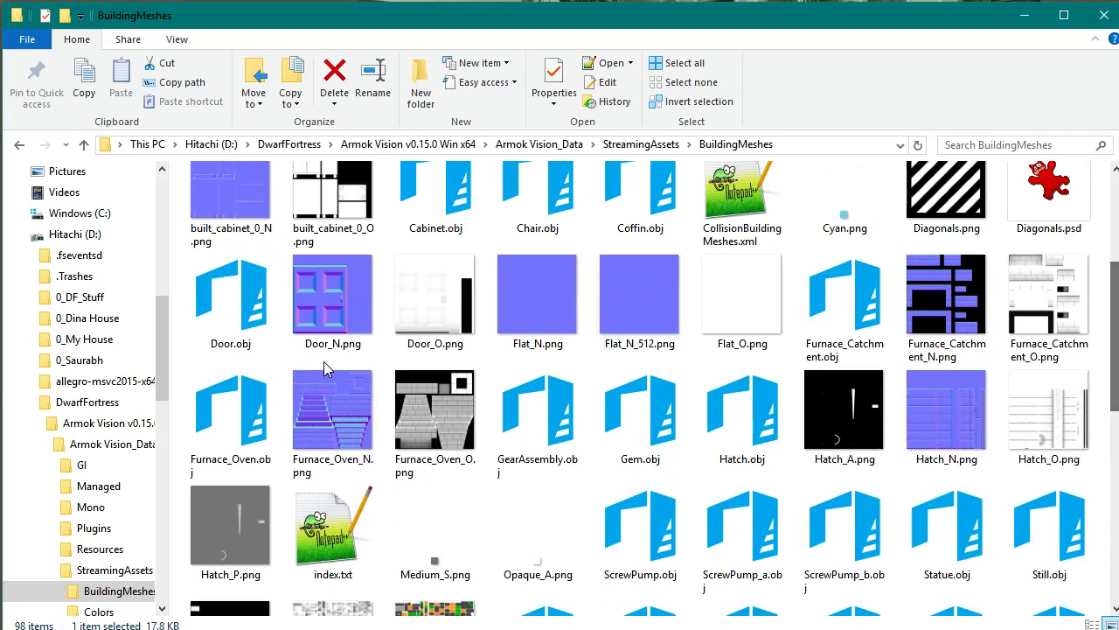
click(408, 144)
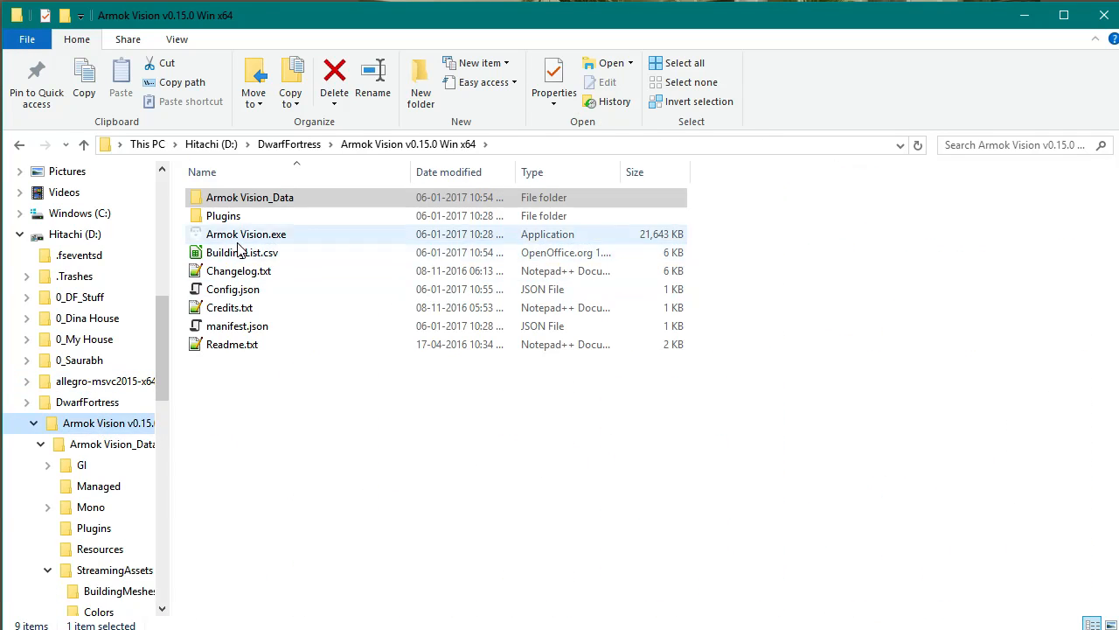
double_click(246, 234)
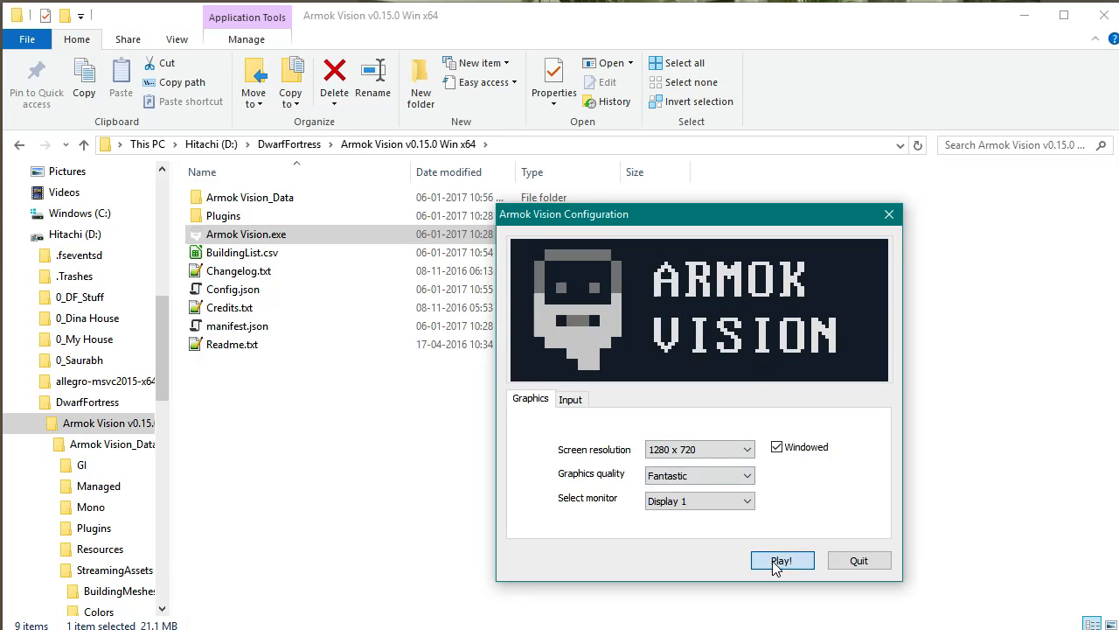
click(781, 560)
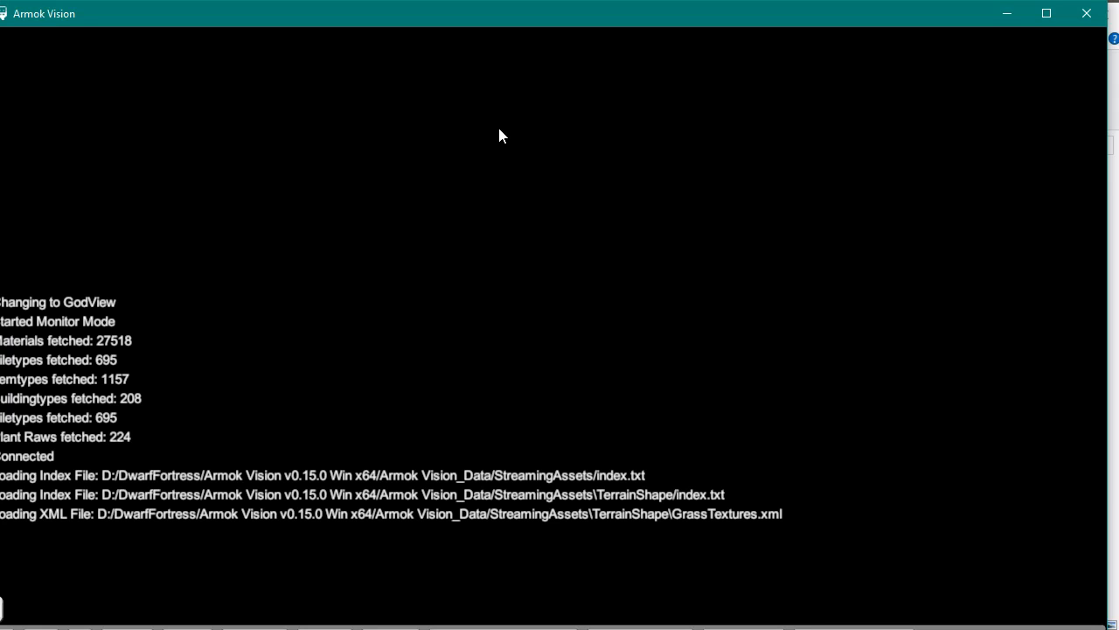